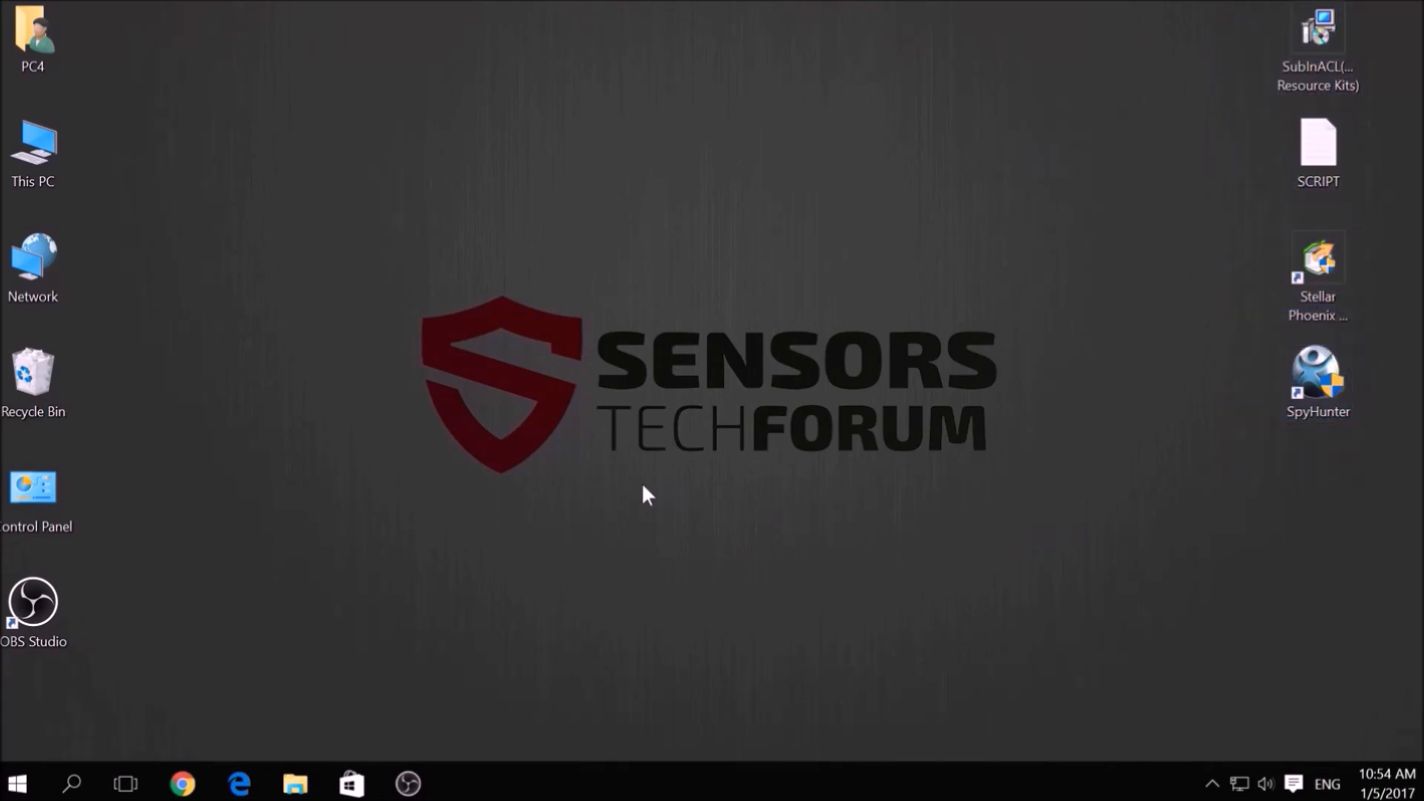
{"action": "mouse_move", "coordinate": [640, 497]}
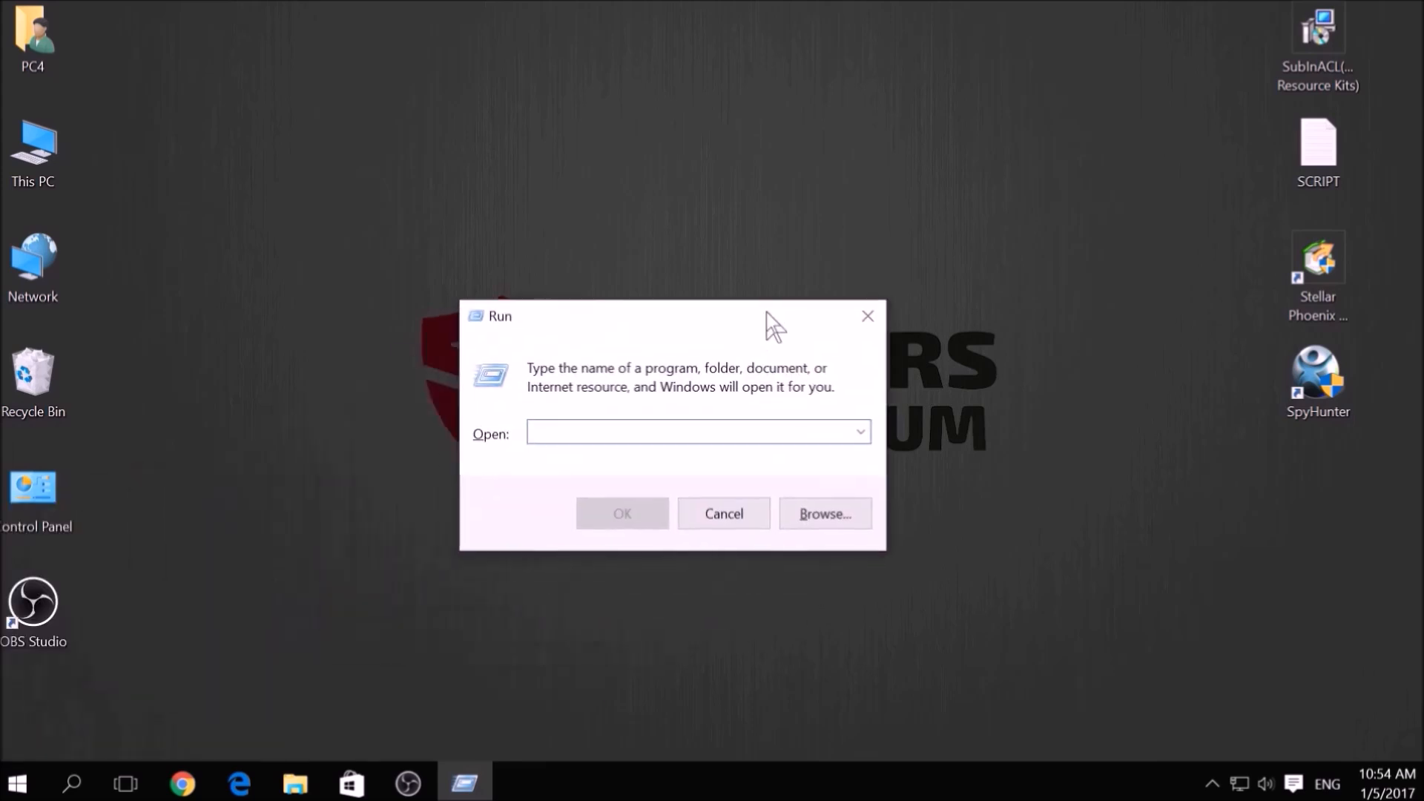
Launch msconfig from the Run dialog to bring up System Configuration
{"action": "left_click", "coordinate": [661, 431]}
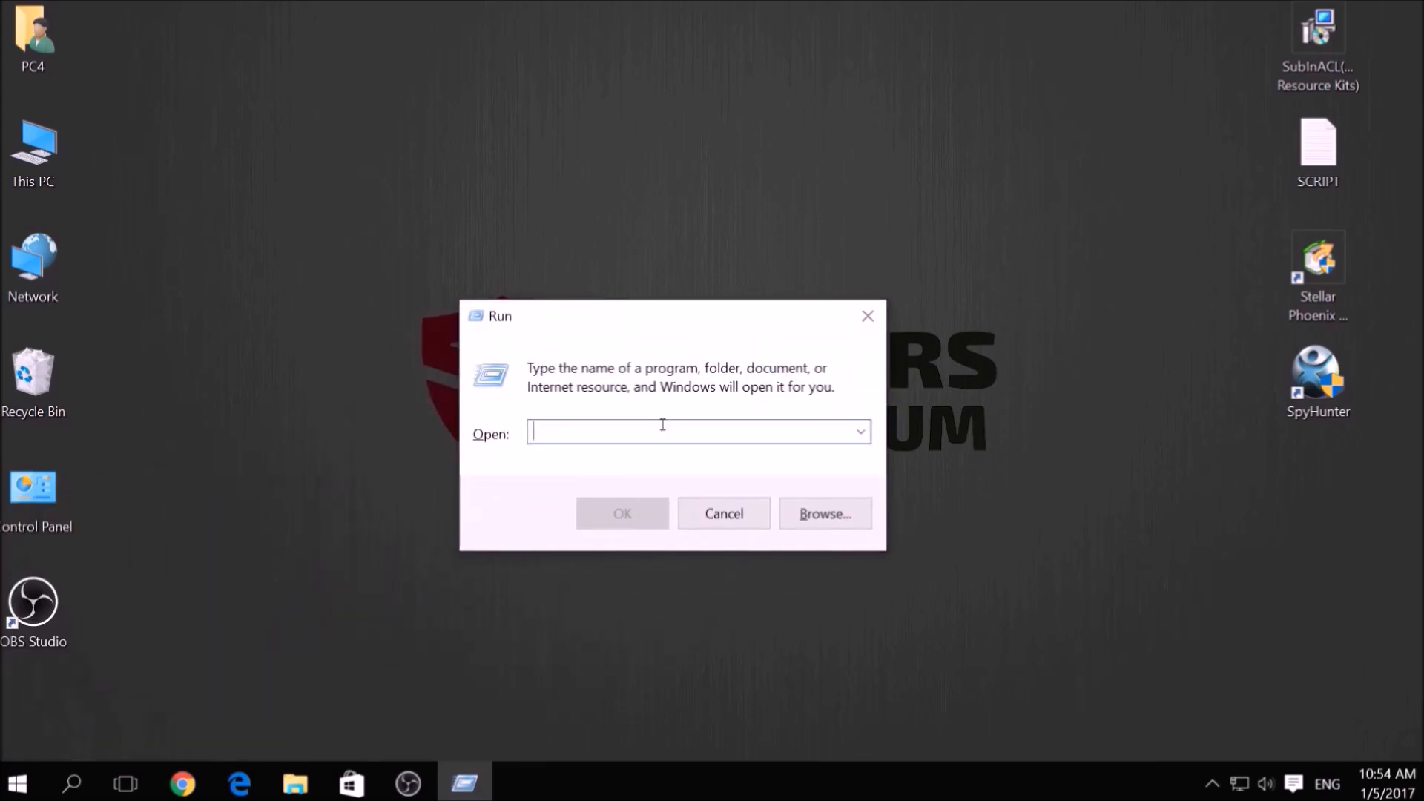
{"action": "type", "text": "msconfig"}
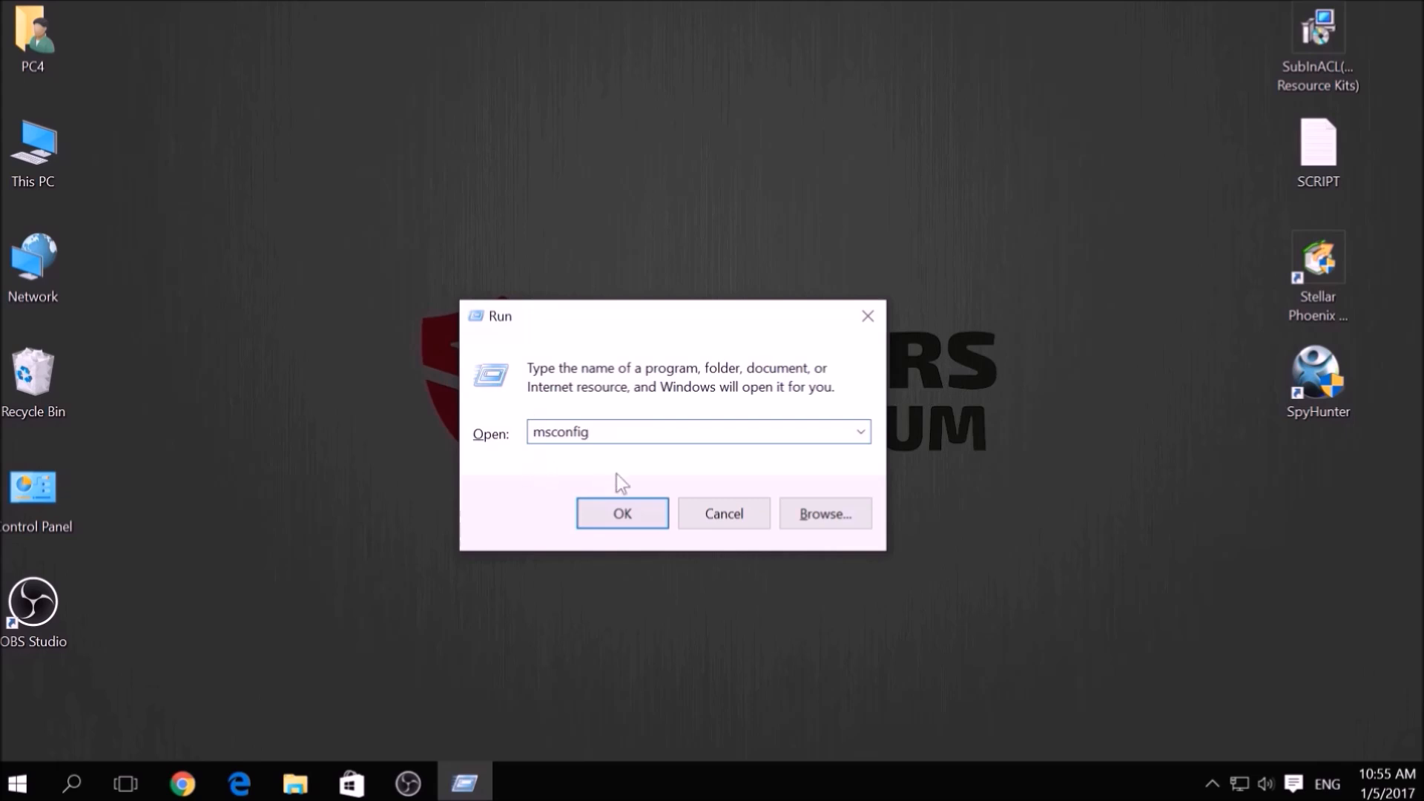
{"action": "left_click", "coordinate": [623, 514]}
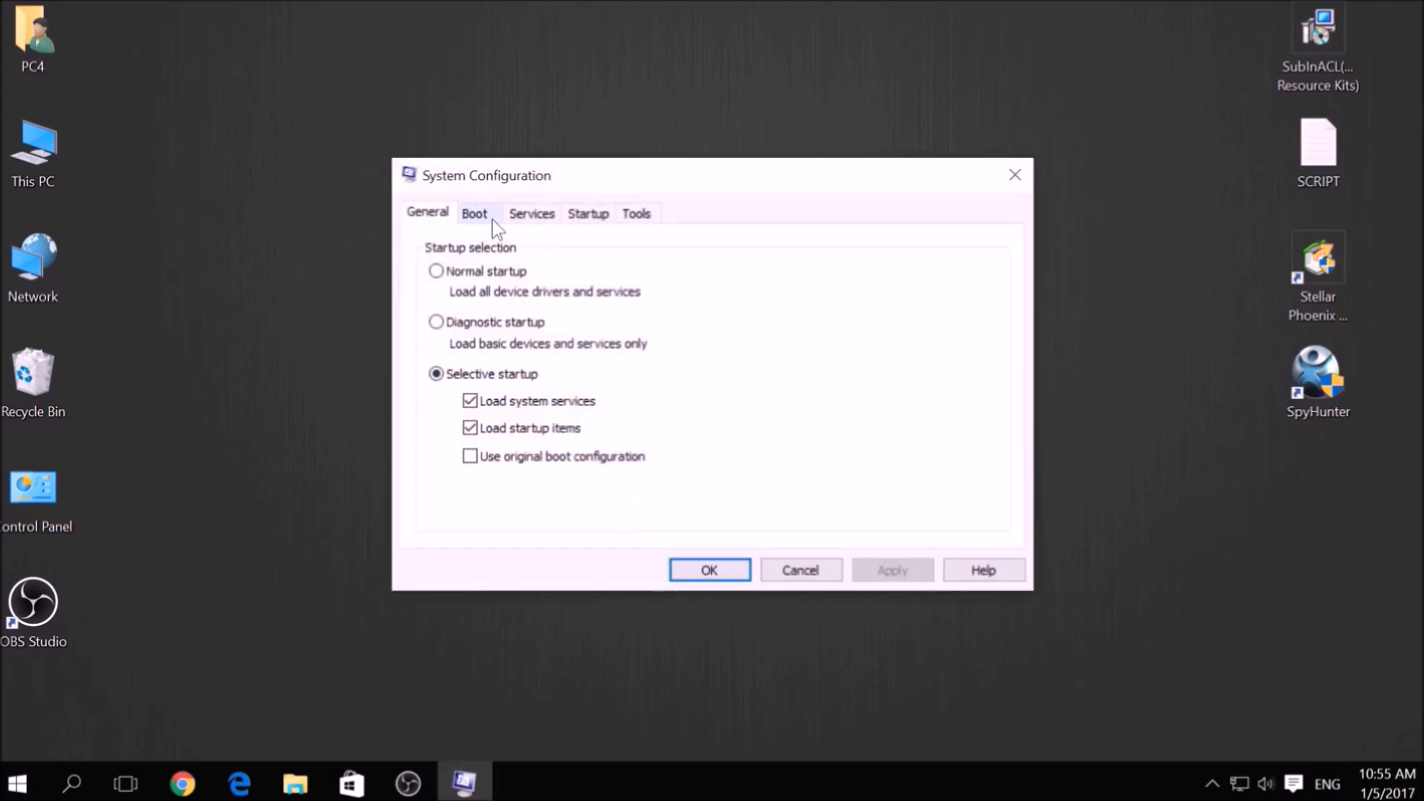
Enable Safe boot with Network on the Boot settings, apply, and restart into Safe Mode
{"action": "left_click", "coordinate": [475, 213]}
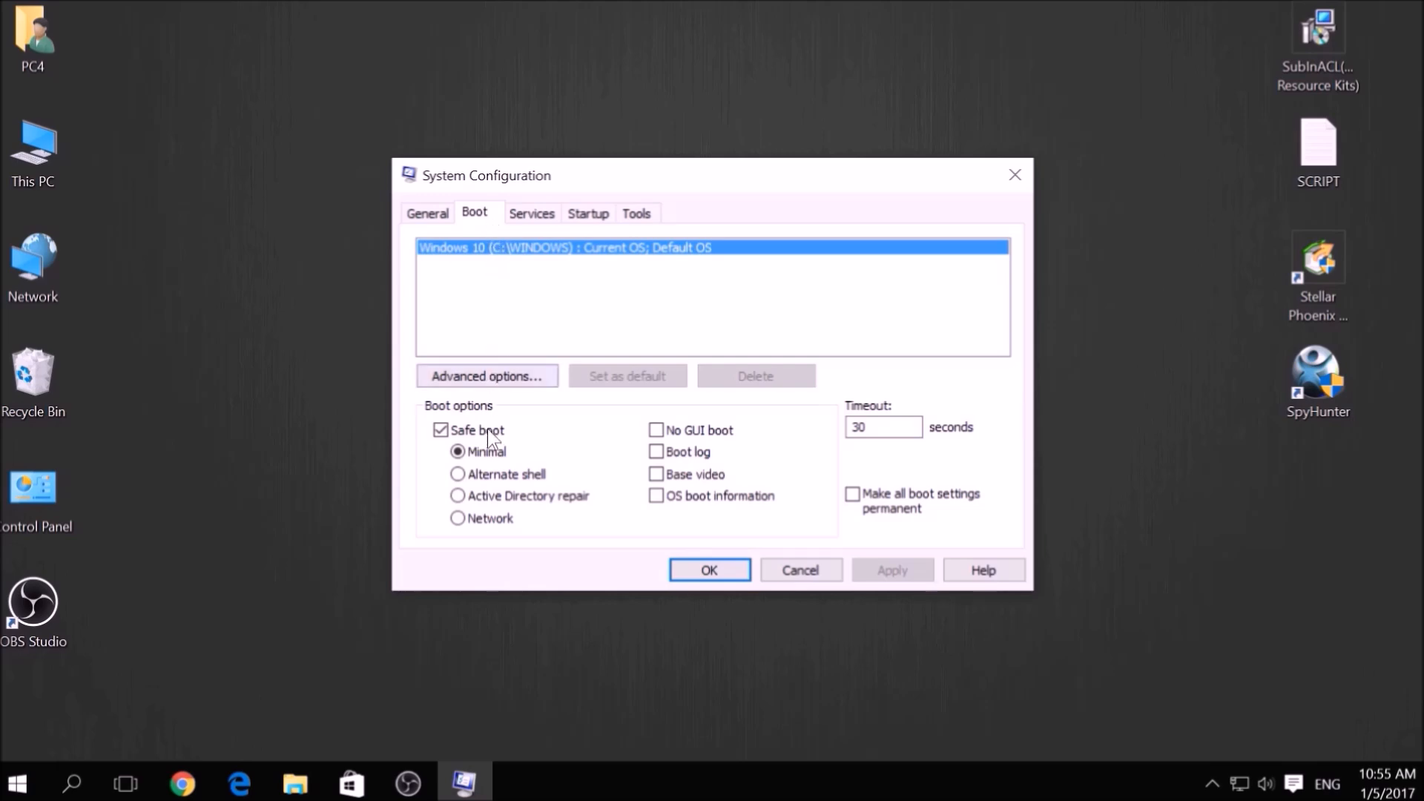
{"action": "left_click", "coordinate": [457, 518]}
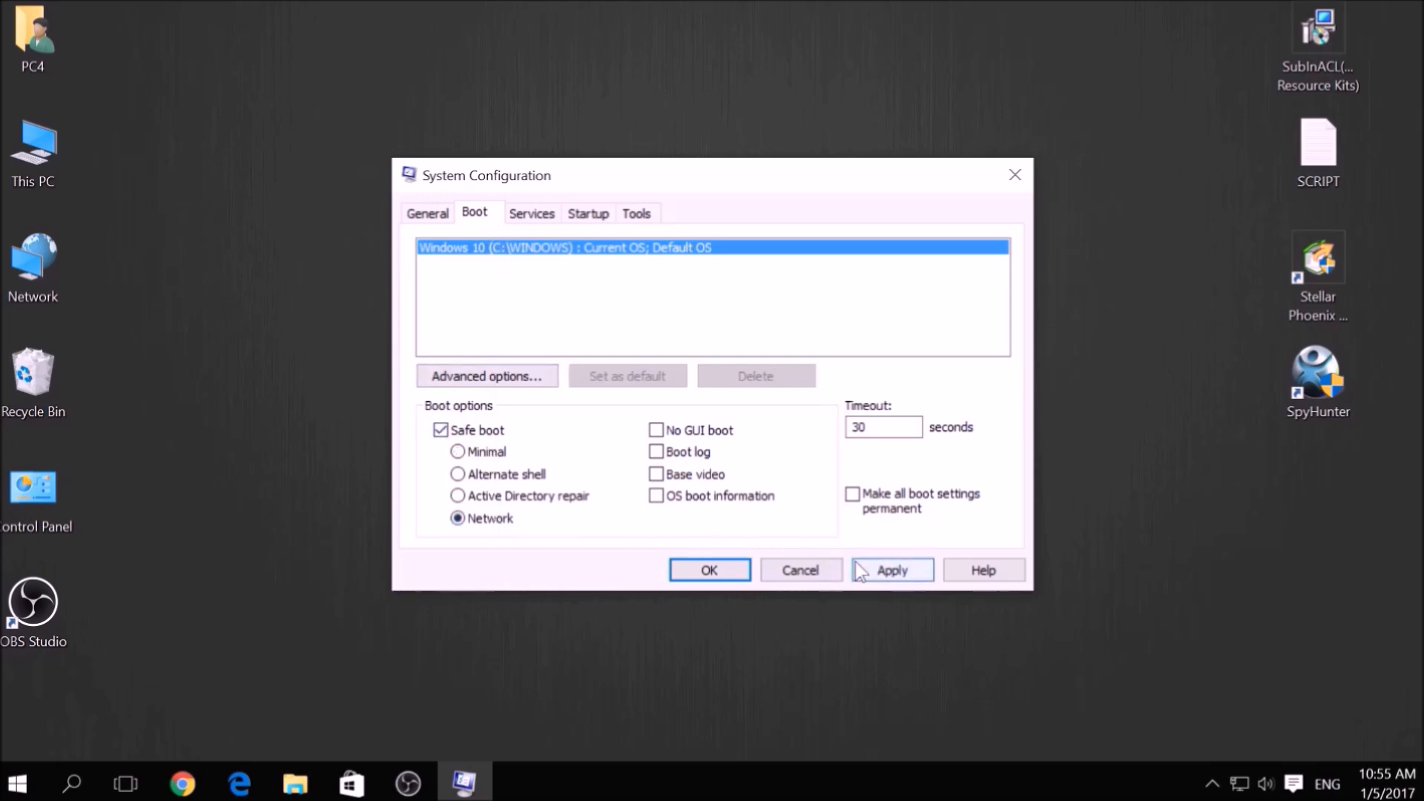
{"action": "left_click", "coordinate": [892, 569]}
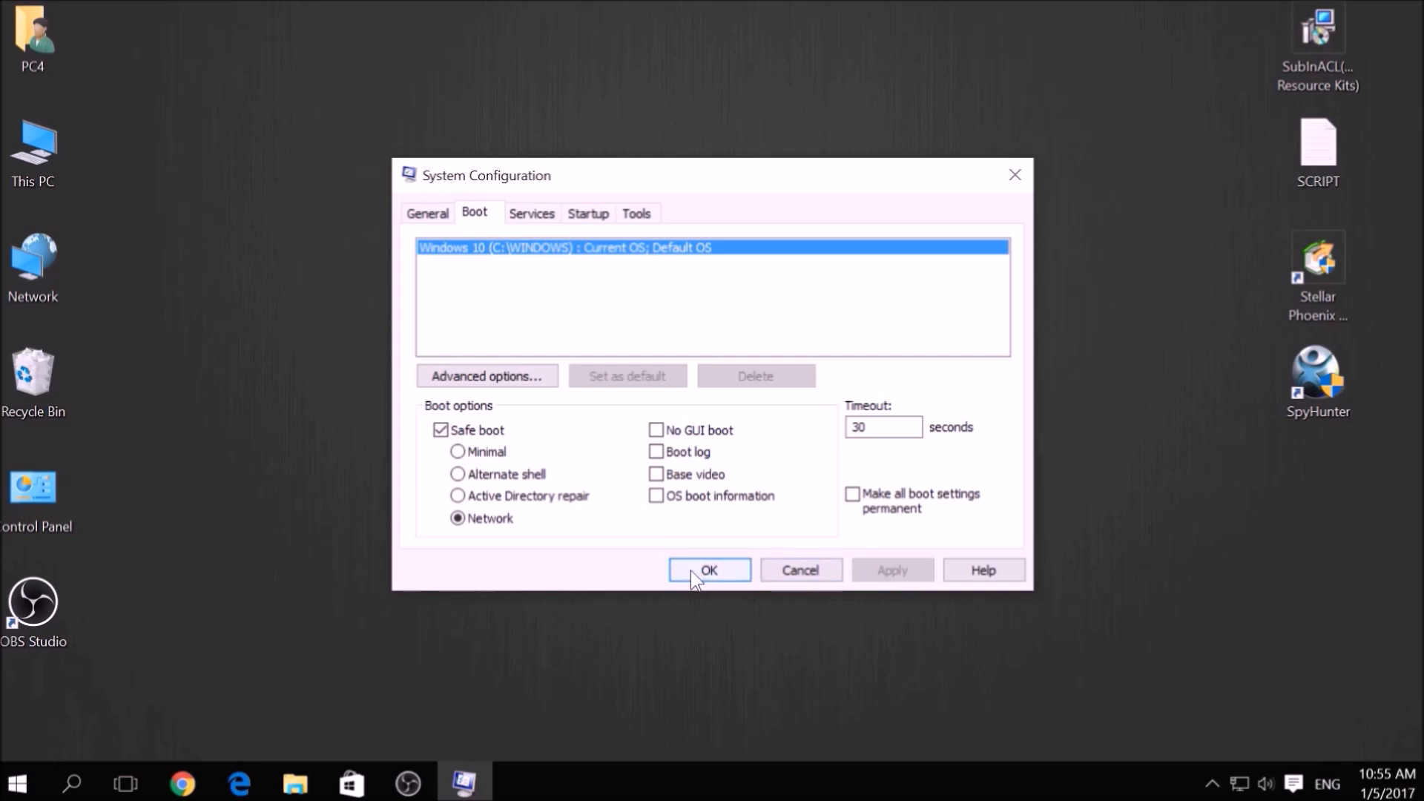
{"action": "left_click", "coordinate": [709, 569]}
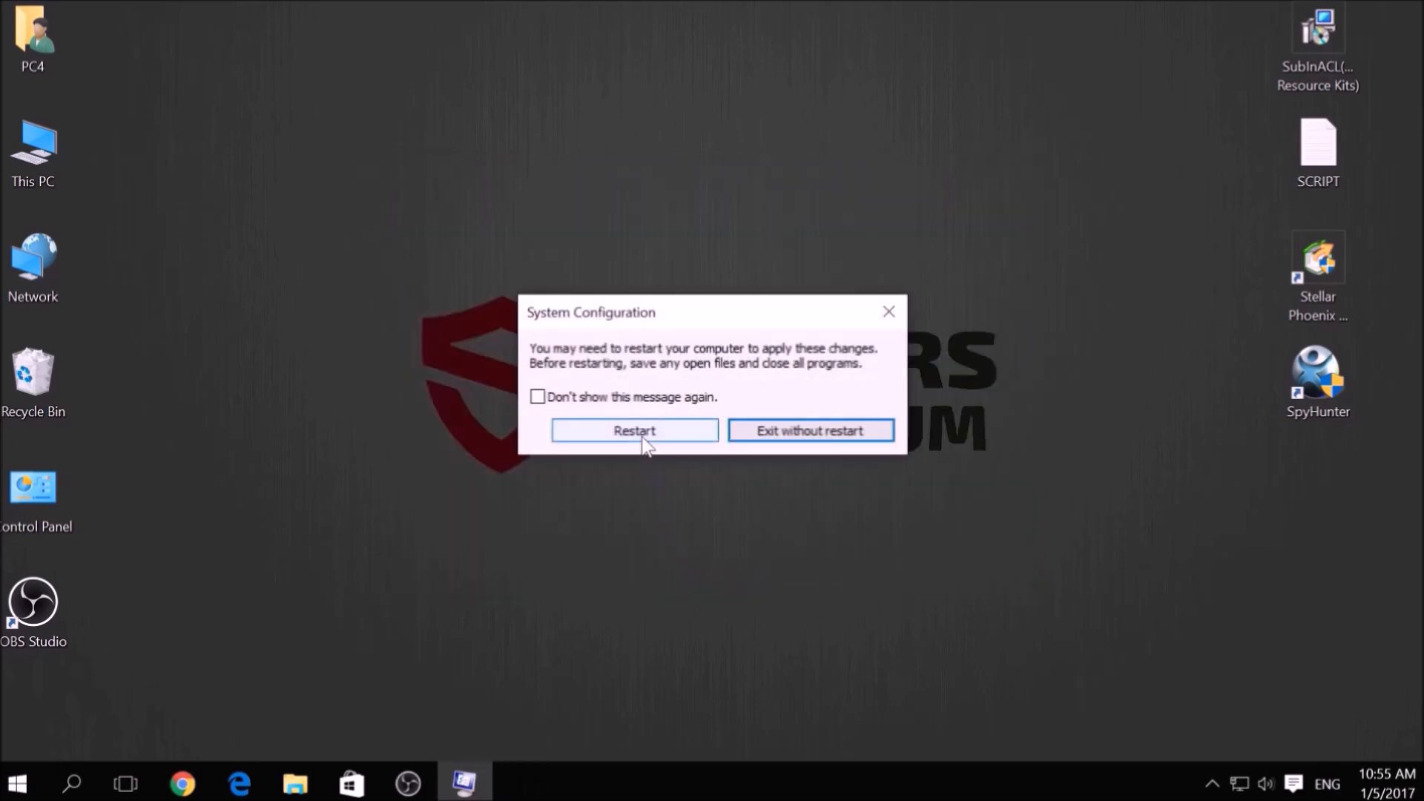
{"action": "left_click", "coordinate": [635, 431]}
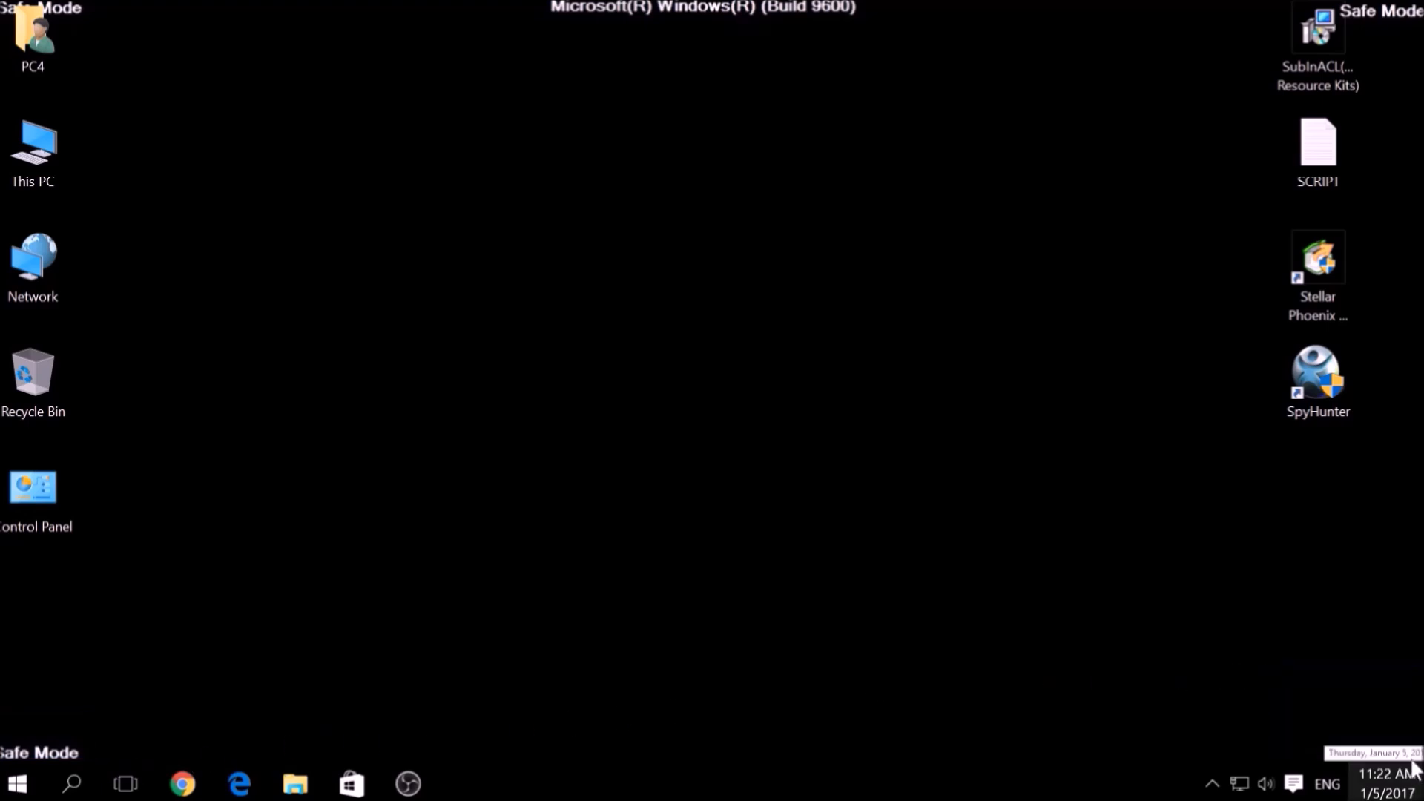
{"action": "mouse_move", "coordinate": [1092, 273]}
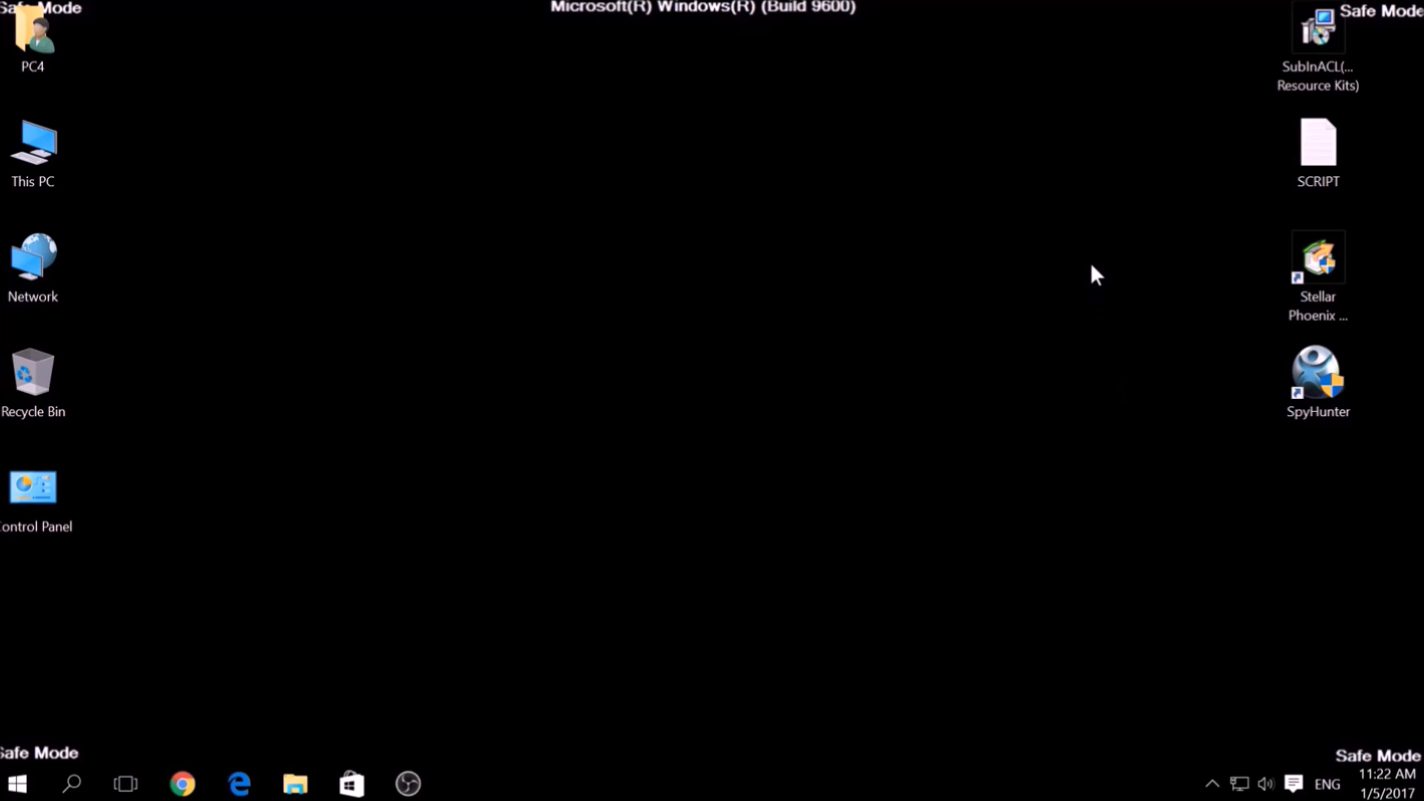
Review the SCRIPT file of subinacl commands in Notepad and minimise it to show the desktop
{"action": "left_click", "coordinate": [1318, 26]}
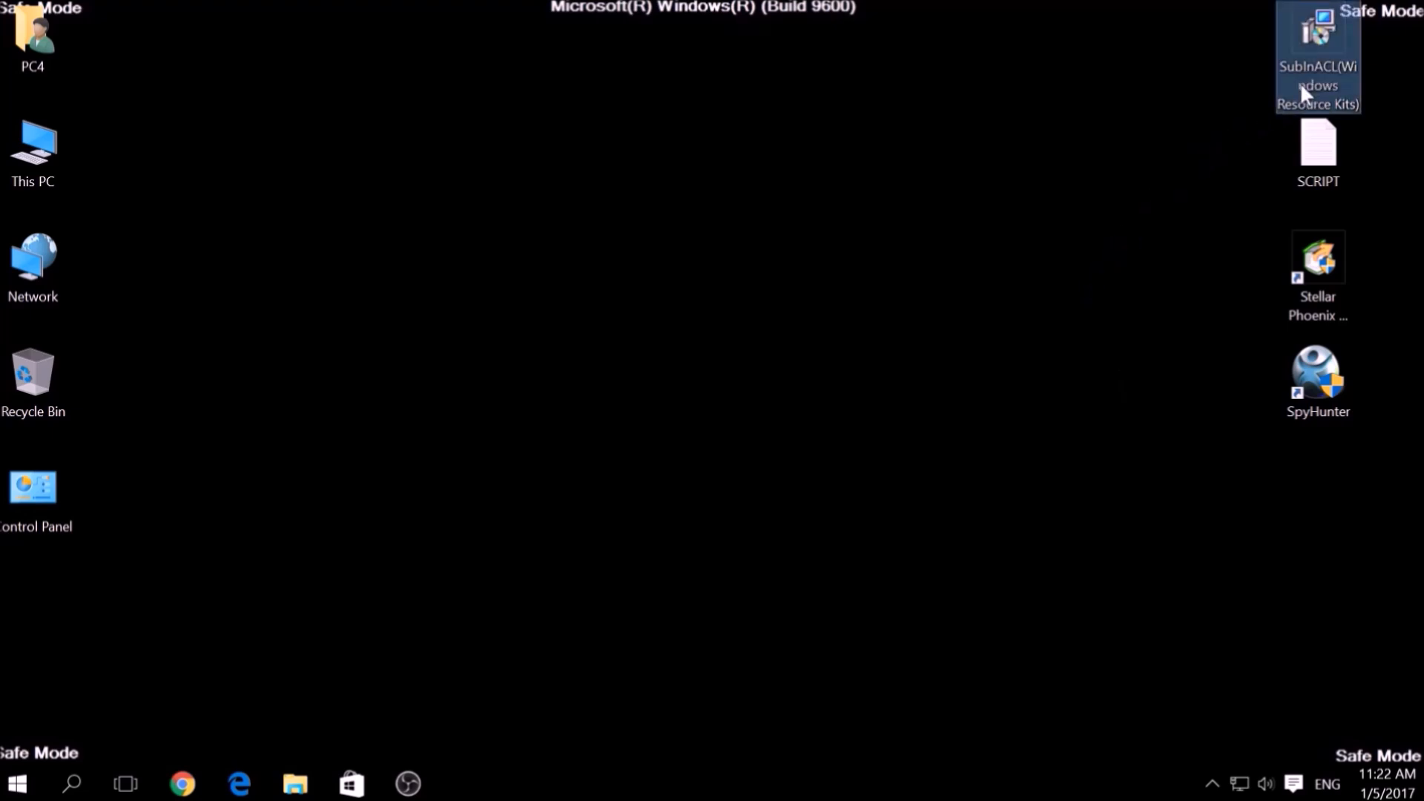
{"action": "double_click", "coordinate": [1318, 145]}
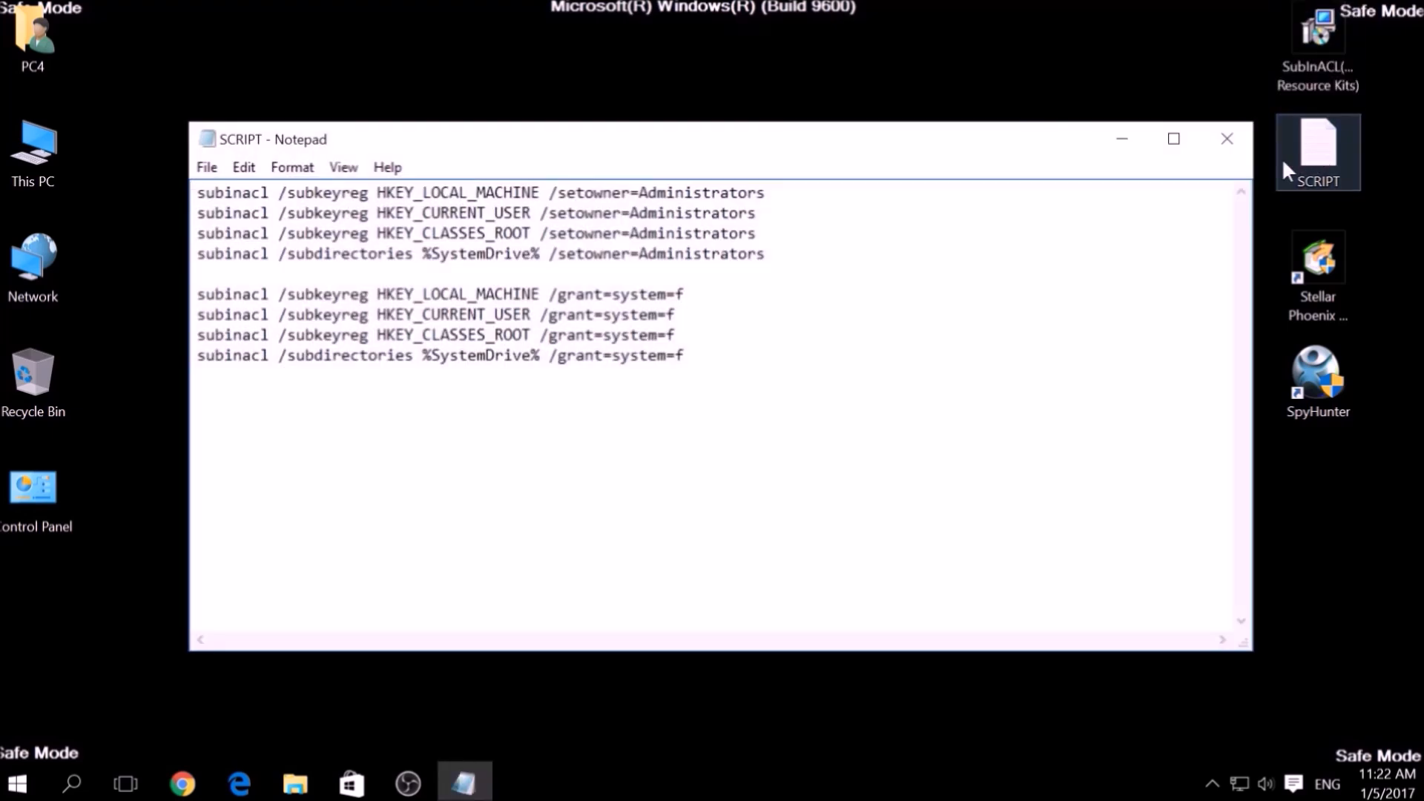
{"action": "key", "text": "ctrl+a"}
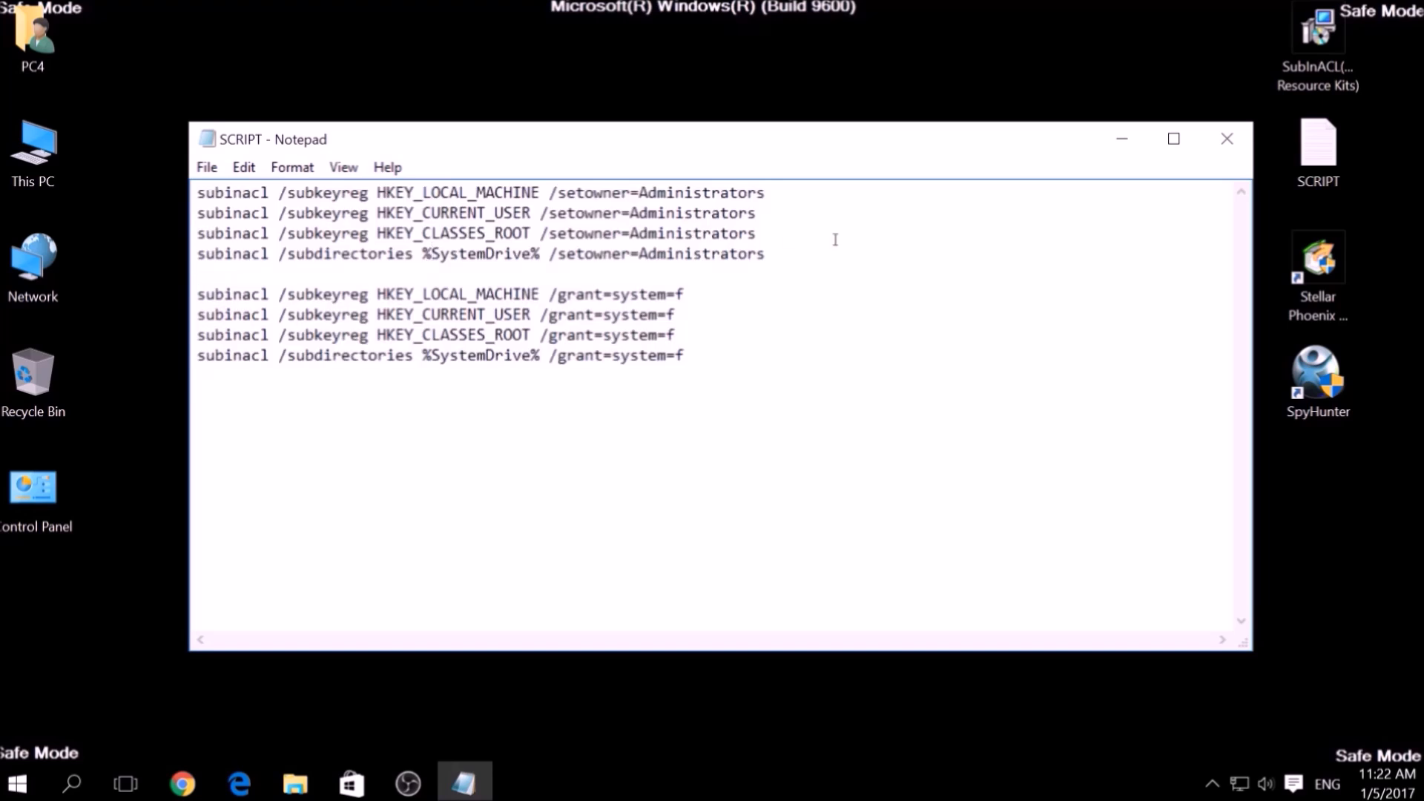
{"action": "left_click", "coordinate": [1227, 140]}
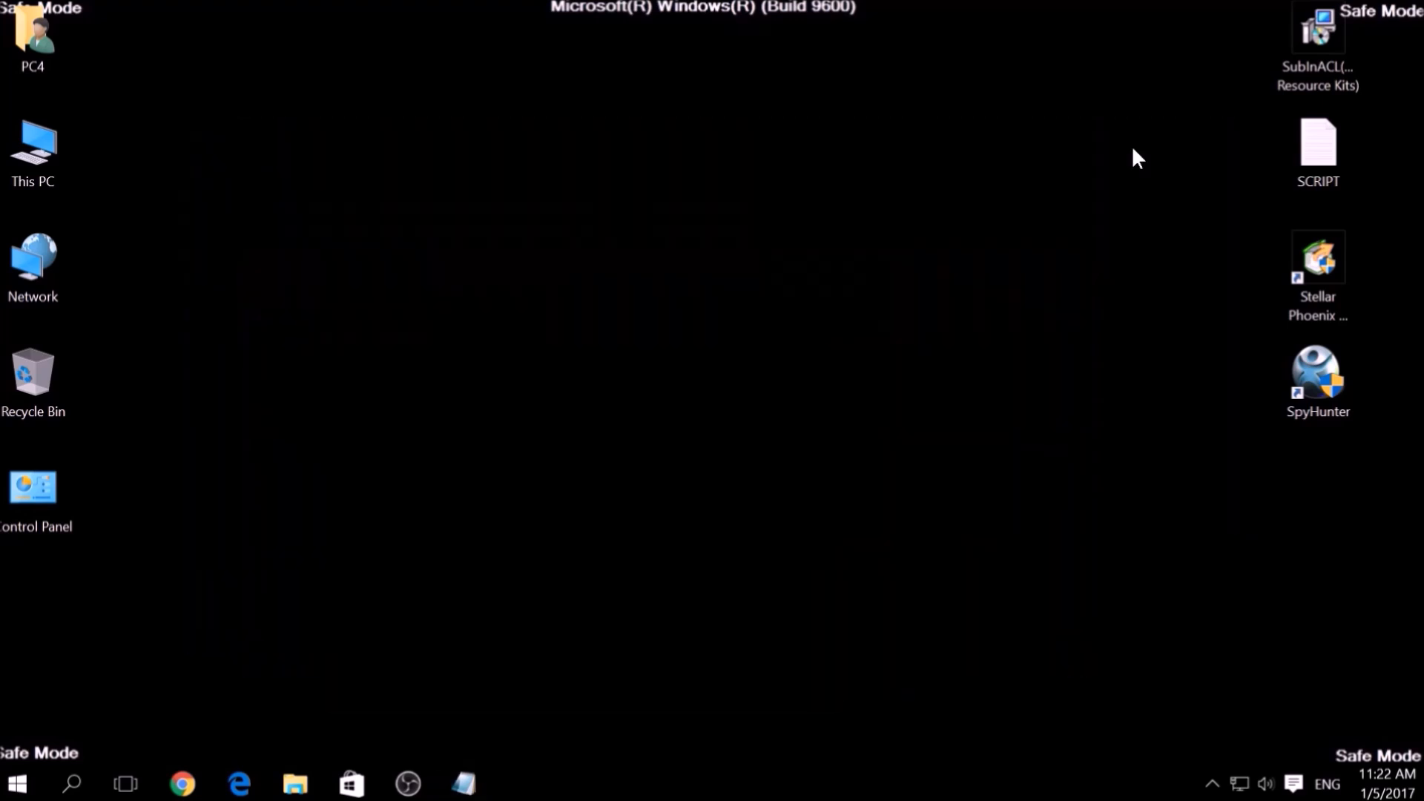
Run the SubInACL setup wizard, accept the license, install SubInAcl.exe to the default Tools folder and finish
{"action": "double_click", "coordinate": [1317, 28]}
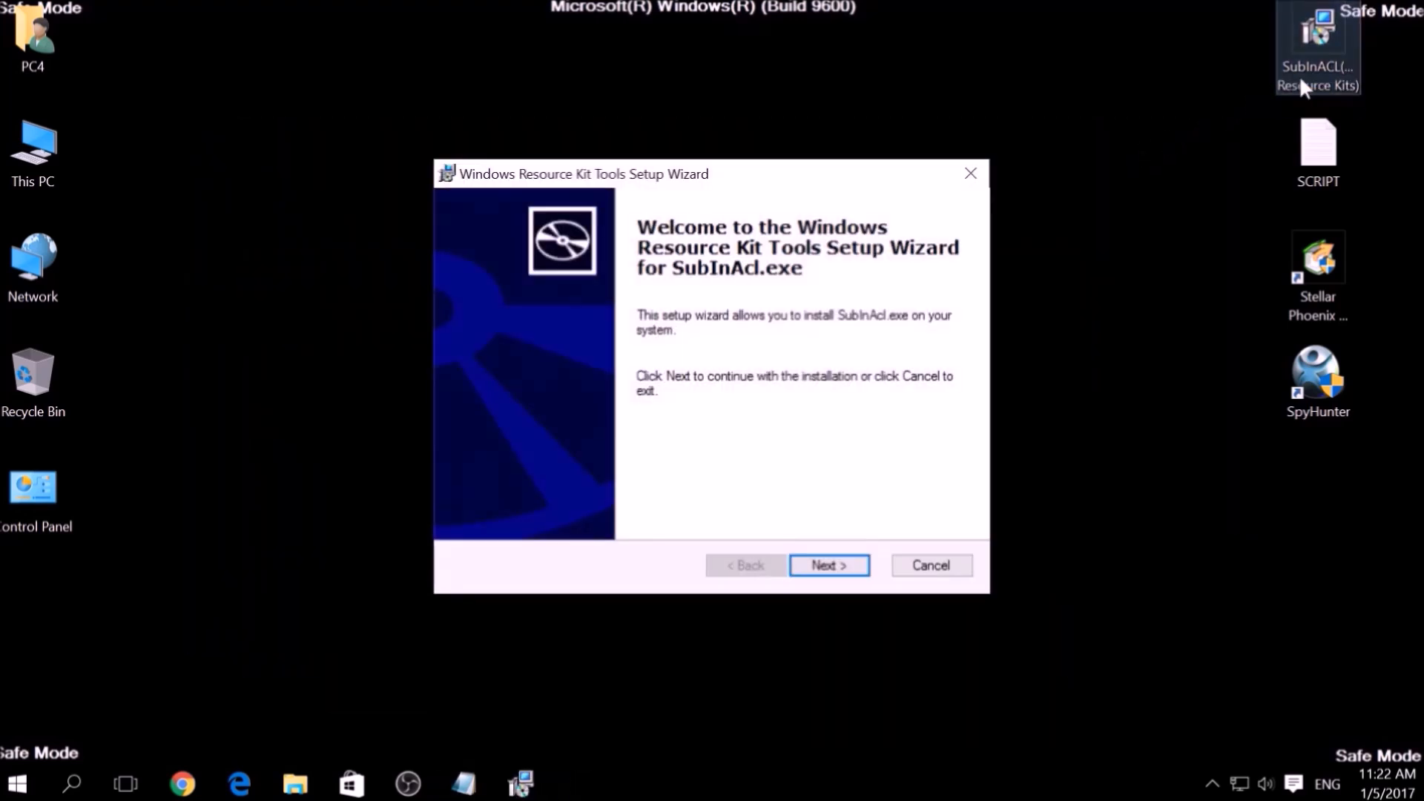
{"action": "mouse_move", "coordinate": [829, 543]}
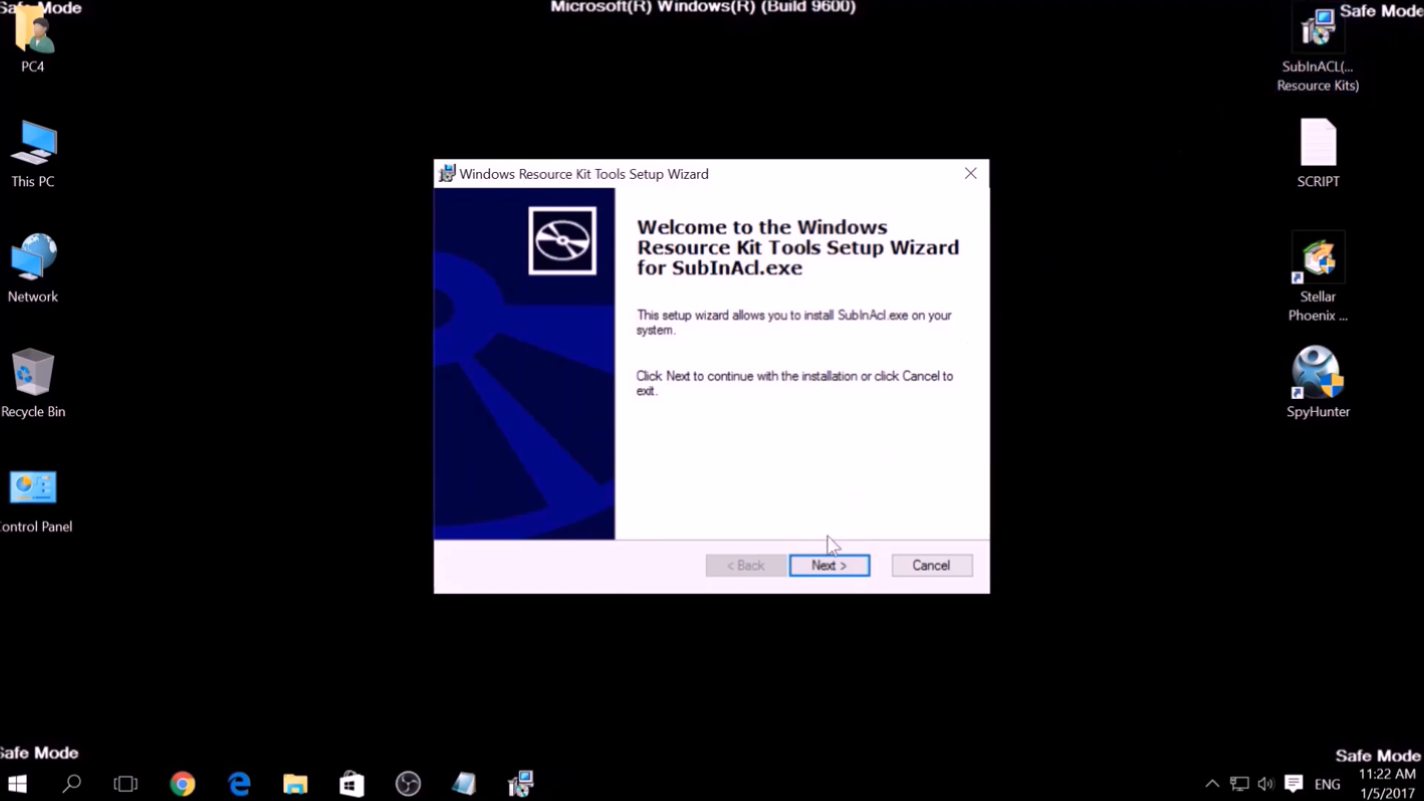
{"action": "left_click", "coordinate": [830, 565]}
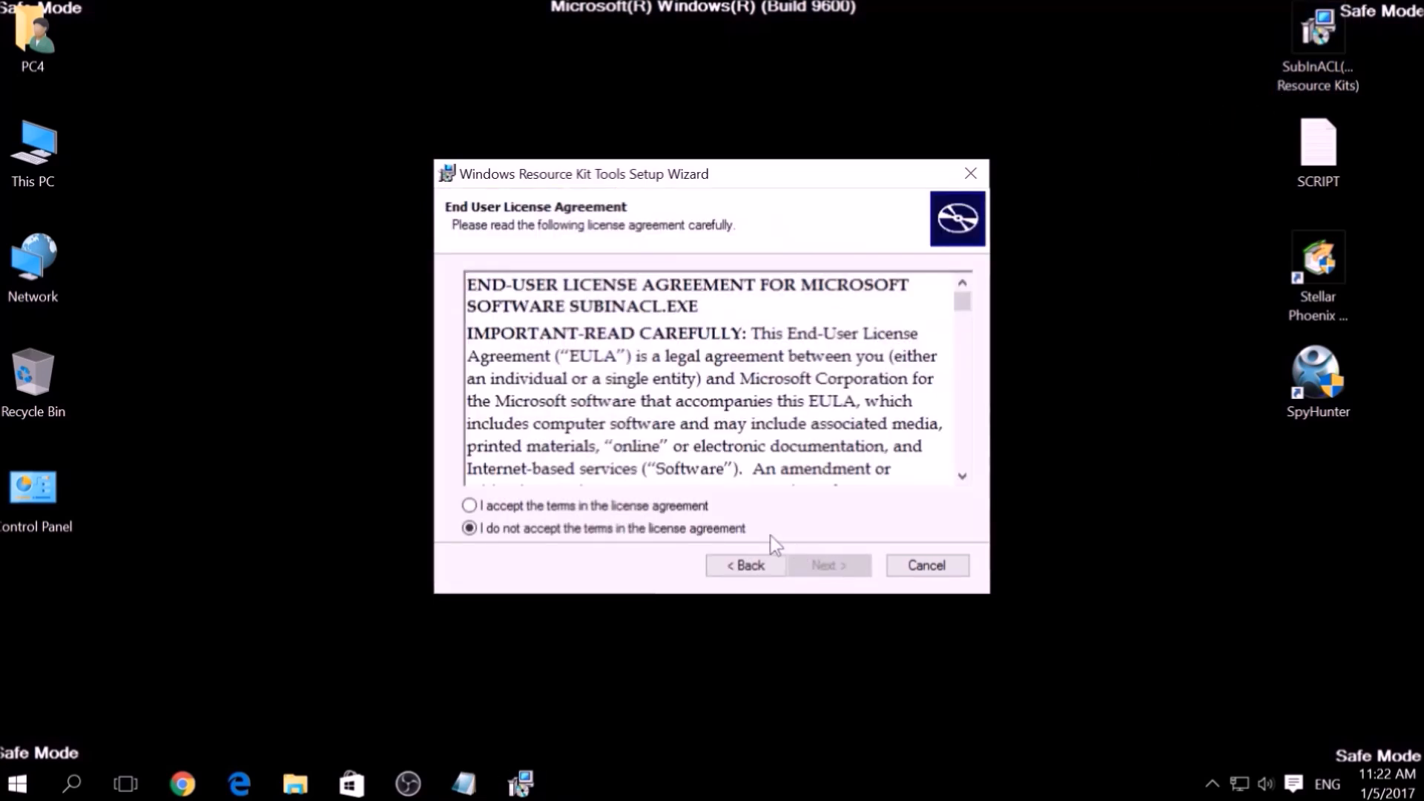
{"action": "left_click", "coordinate": [469, 504]}
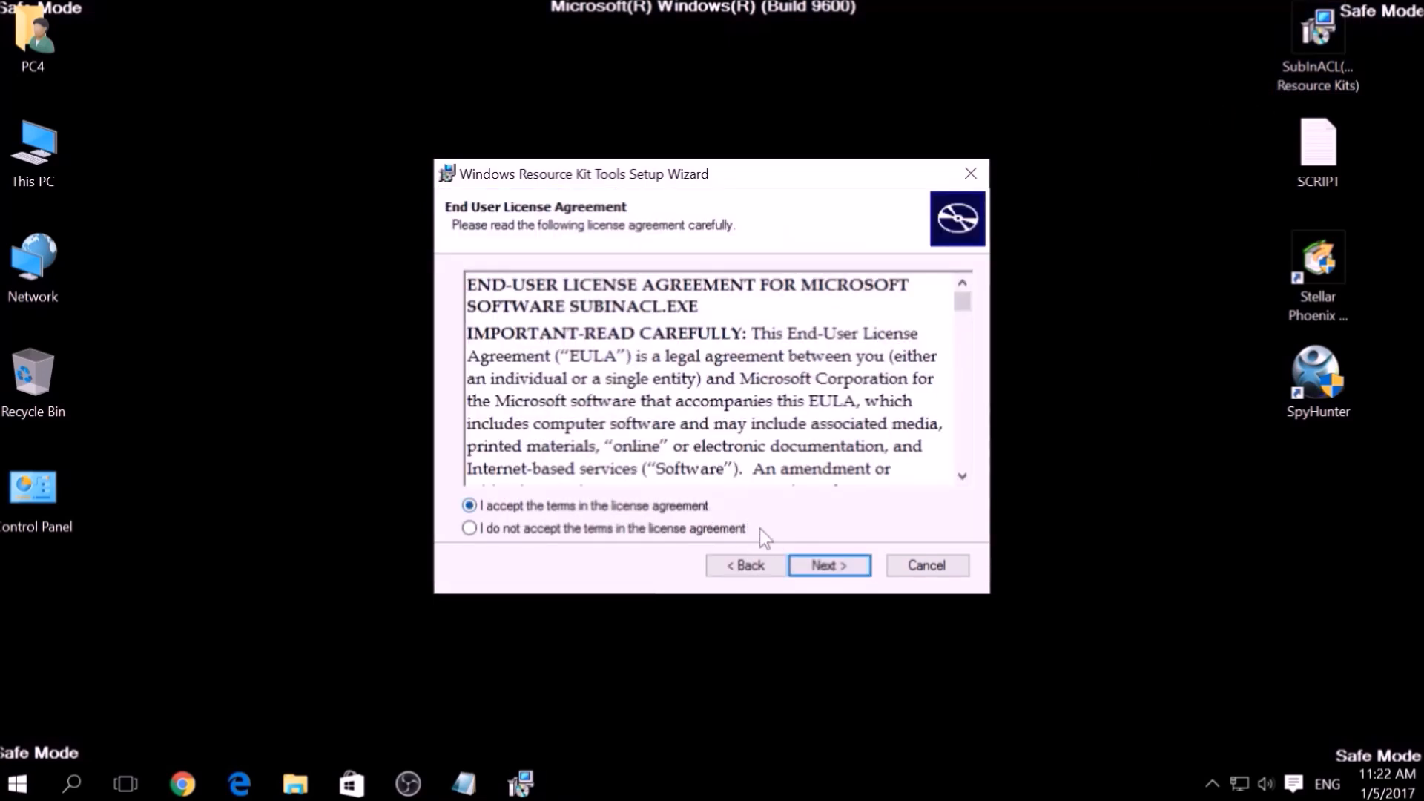
{"action": "left_click", "coordinate": [830, 565]}
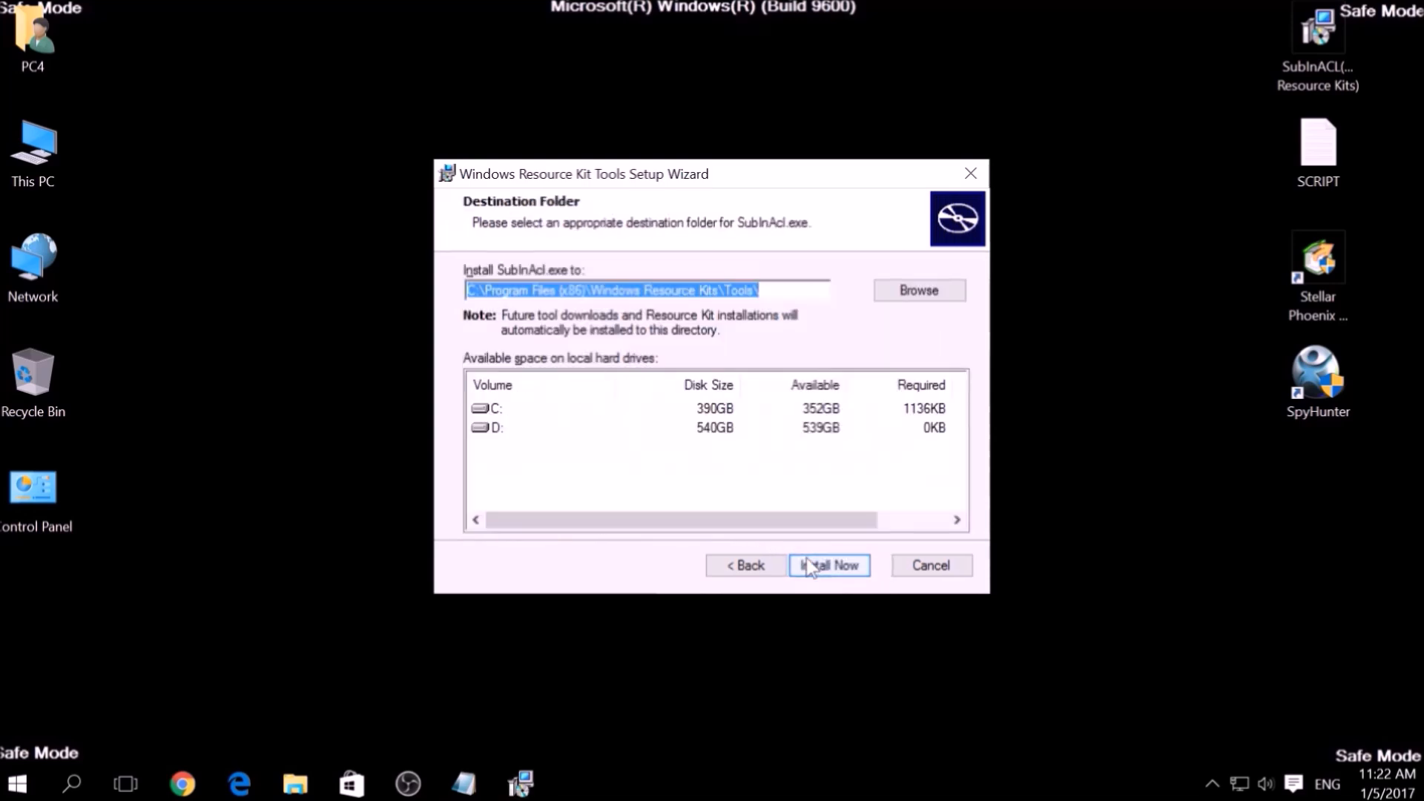
{"action": "left_click", "coordinate": [828, 565]}
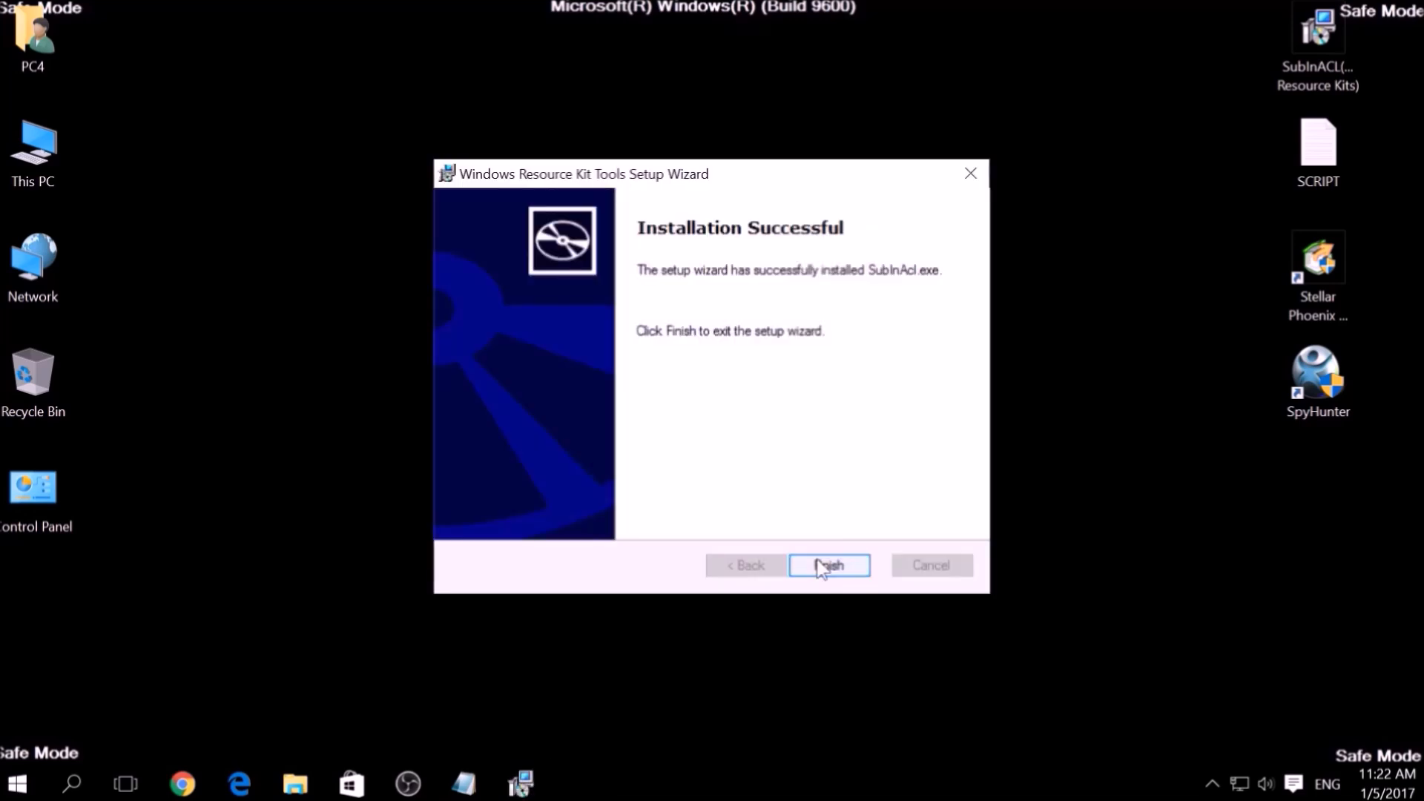
{"action": "left_click", "coordinate": [828, 565]}
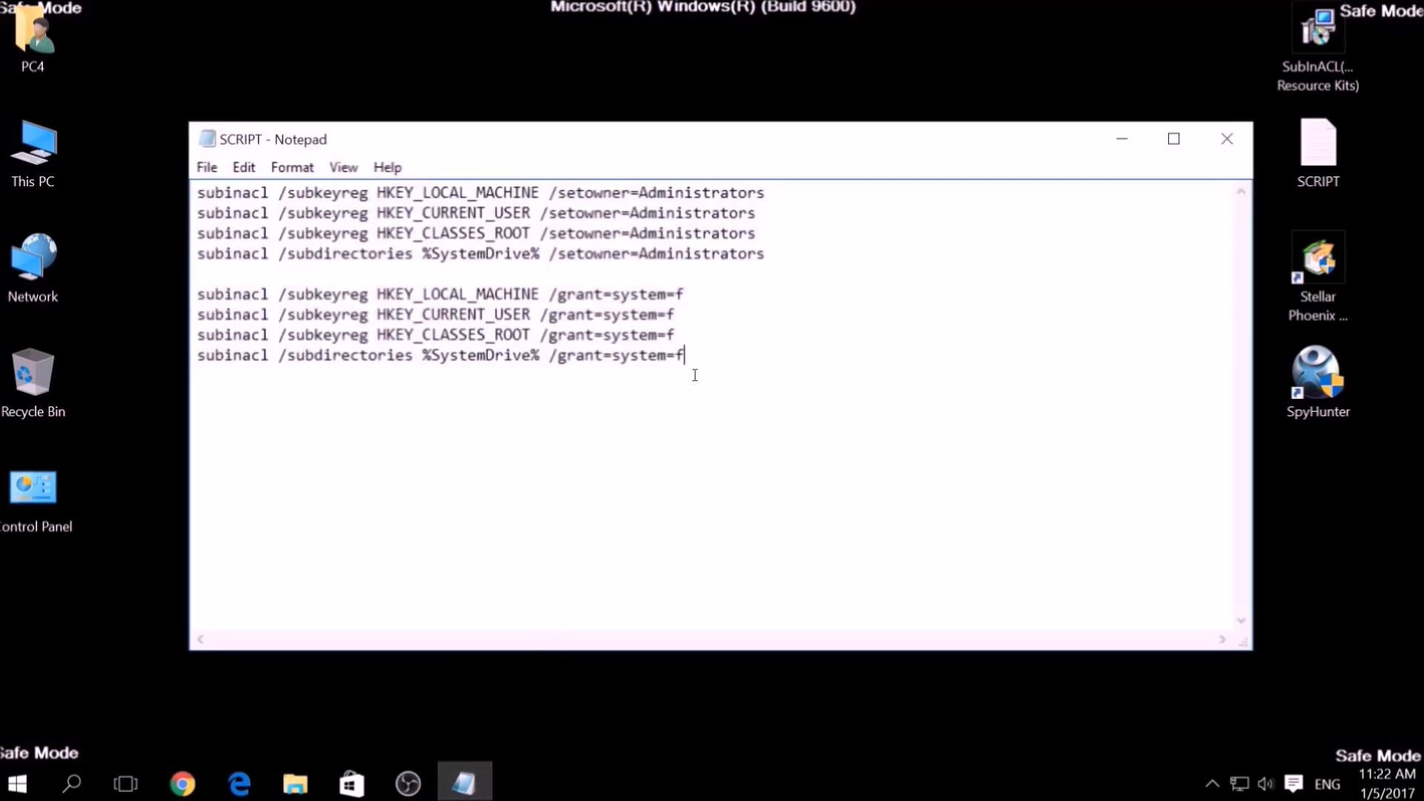
Save the script as FIX.BAT on the Desktop with Save as type set to All Files
{"action": "key", "text": "ctrl+a"}
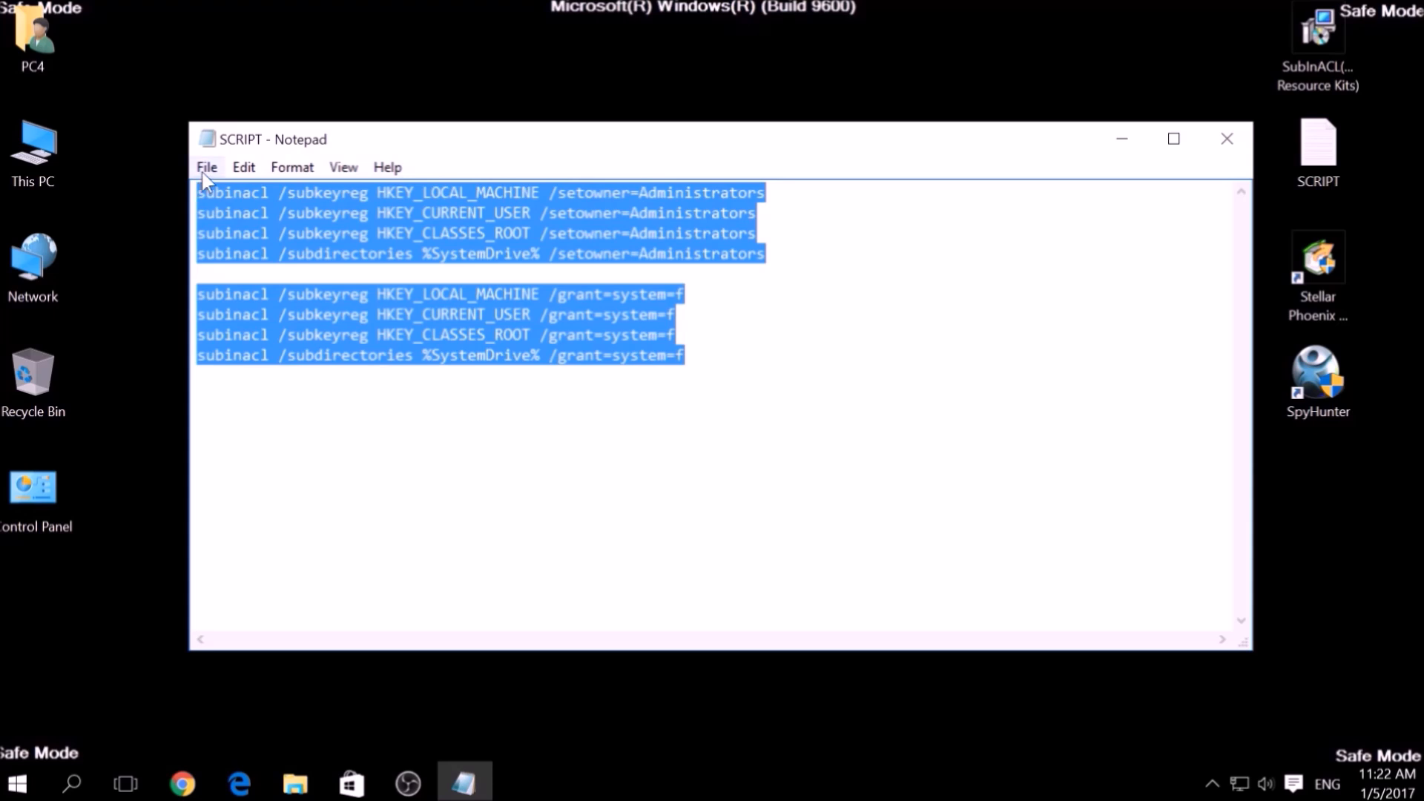
{"action": "left_click", "coordinate": [207, 166]}
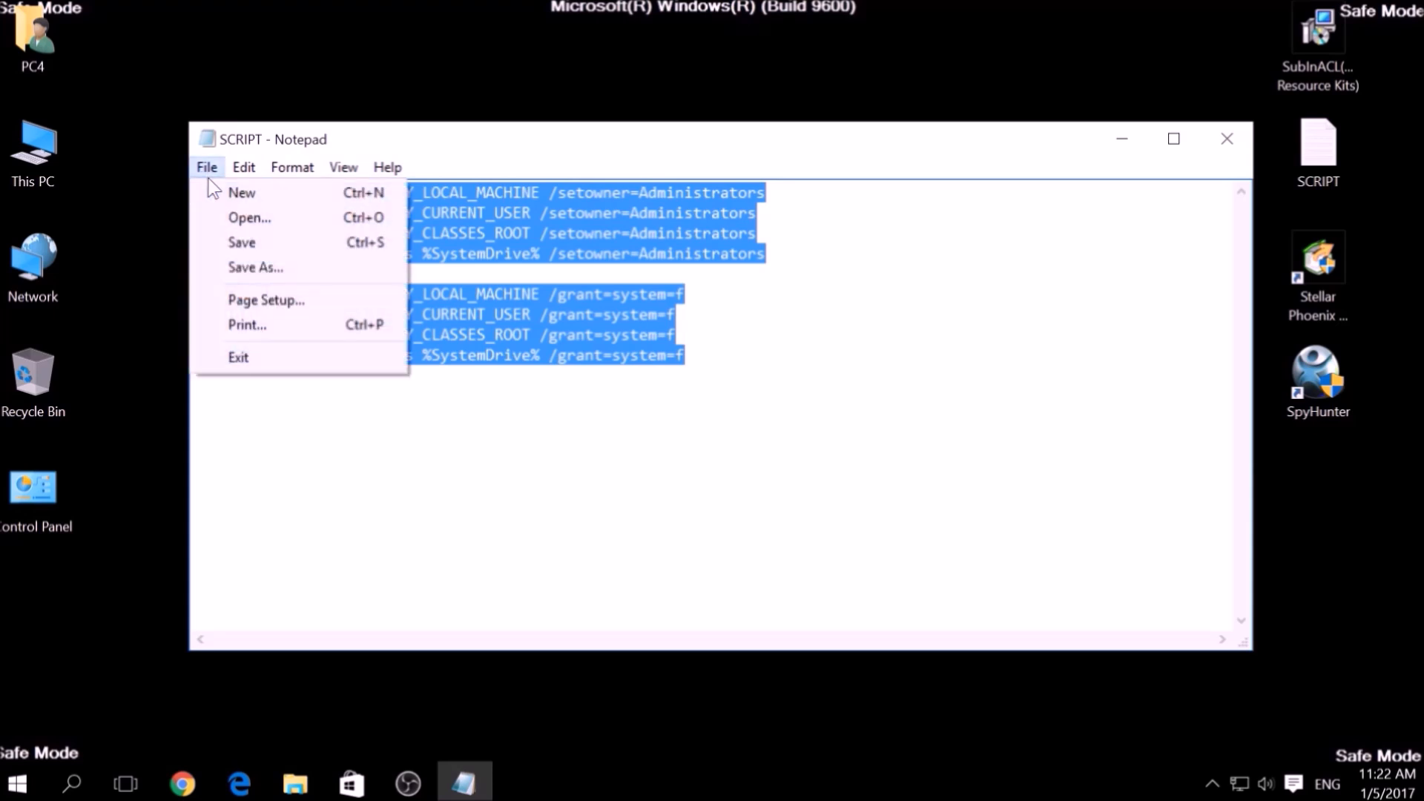
{"action": "left_click", "coordinate": [255, 267]}
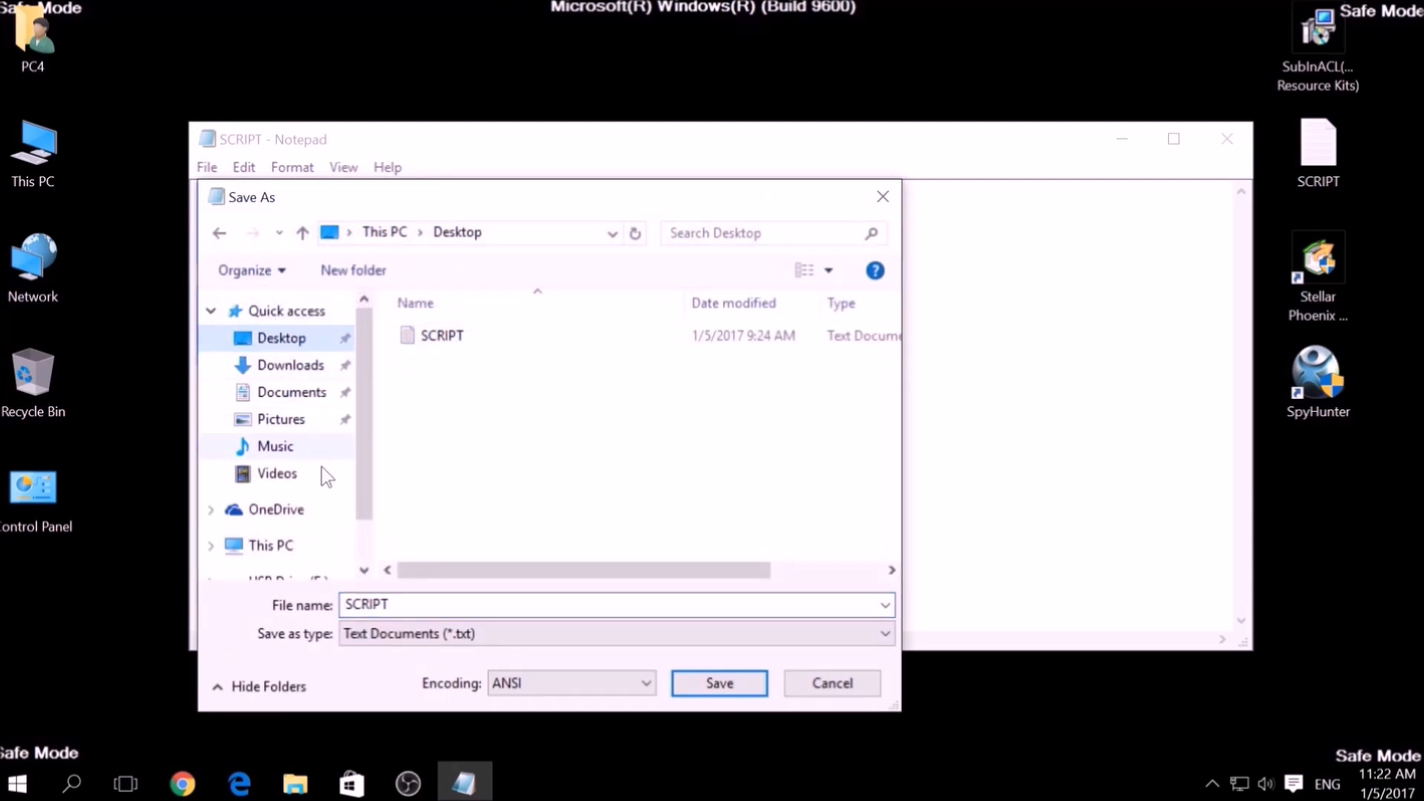
{"action": "left_click", "coordinate": [371, 605]}
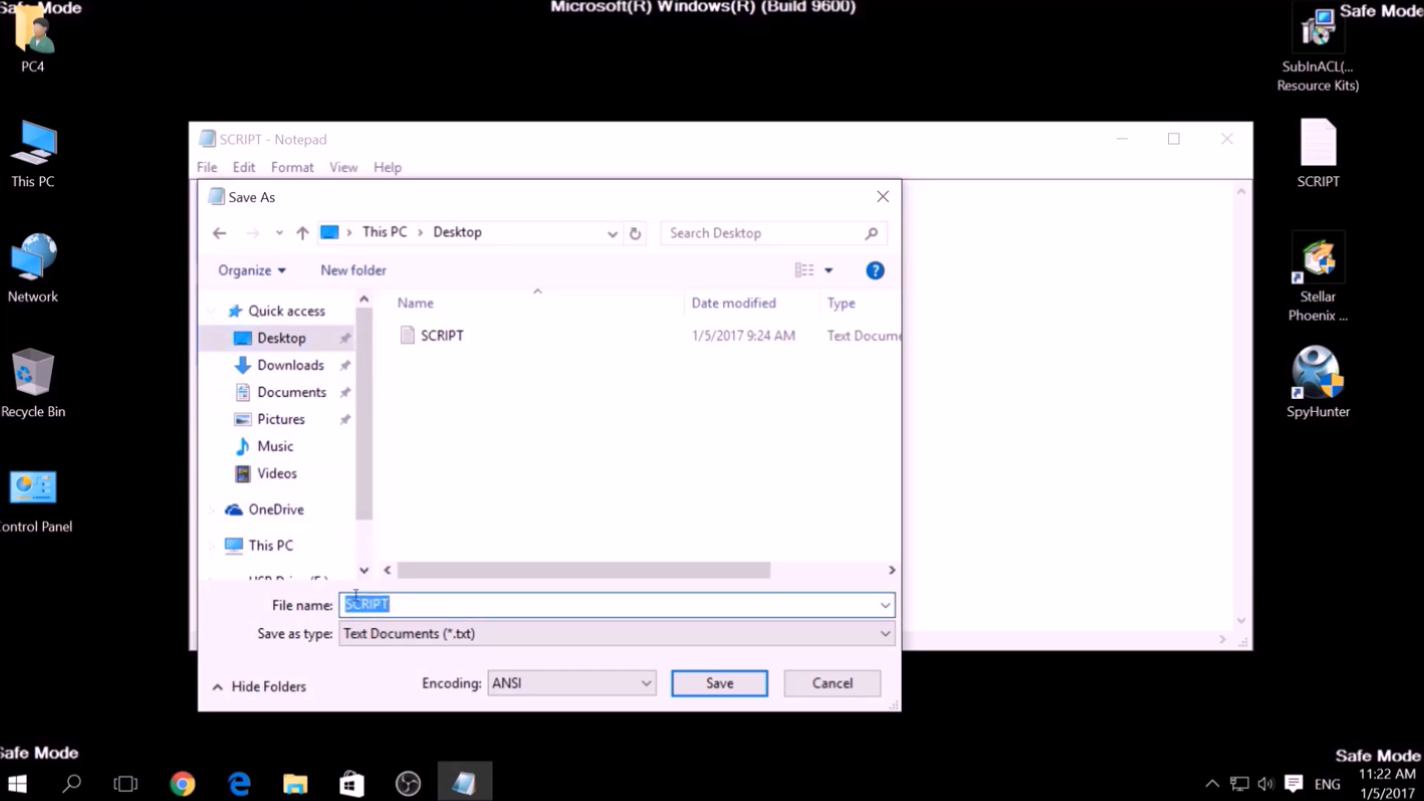
{"action": "type", "text": "Fi"}
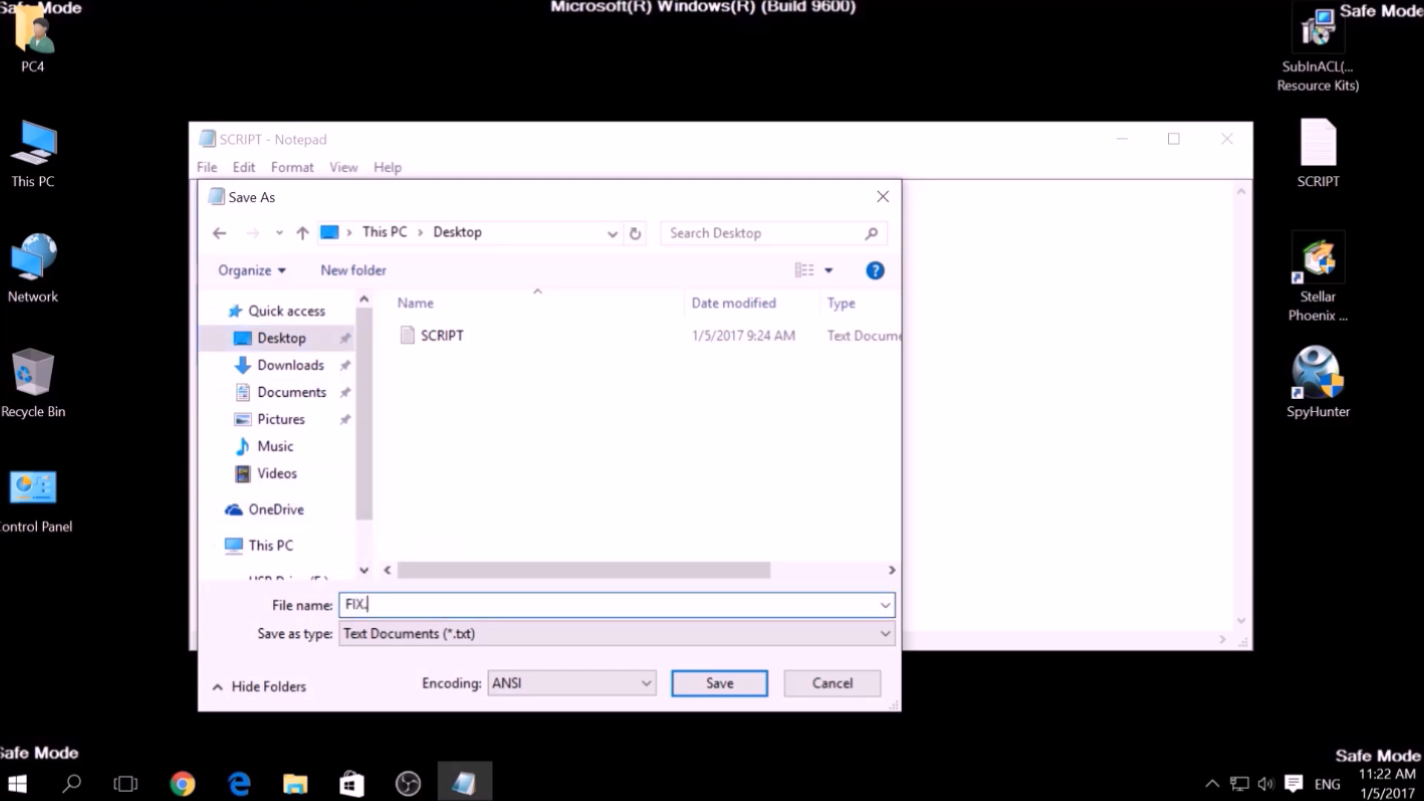
{"action": "type", "text": "BAT"}
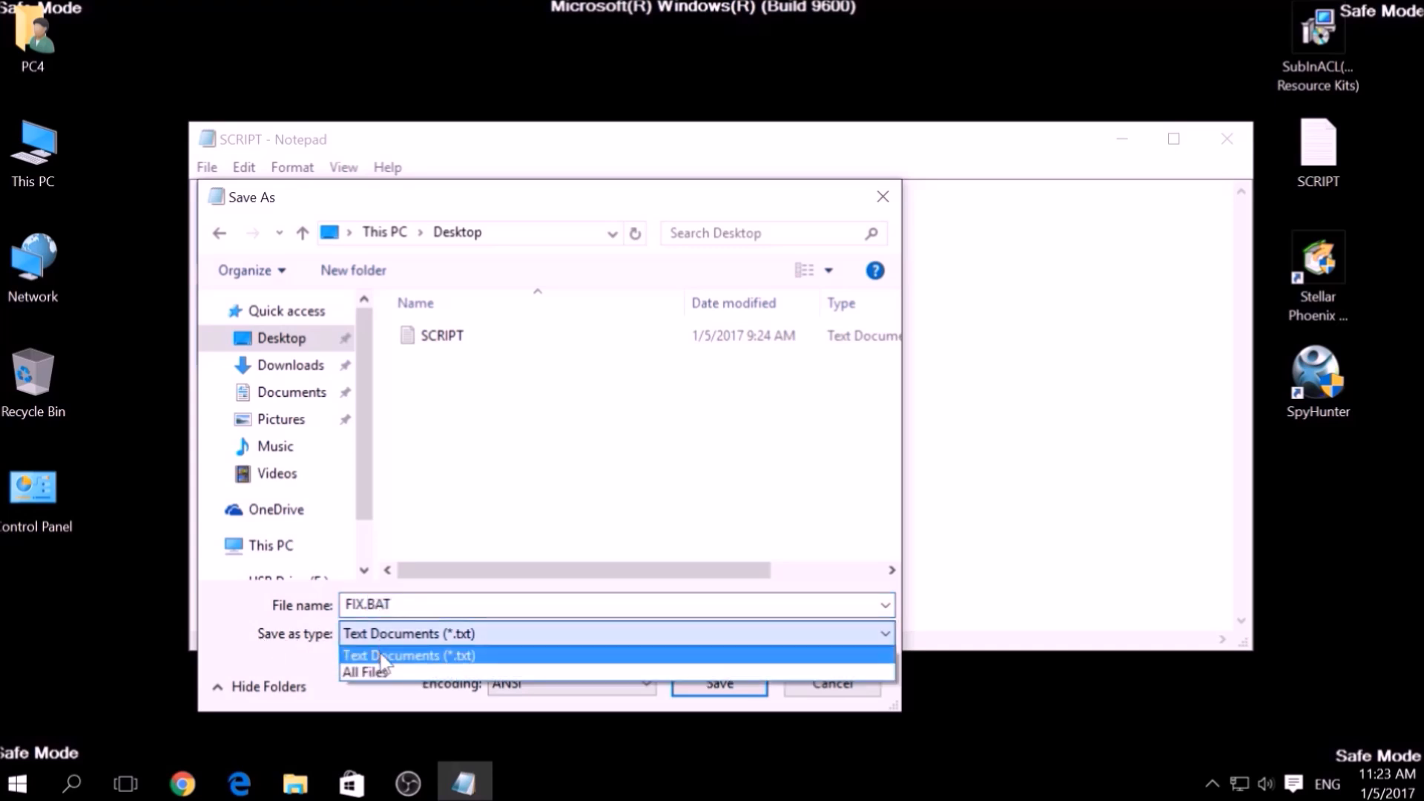
{"action": "left_click", "coordinate": [367, 672]}
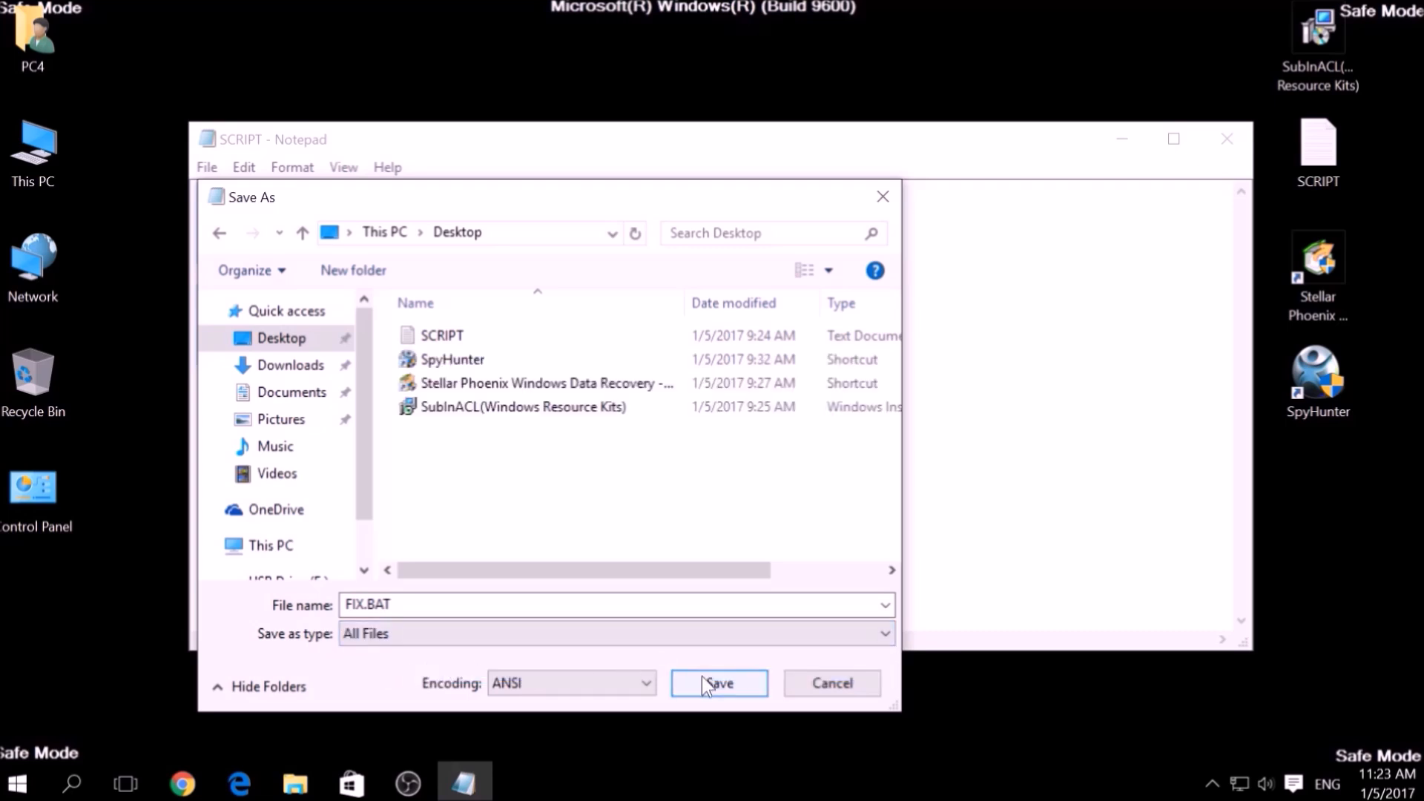
{"action": "left_click", "coordinate": [720, 682]}
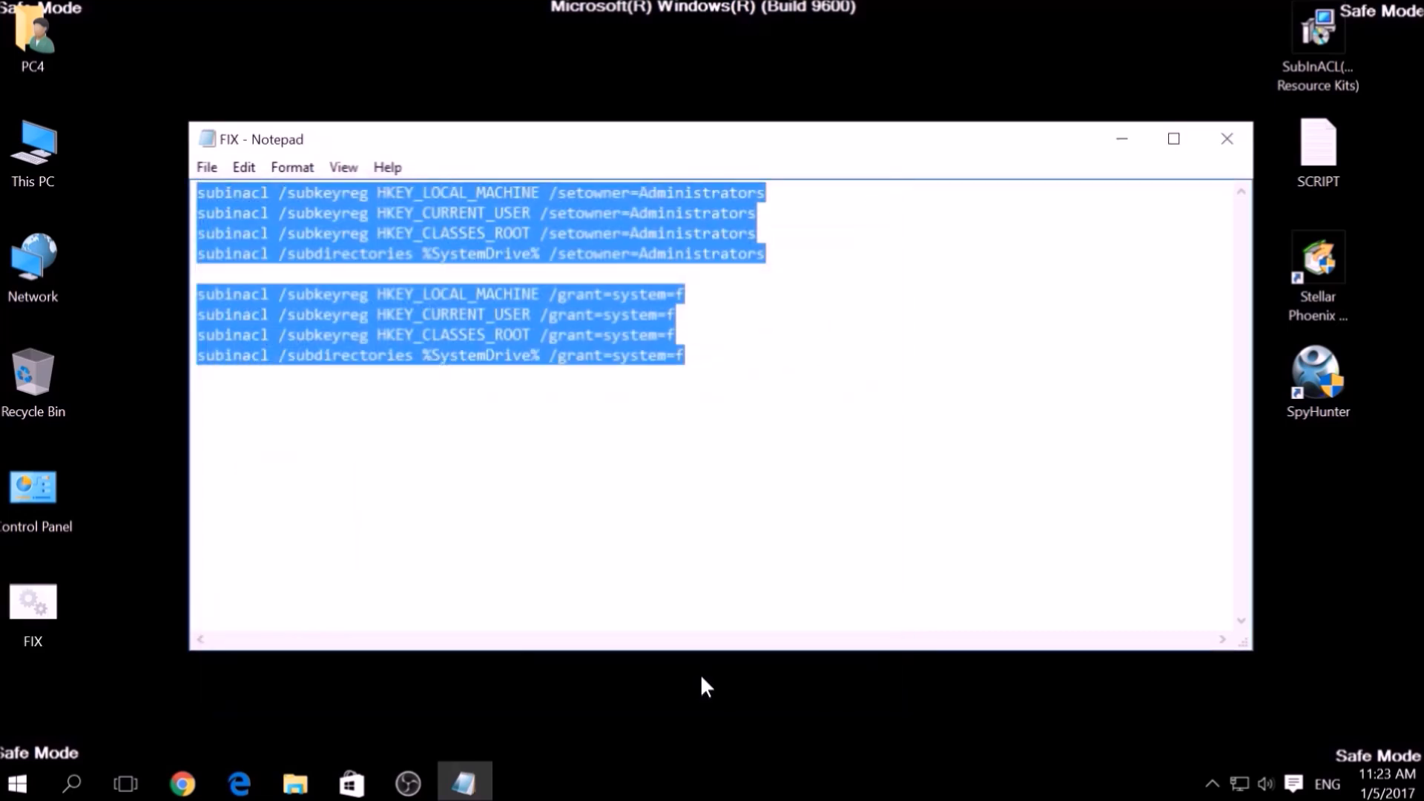
{"action": "mouse_move", "coordinate": [1230, 147]}
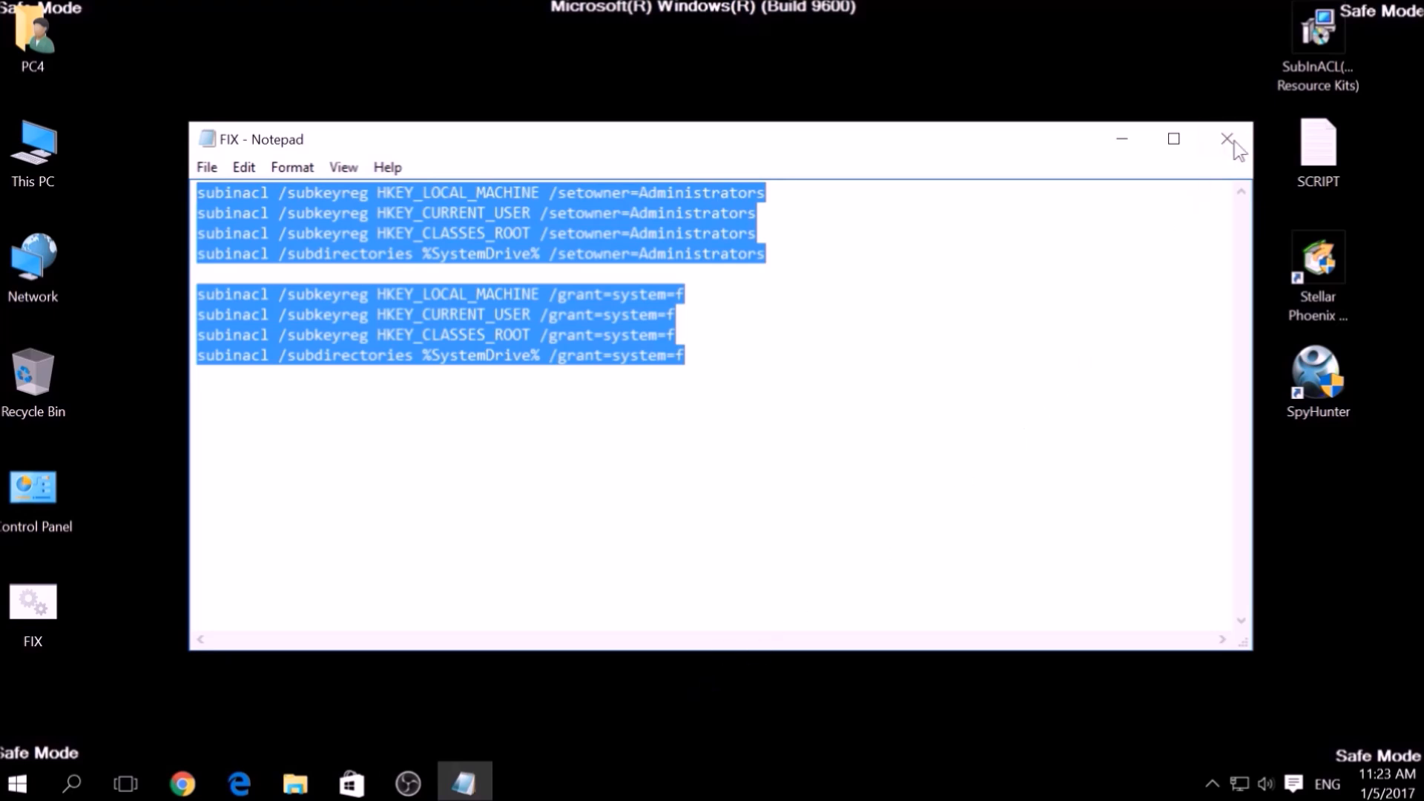
Close Notepad and copy the FIX batch file from the desktop
{"action": "left_click", "coordinate": [1227, 140]}
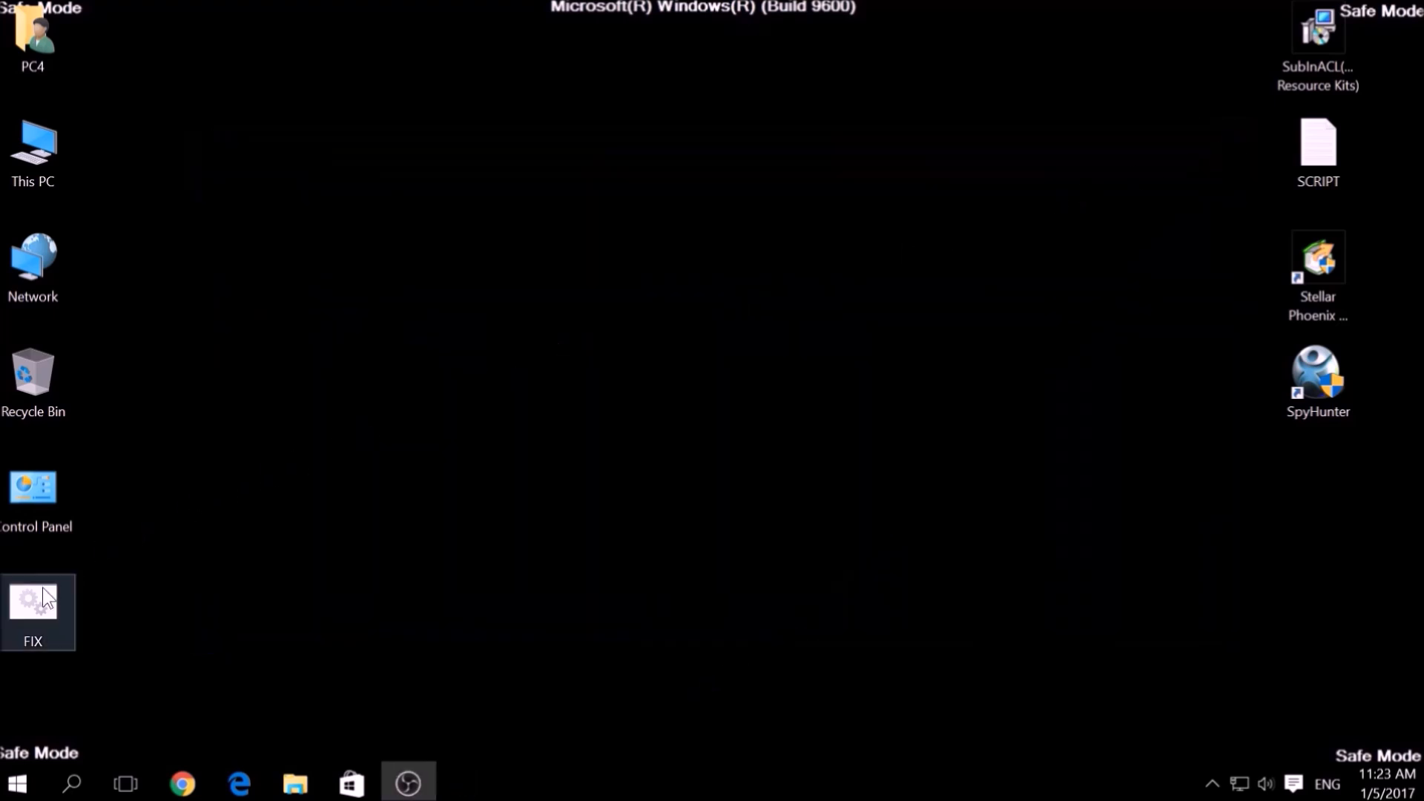
{"action": "right_click", "coordinate": [39, 608]}
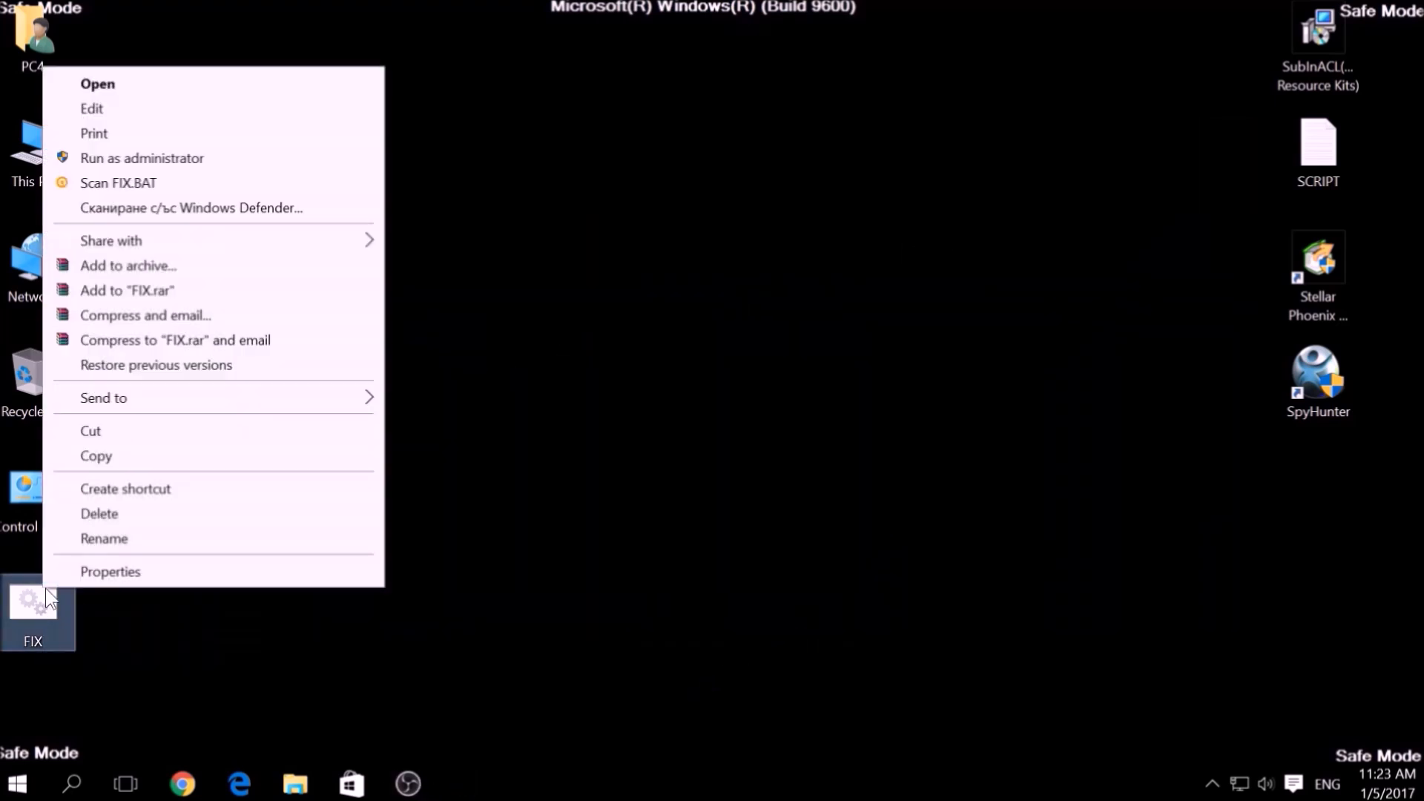
{"action": "left_click", "coordinate": [108, 467]}
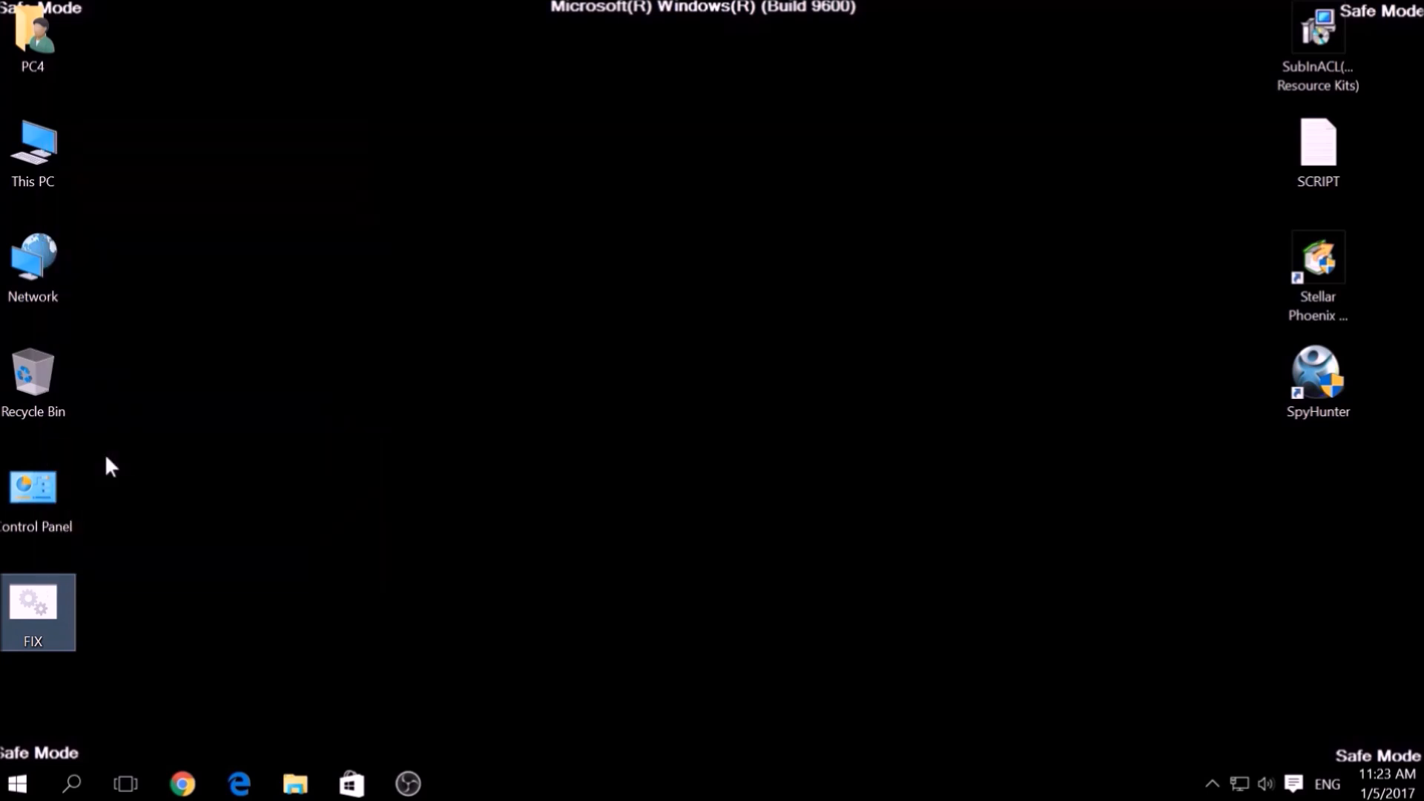
Browse This PC > C: > Program Files (x86) > Windows Resource Kits > Tools
{"action": "double_click", "coordinate": [32, 148]}
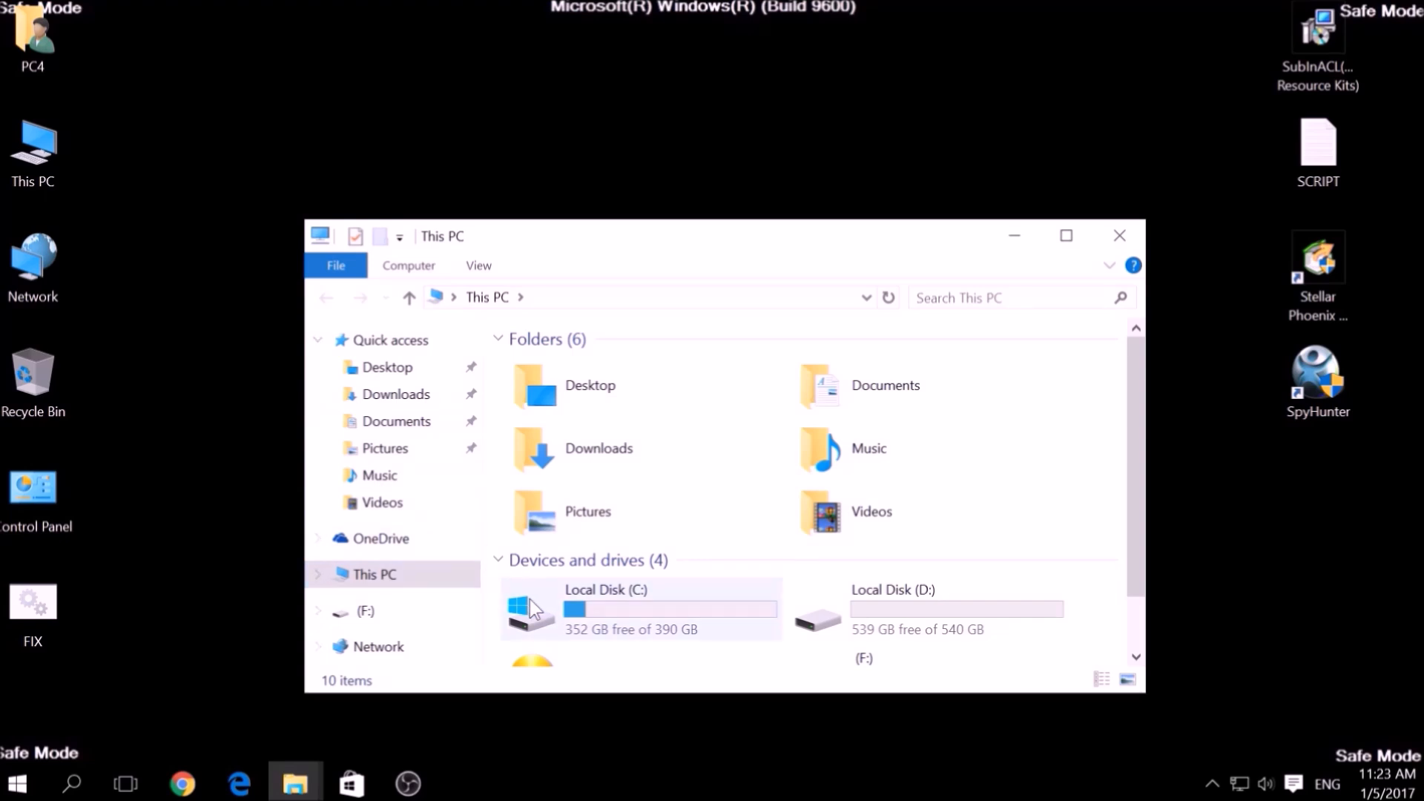
{"action": "double_click", "coordinate": [531, 611]}
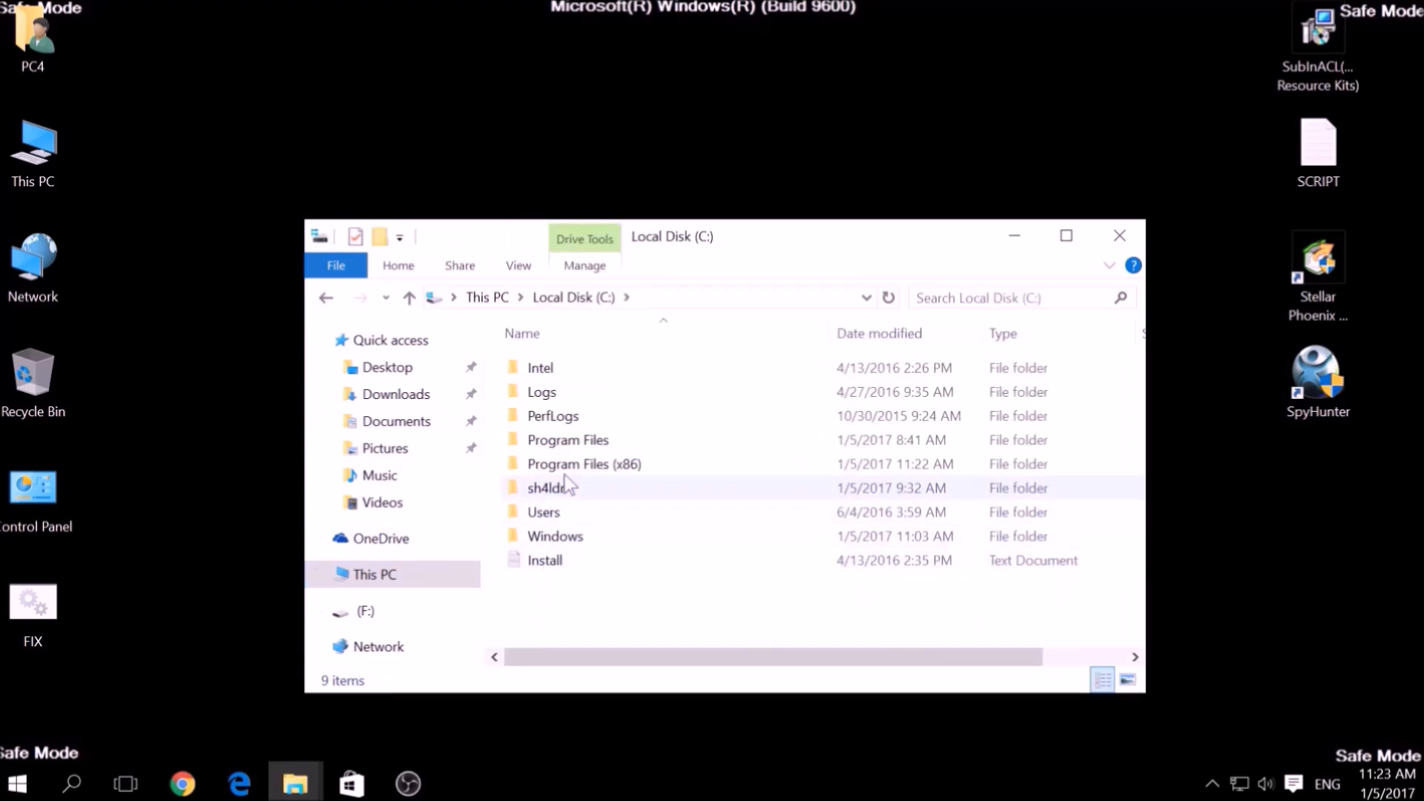
{"action": "double_click", "coordinate": [584, 463]}
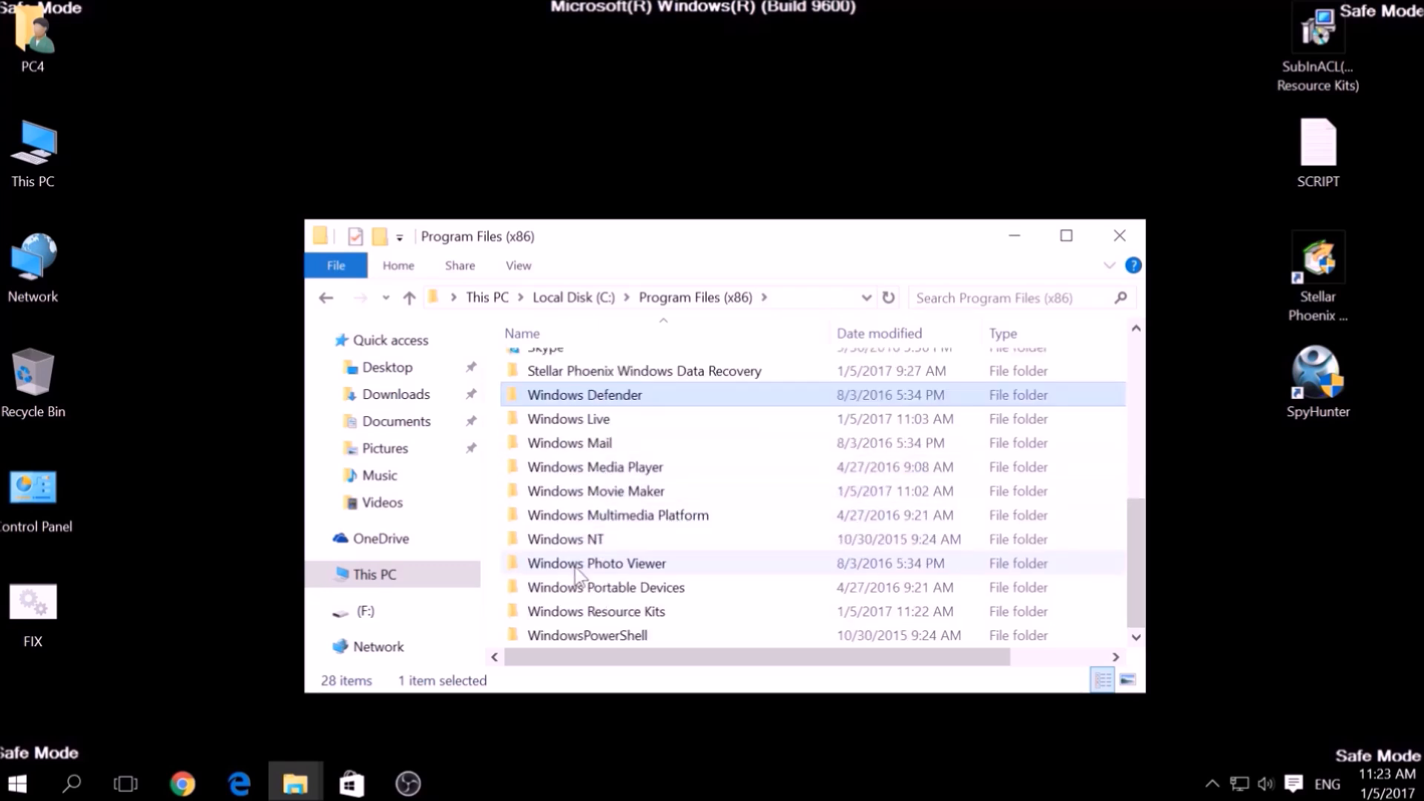
{"action": "double_click", "coordinate": [594, 611]}
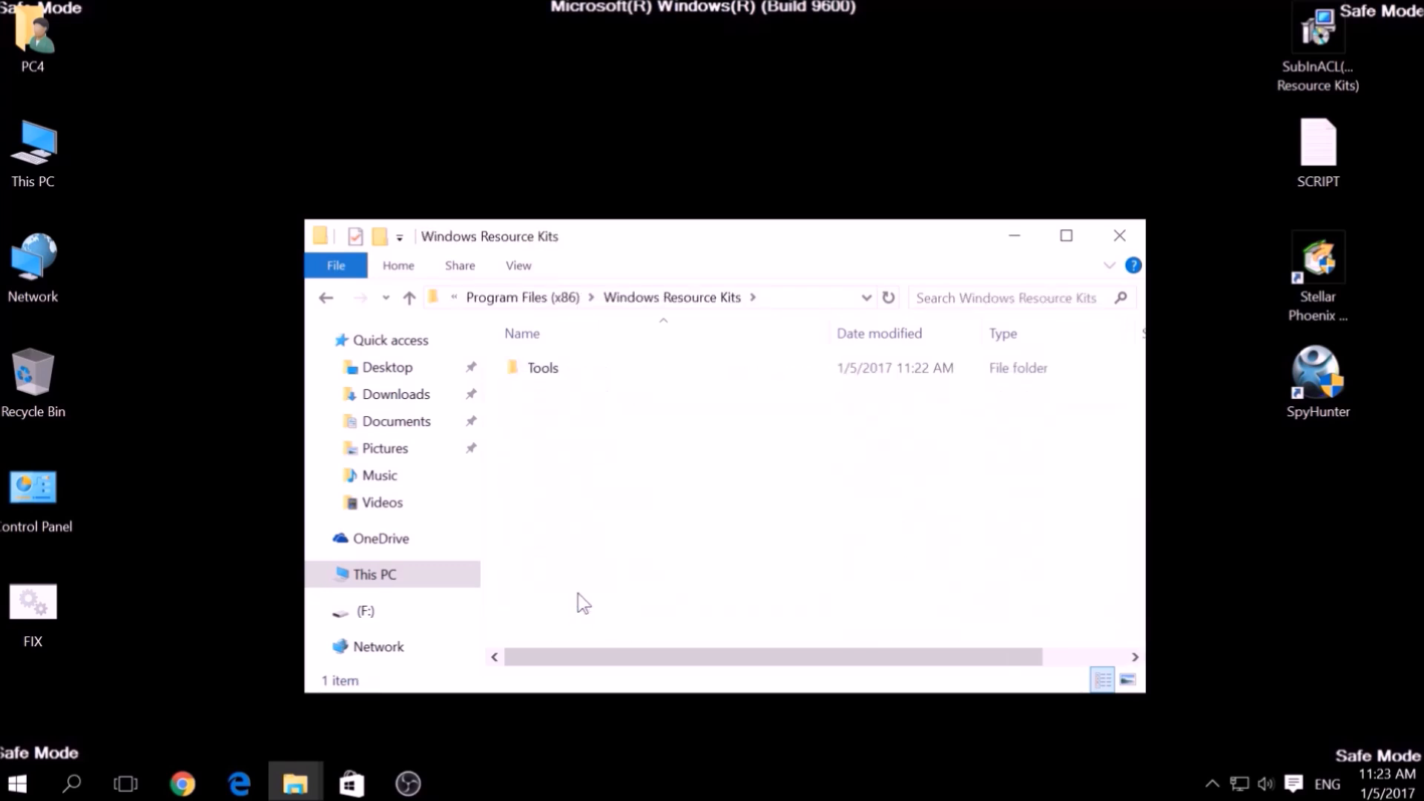
{"action": "left_click", "coordinate": [540, 368]}
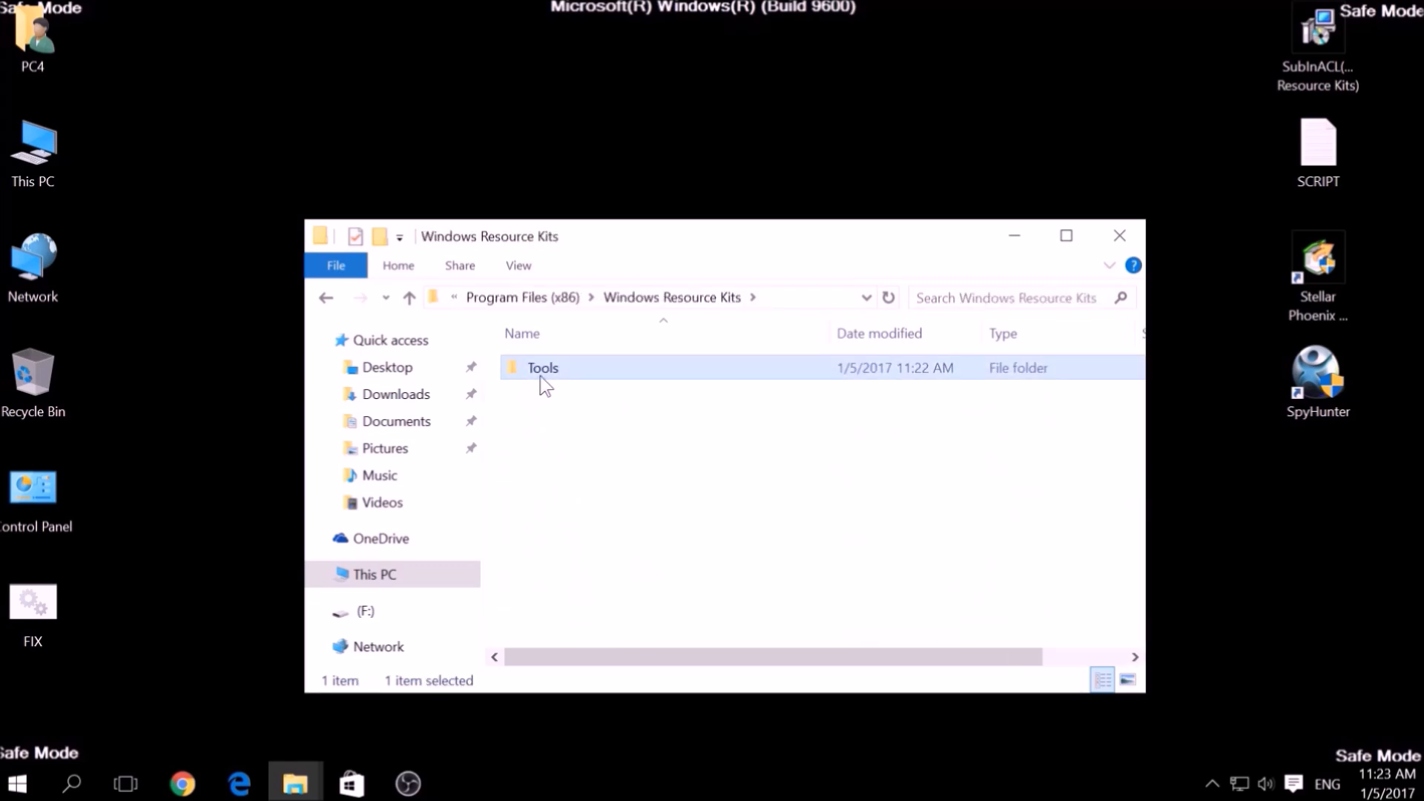
{"action": "double_click", "coordinate": [543, 368]}
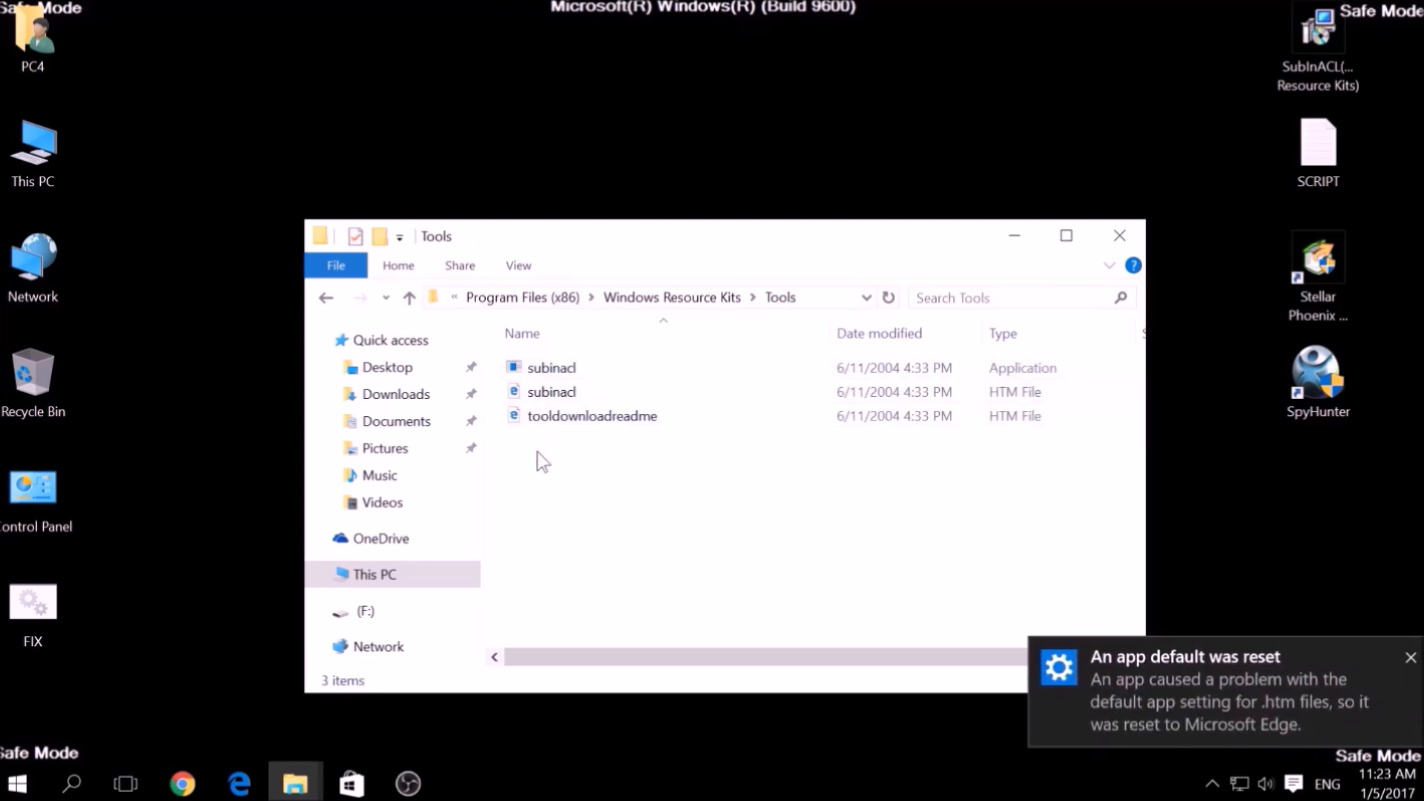
Paste FIX.BAT into the Tools folder with administrator permission and close File Explorer
{"action": "right_click", "coordinate": [543, 461]}
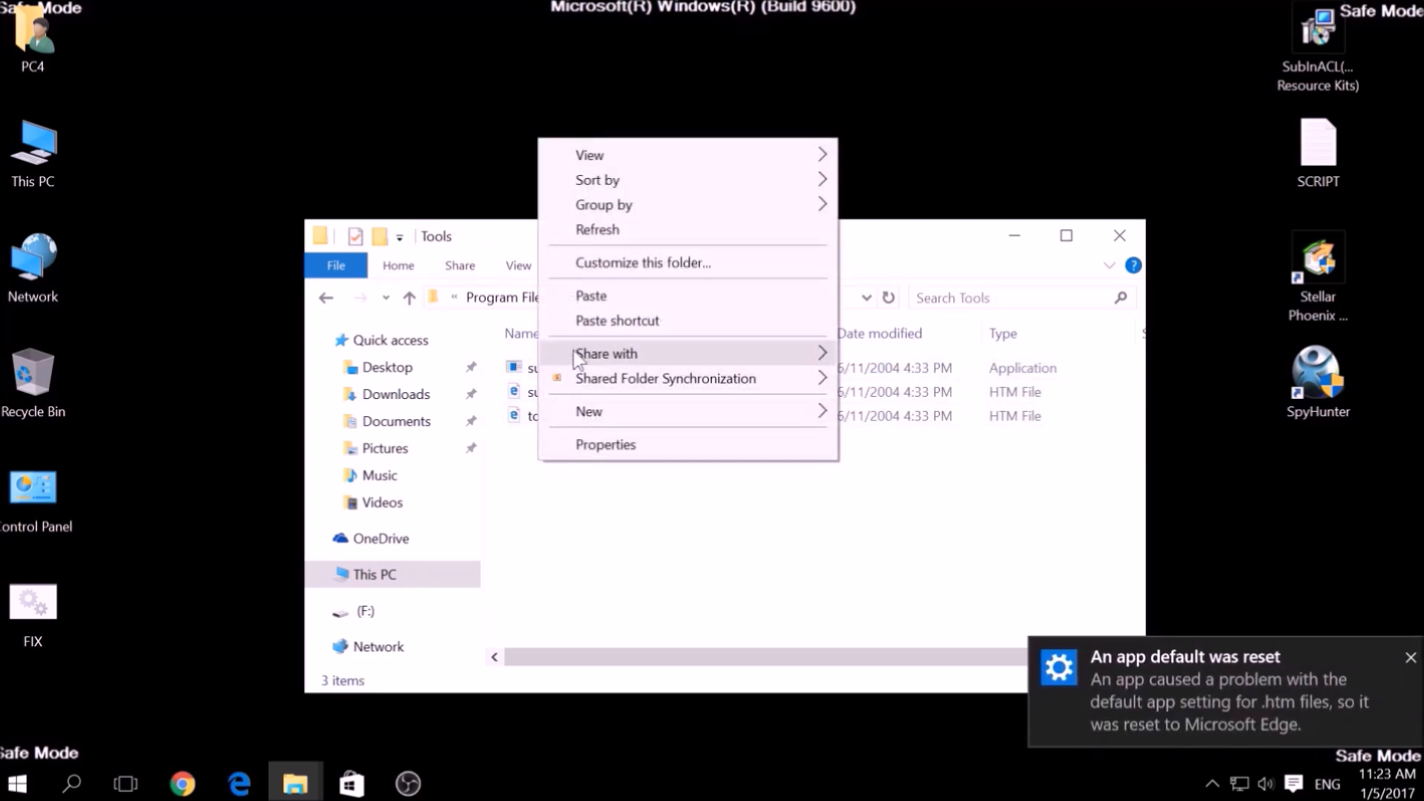
{"action": "left_click", "coordinate": [590, 295]}
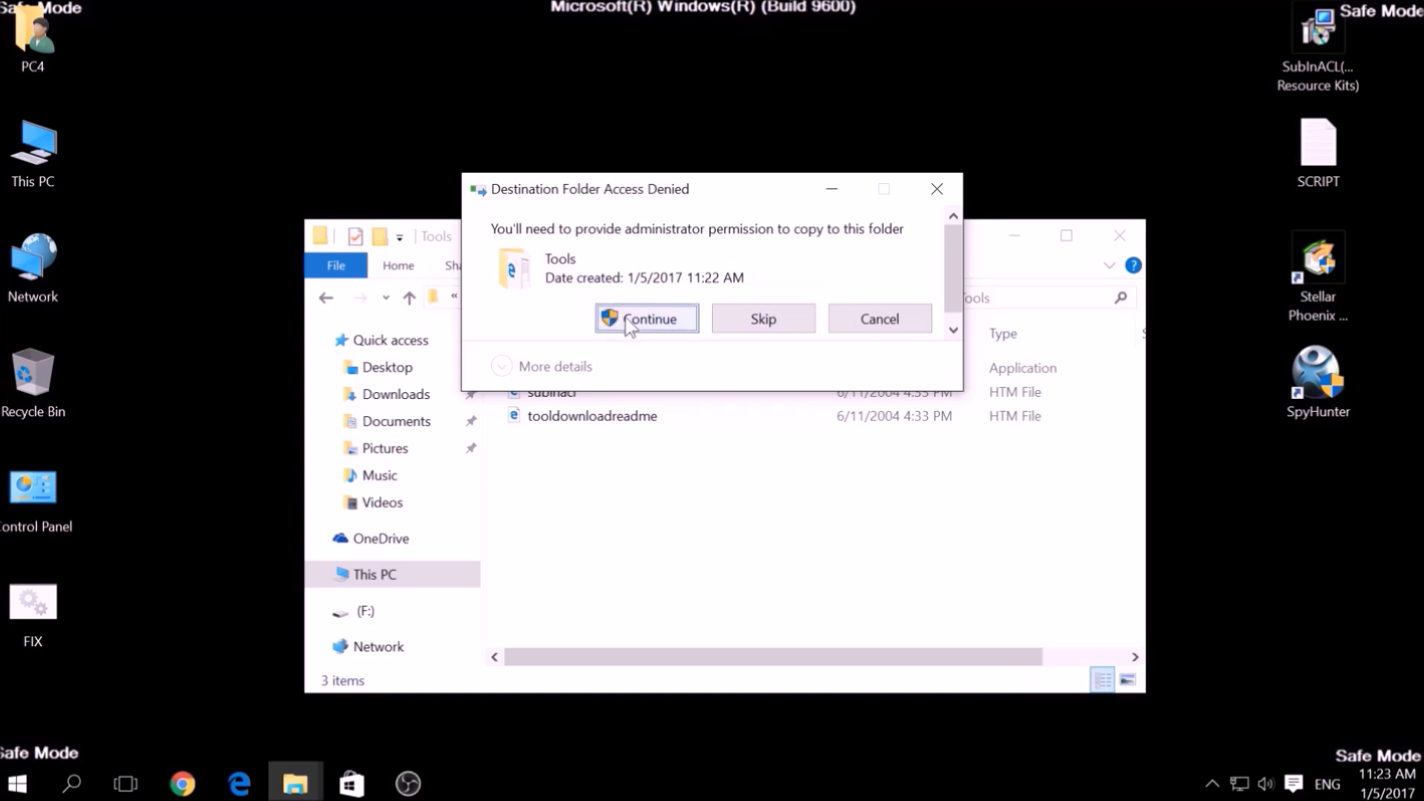
{"action": "left_click", "coordinate": [647, 317]}
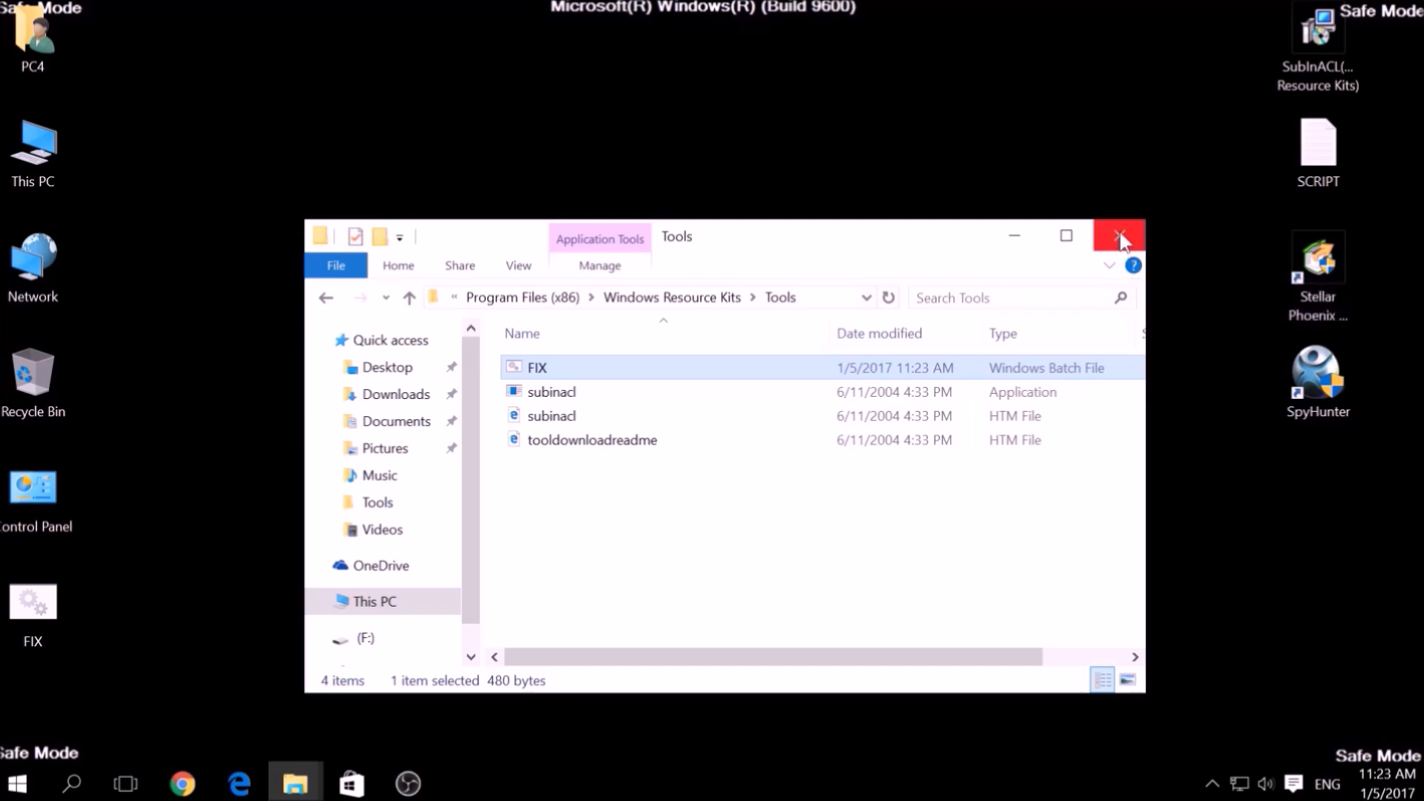
{"action": "left_click", "coordinate": [1118, 237]}
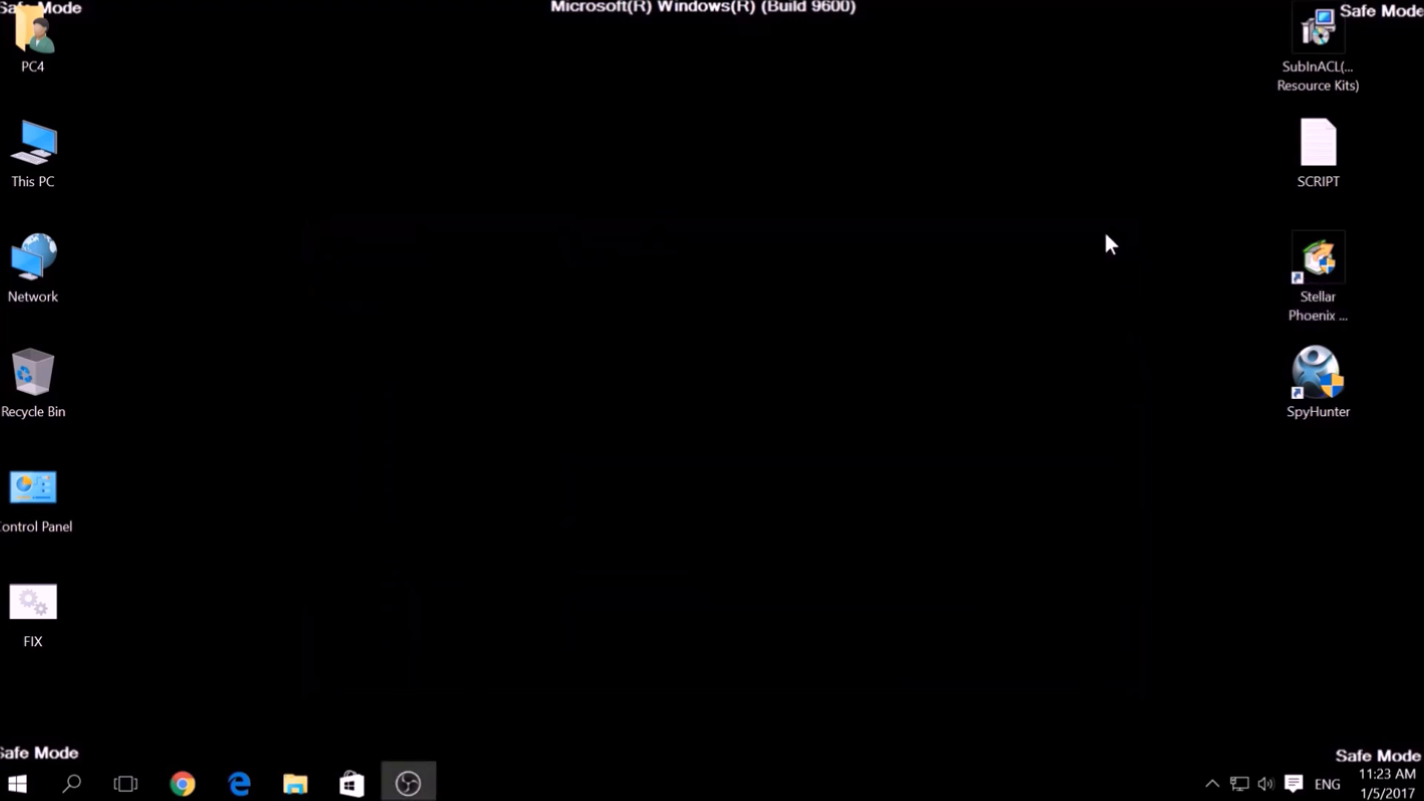
{"action": "mouse_move", "coordinate": [71, 766]}
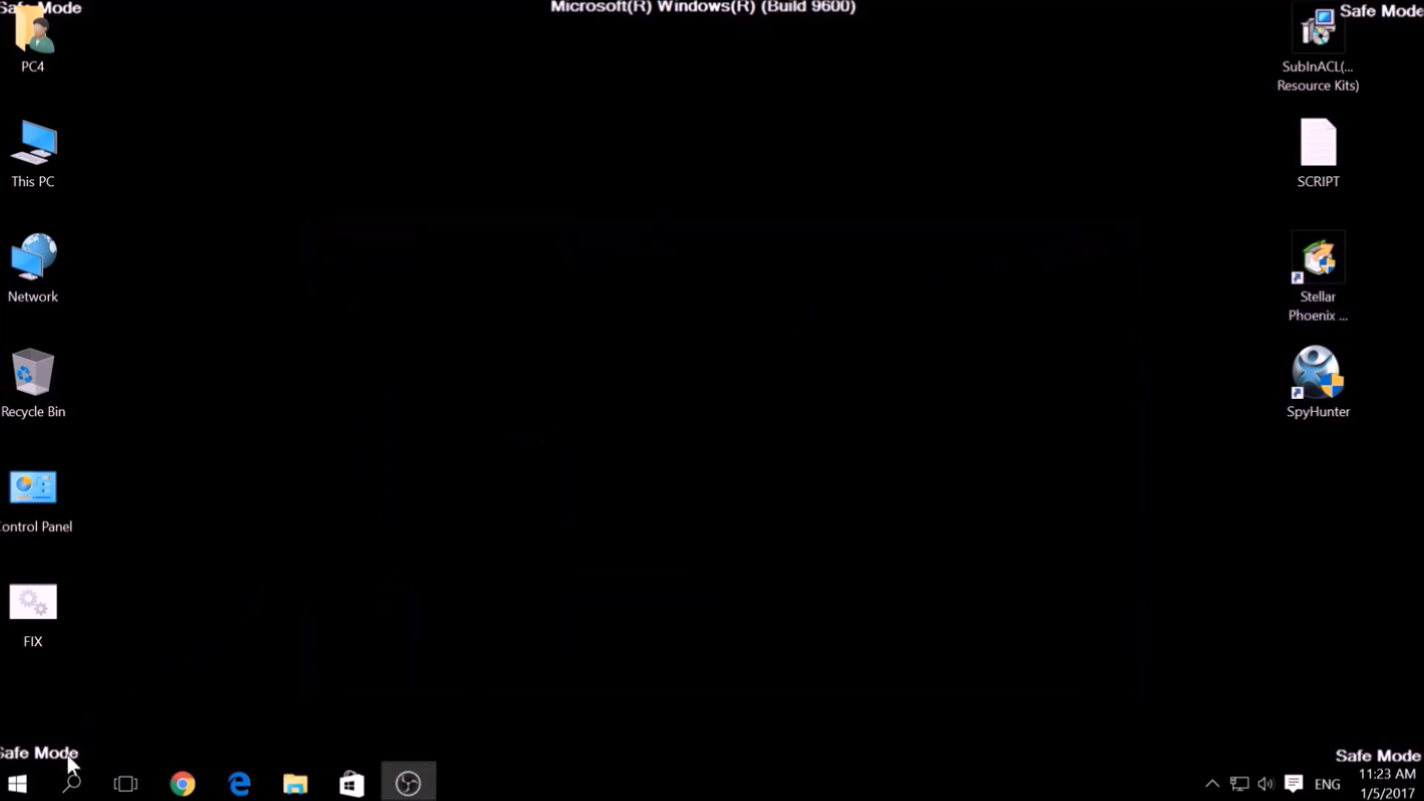
Search for cmd and start Command Prompt as administrator
{"action": "left_click", "coordinate": [69, 782]}
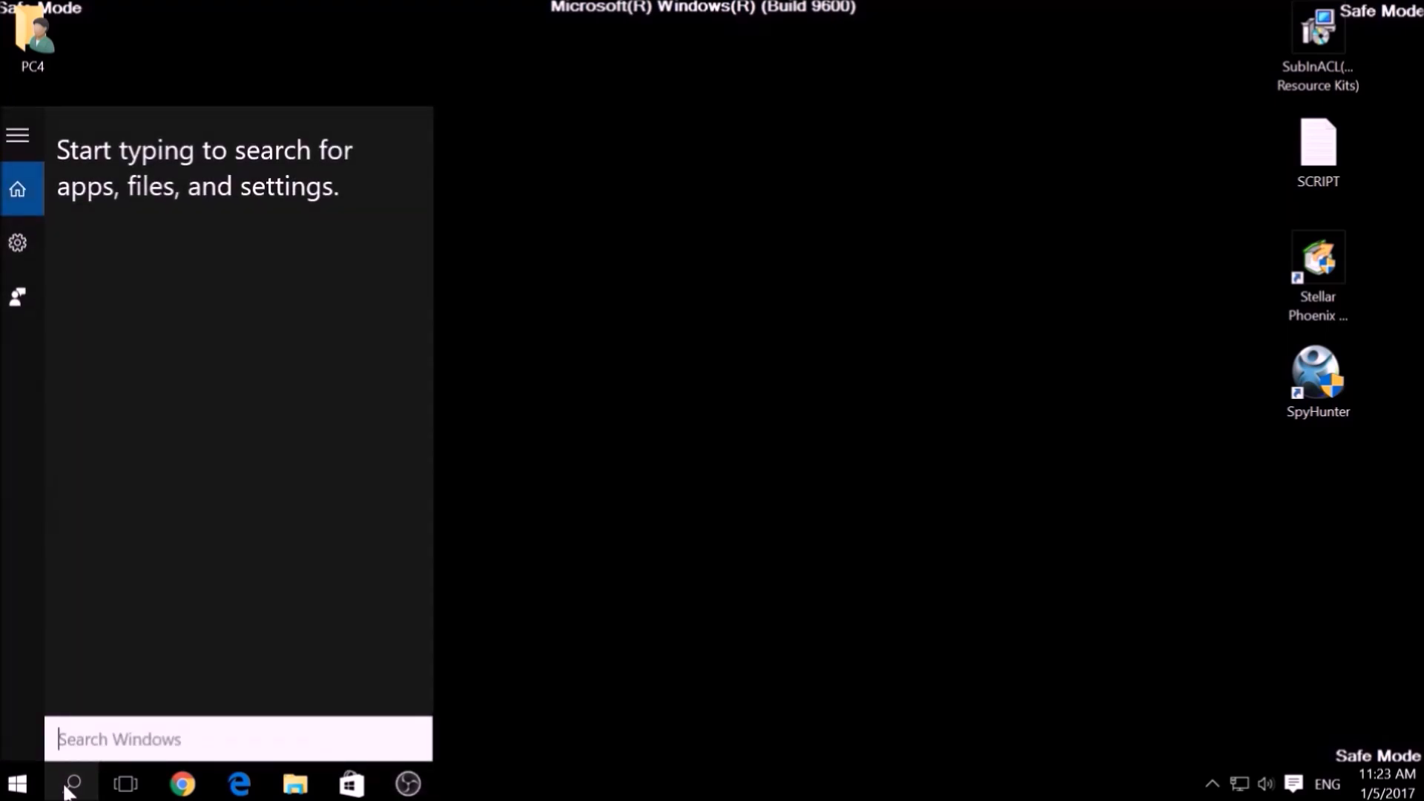
{"action": "type", "text": "cmd"}
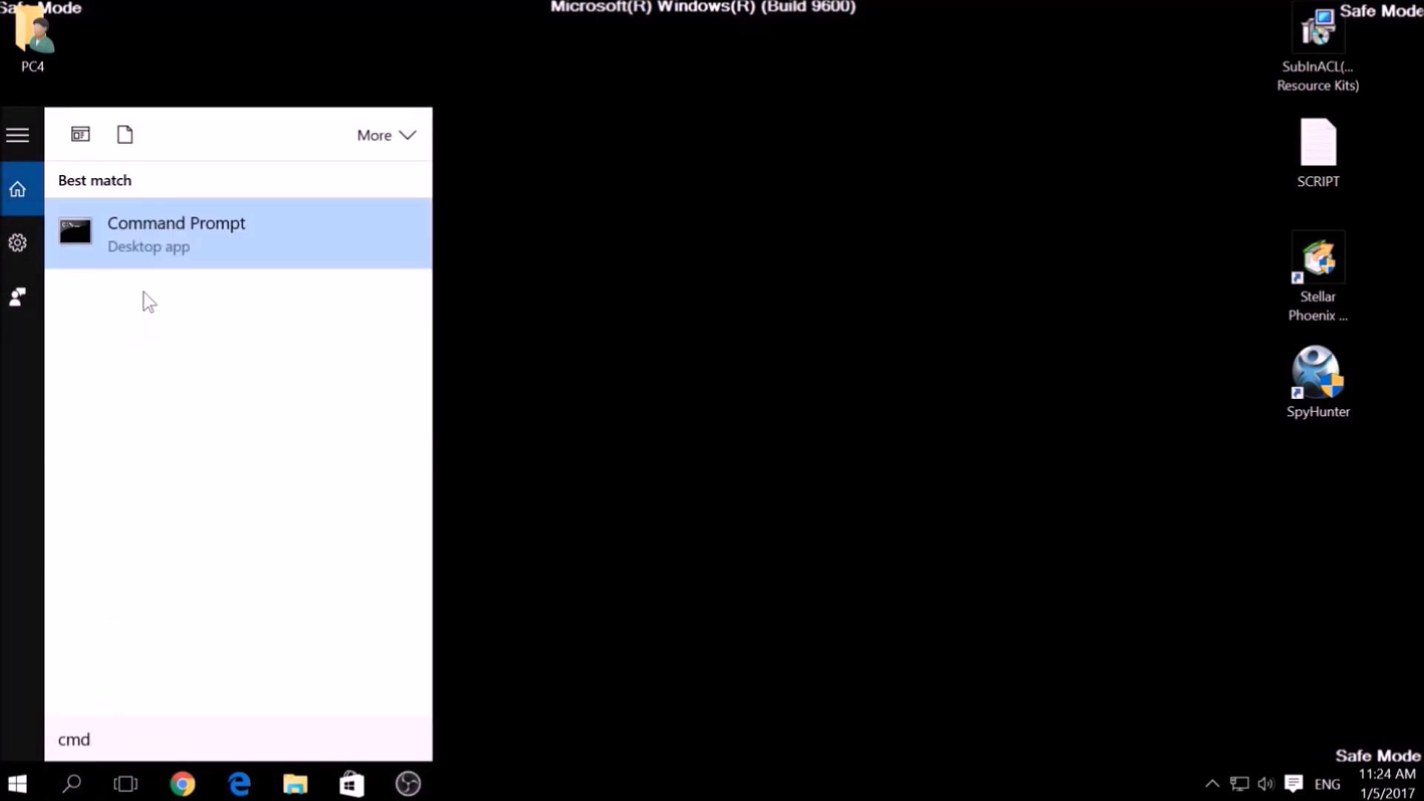
{"action": "right_click", "coordinate": [176, 234]}
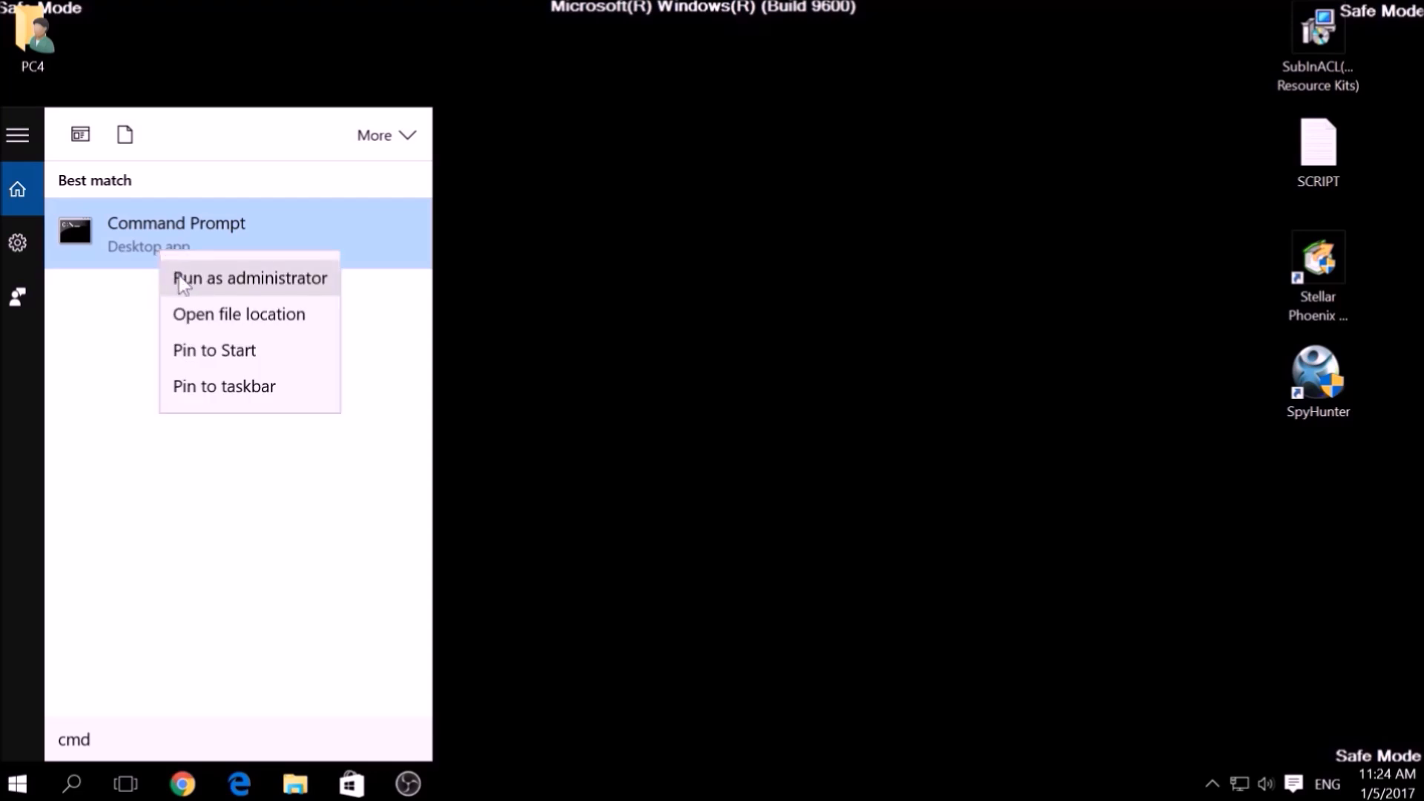
{"action": "left_click", "coordinate": [249, 279]}
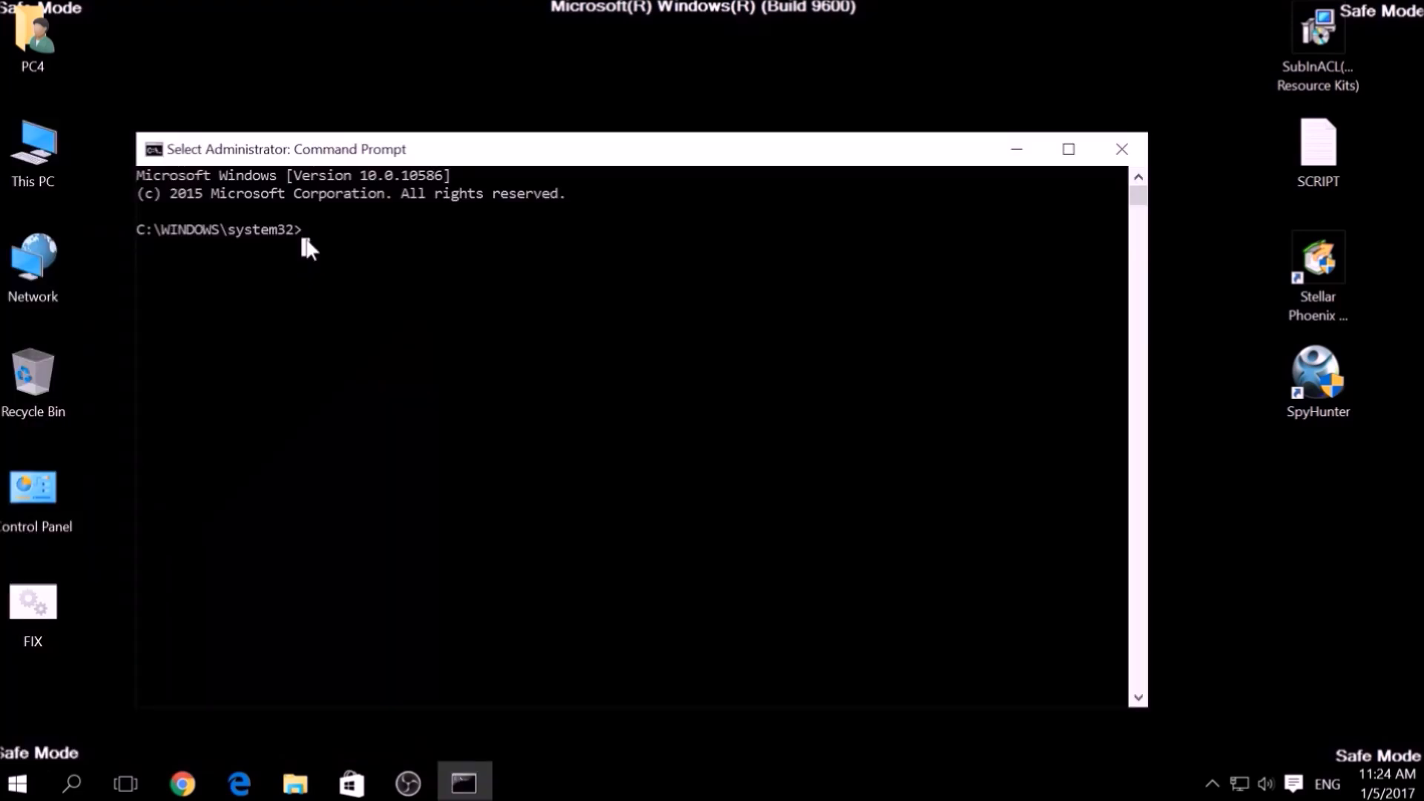
Change directory to C:\Program Files (x86)\Windows Resource Kits\Tools
{"action": "type", "text": "CD C"}
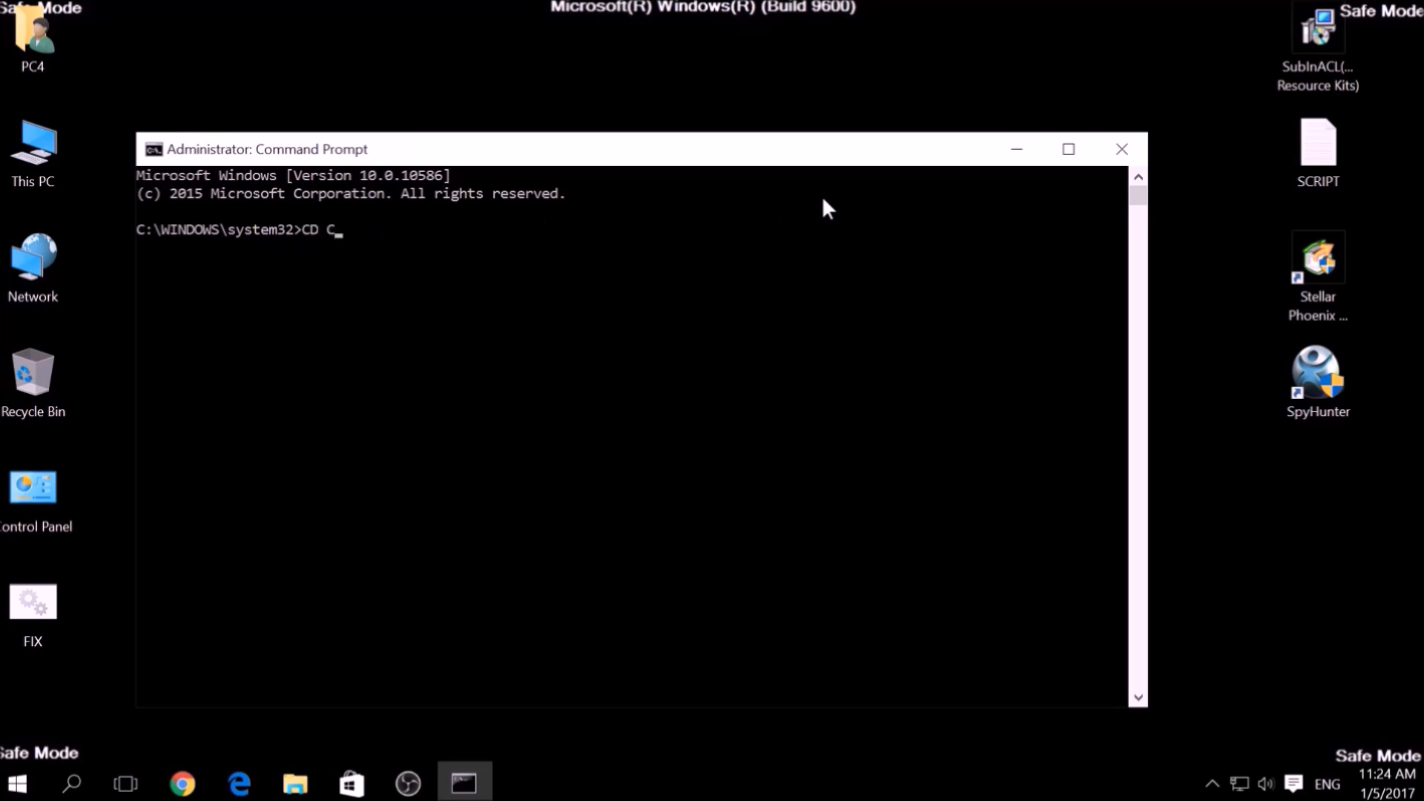
{"action": "type", "text": ":\\"}
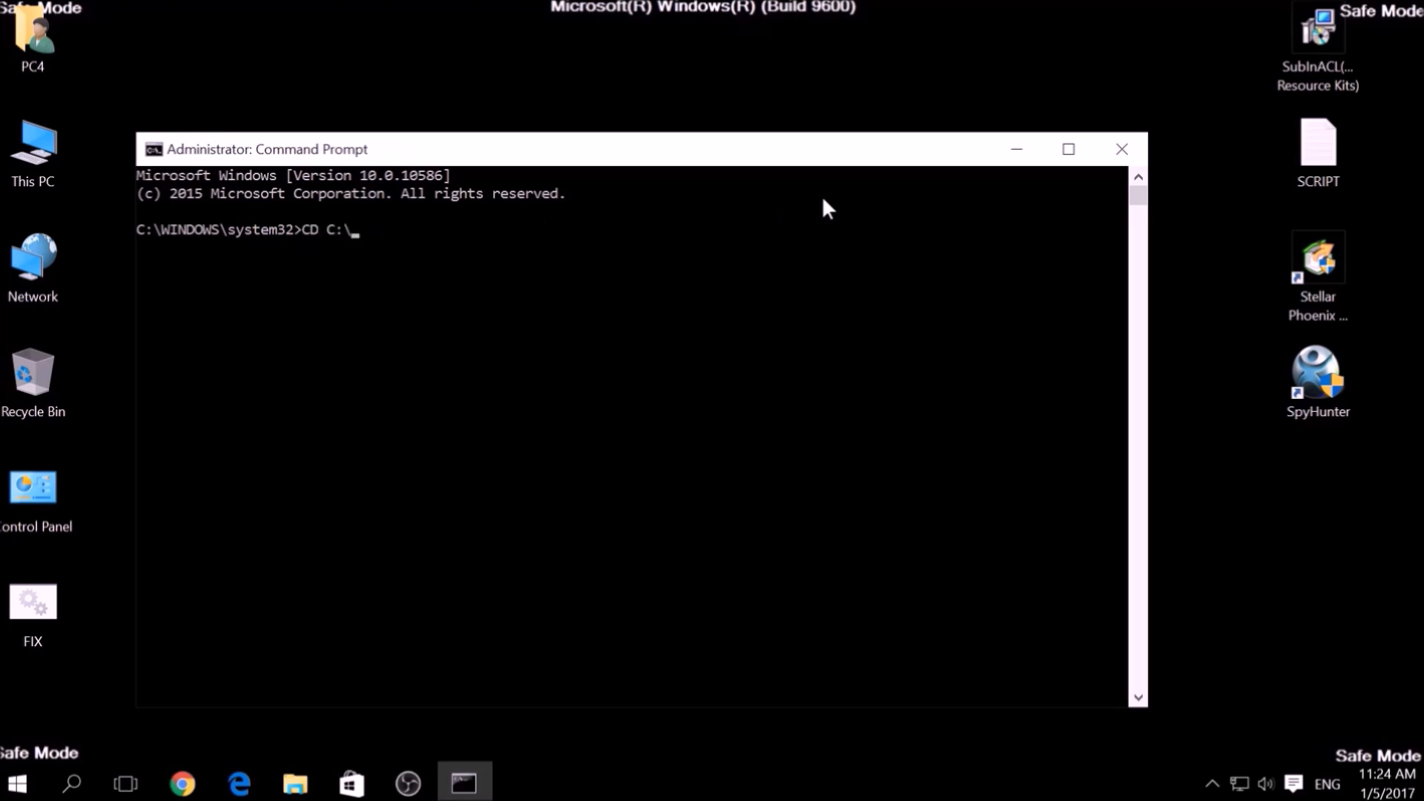
{"action": "type", "text": "Program"}
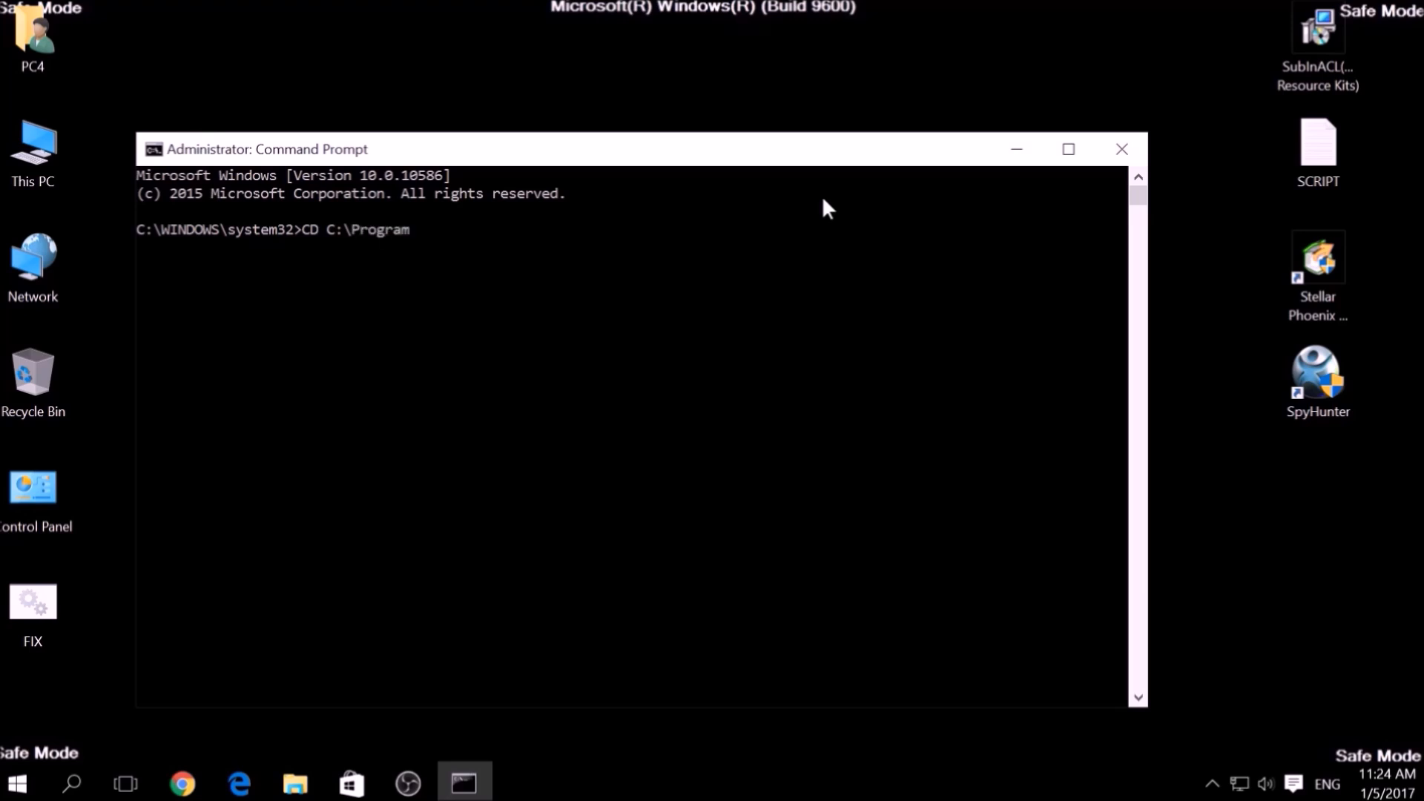
{"action": "type", "text": "Files"}
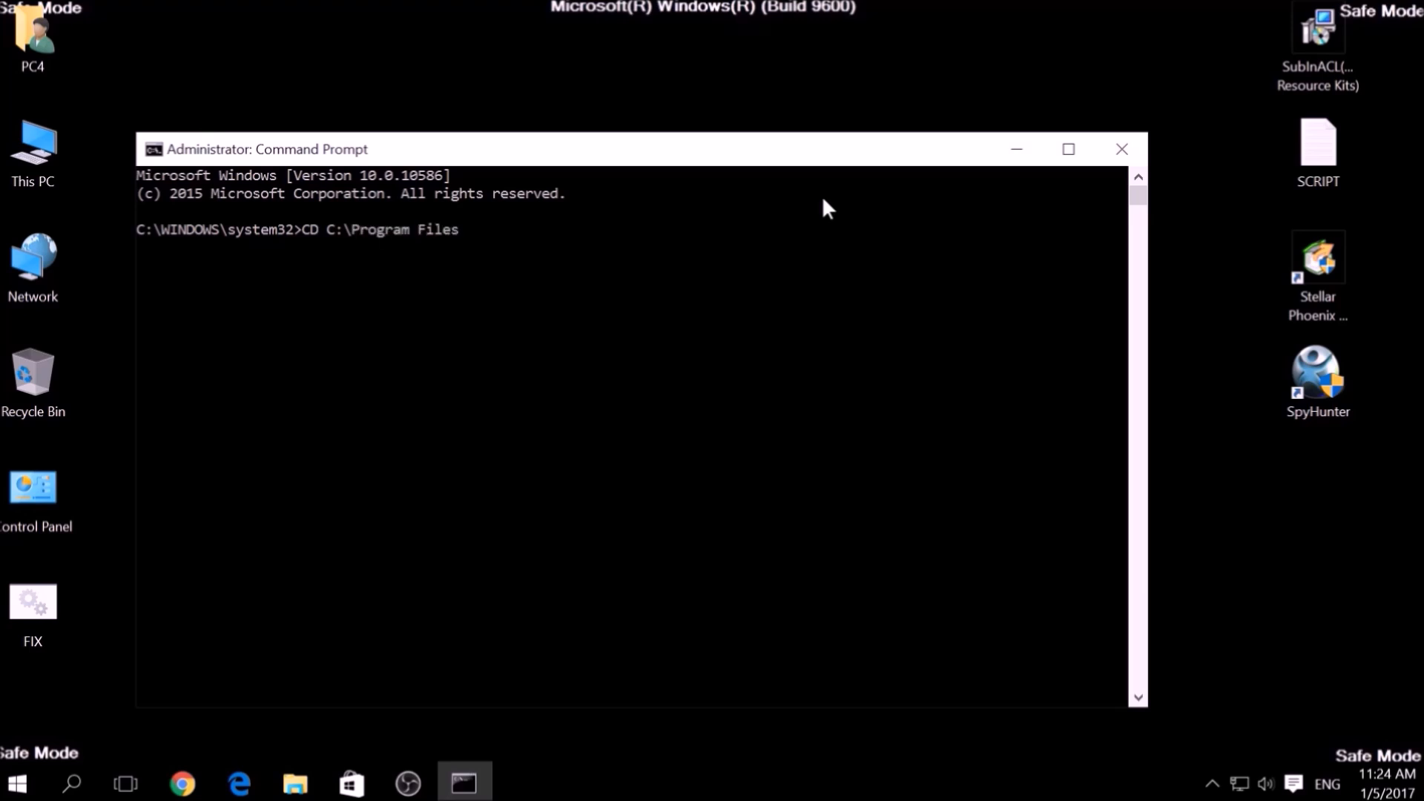
{"action": "type", "text": "(x"}
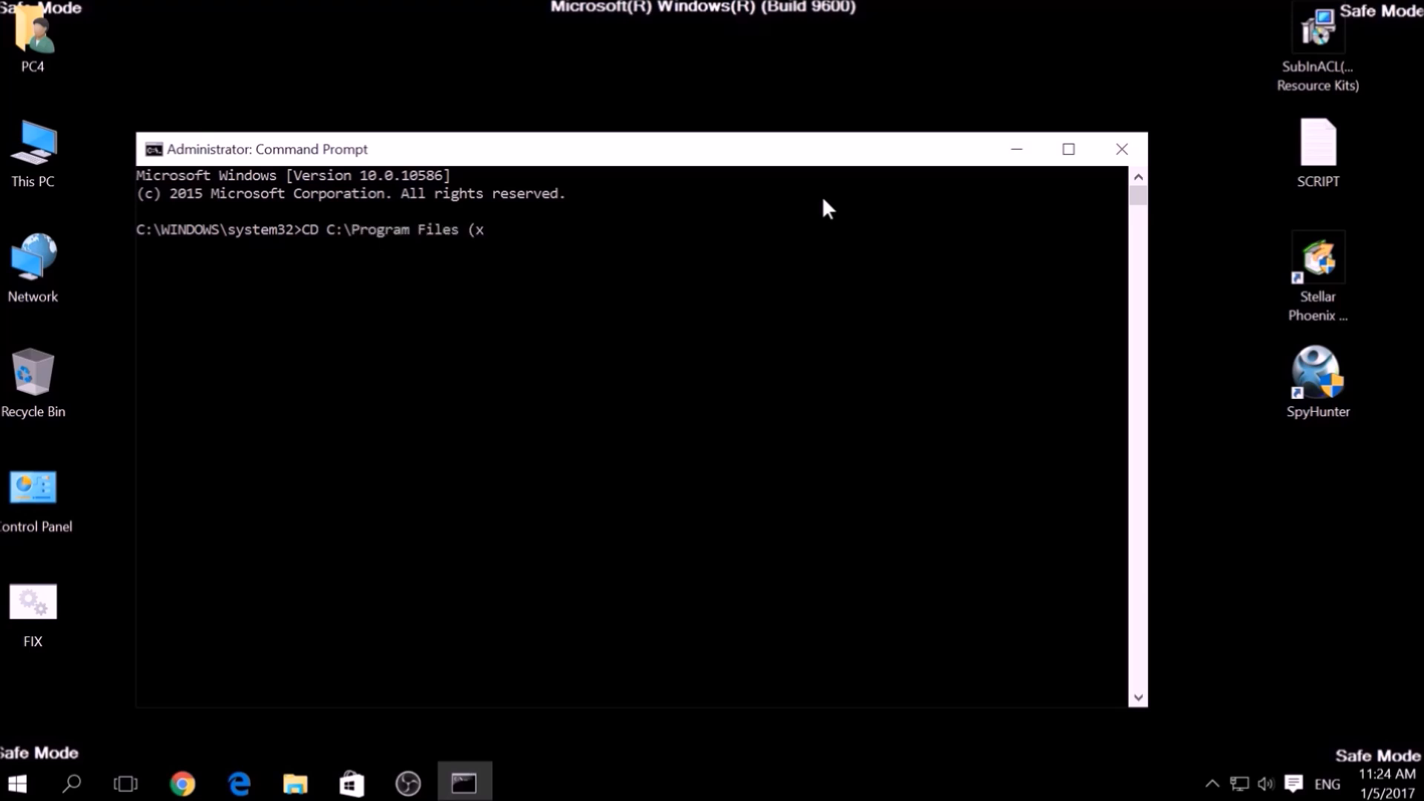
{"action": "type", "text": "86)"}
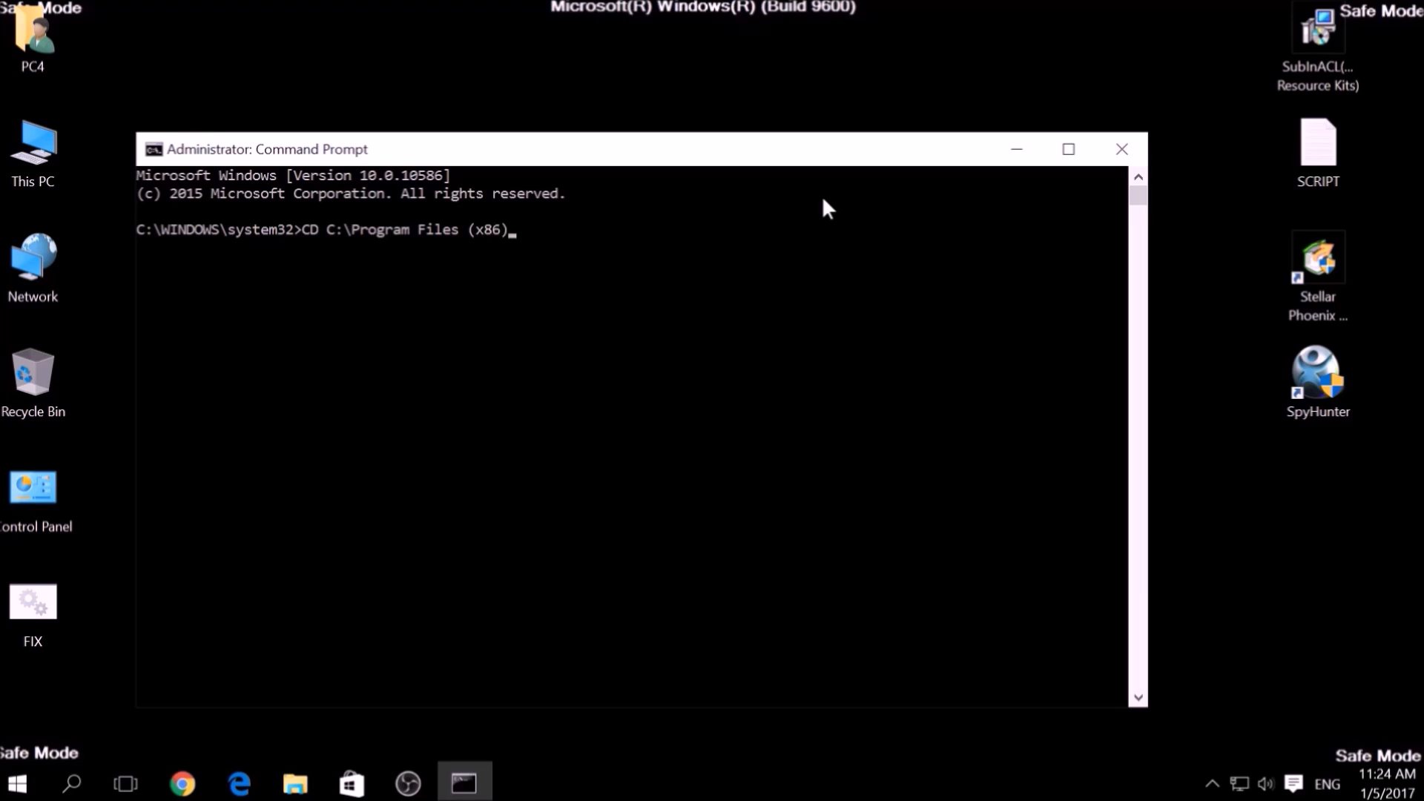
{"action": "type", "text": "\\"}
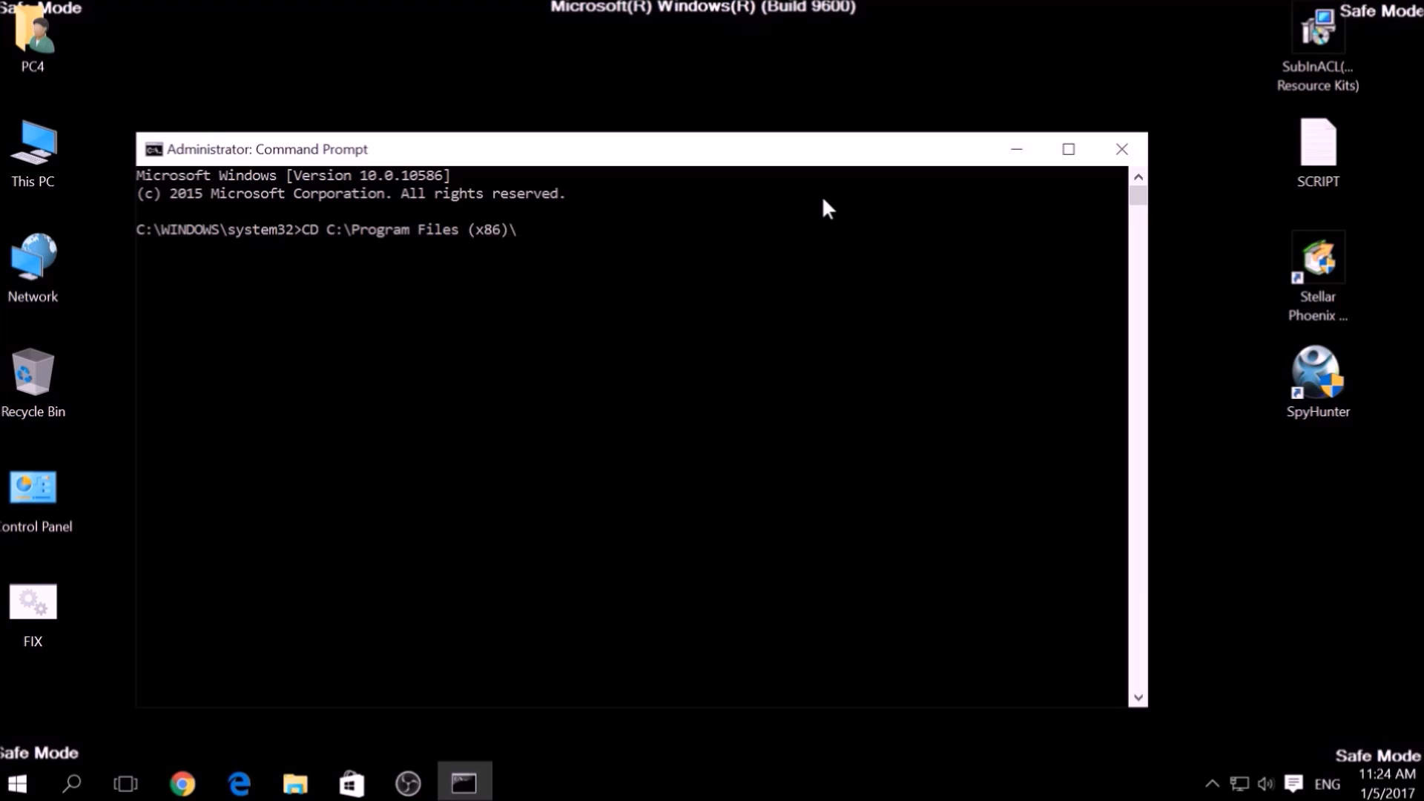
{"action": "type", "text": "Windows Reso"}
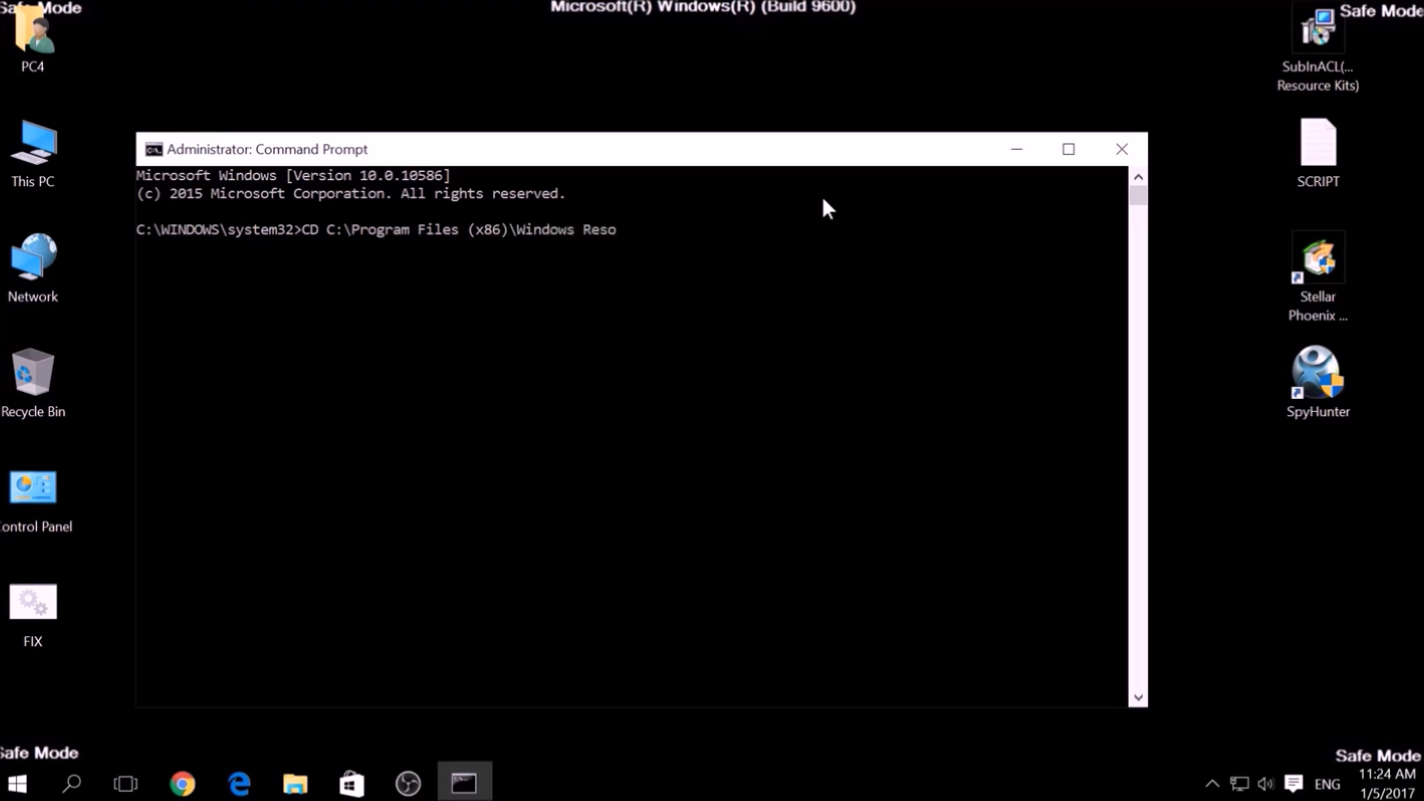
{"action": "type", "text": "urce Kits"}
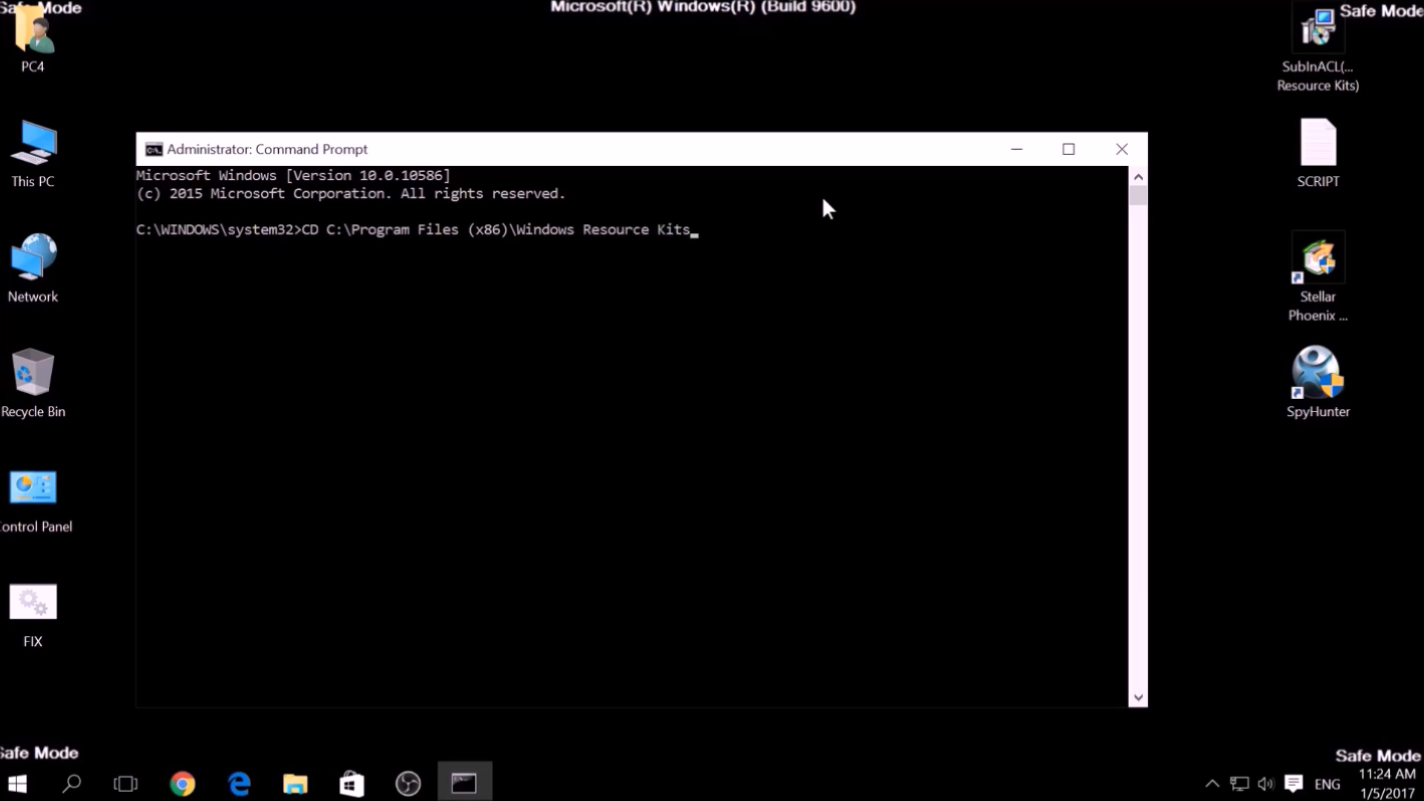
{"action": "type", "text": "\\T"}
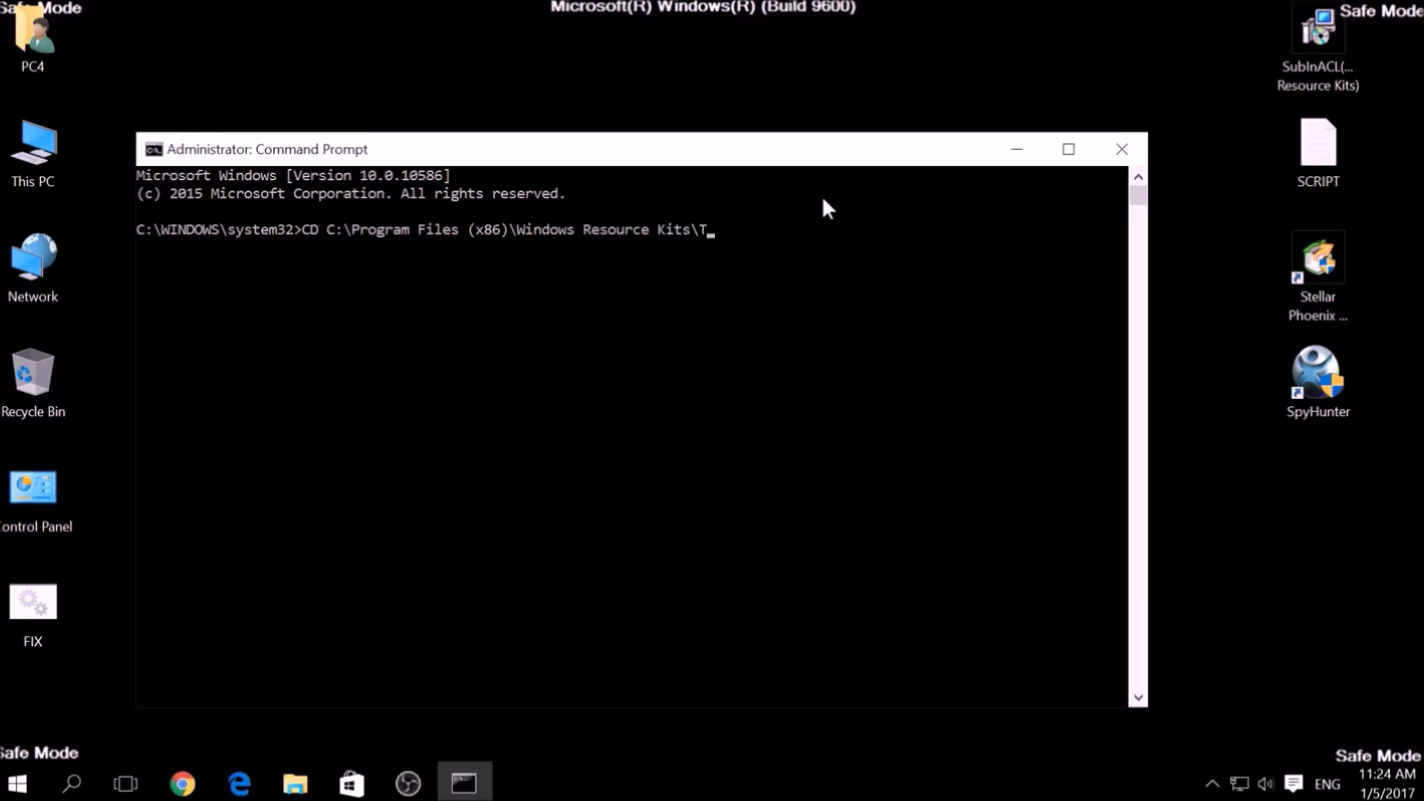
{"action": "type", "text": "ools"}
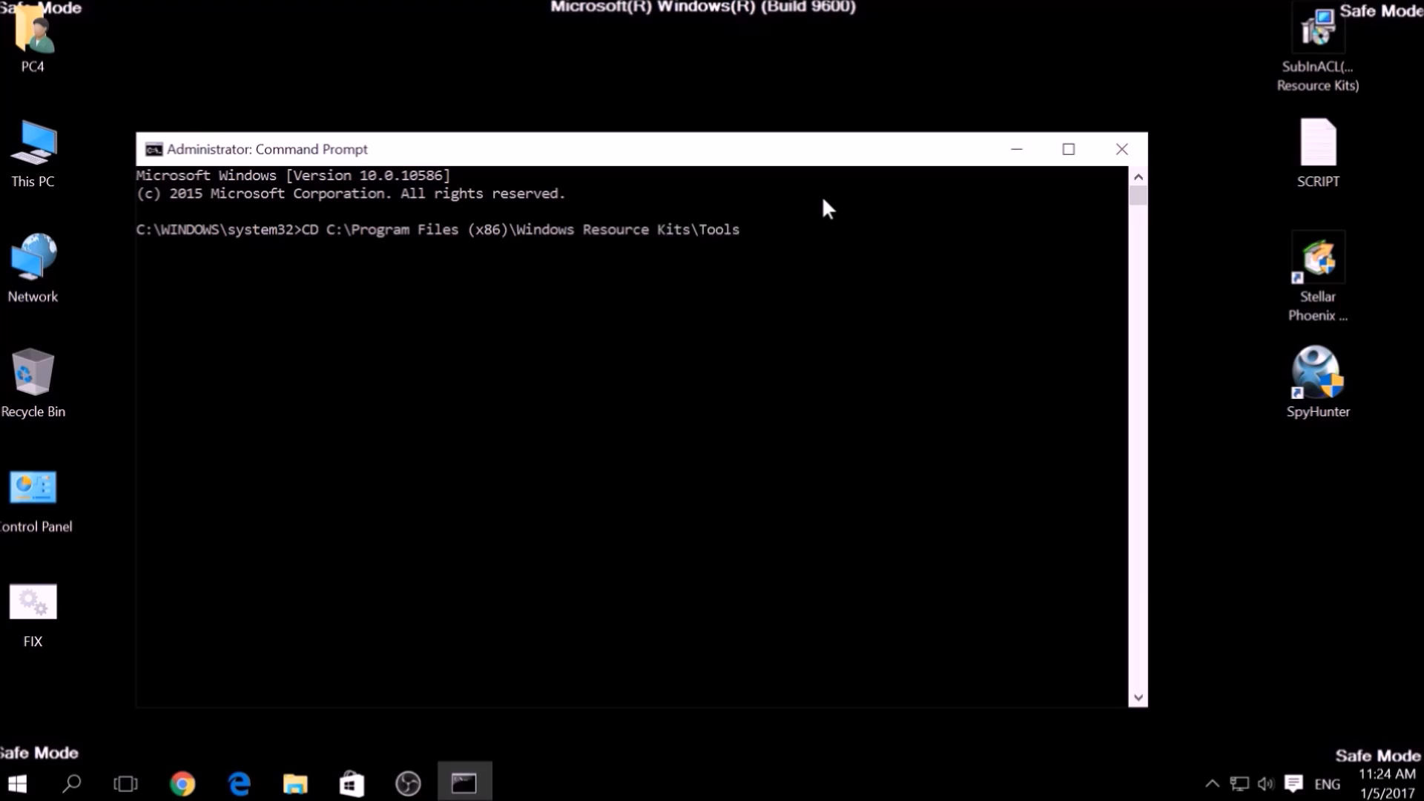
{"action": "key", "text": "Enter"}
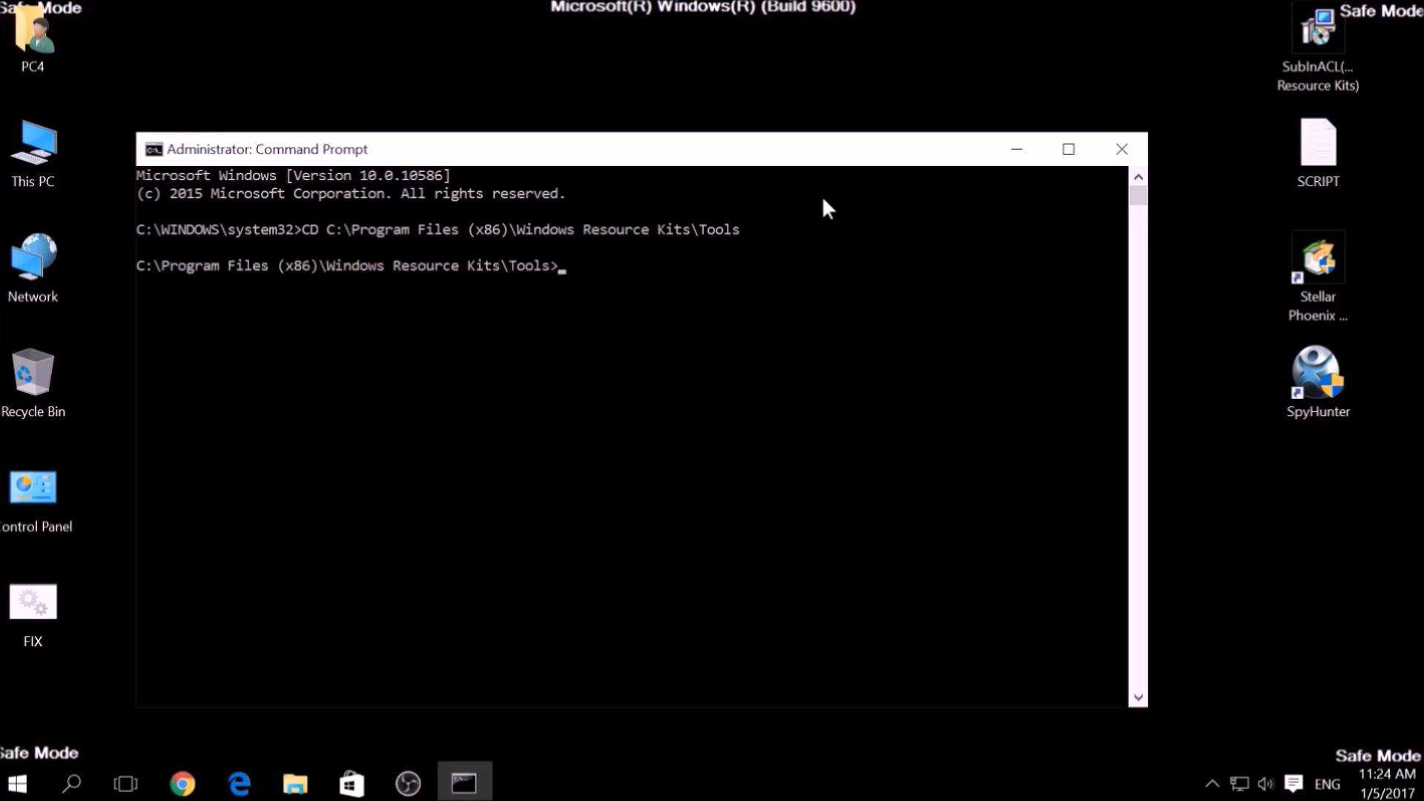
Enter the FIX.bat command at the Tools folder prompt
{"action": "type", "text": "FIX."}
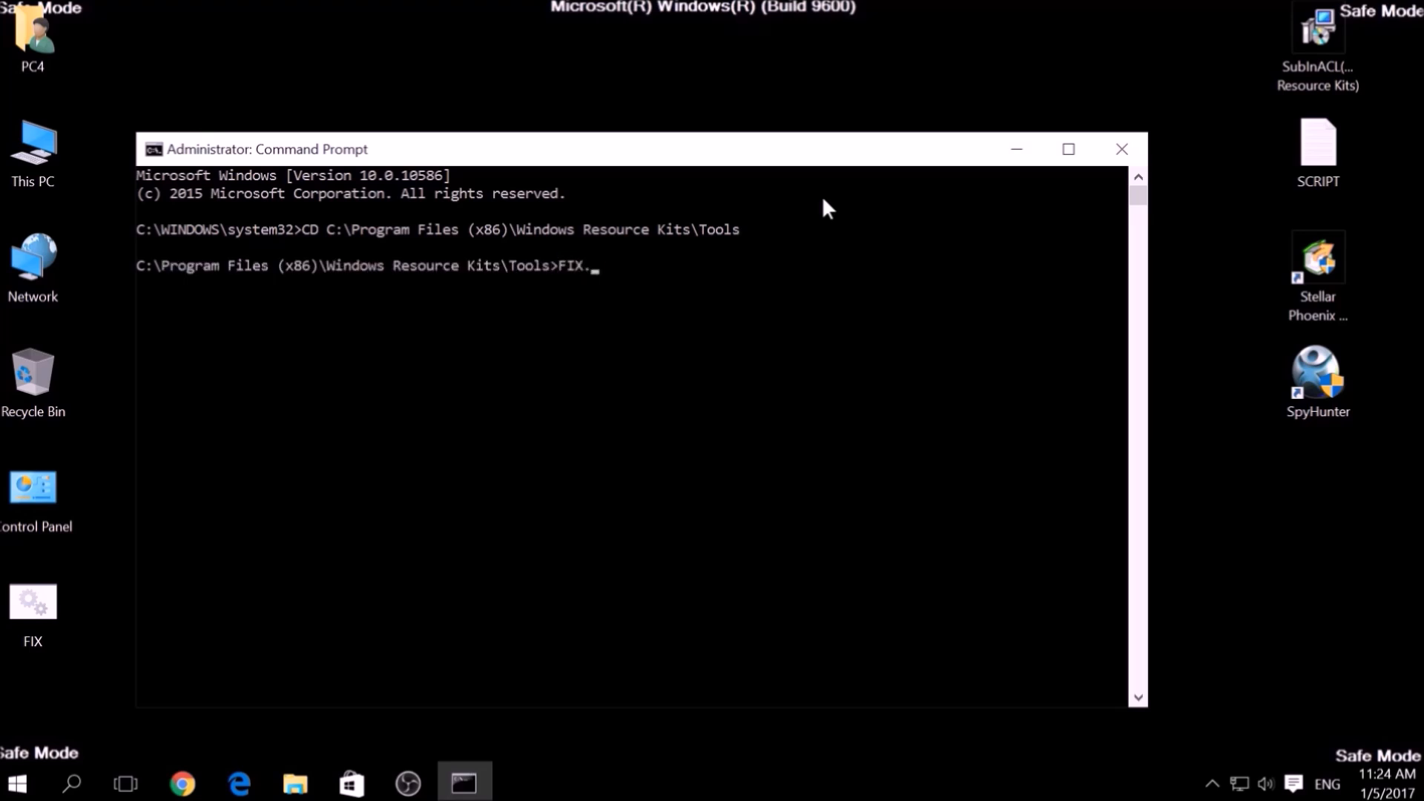
{"action": "type", "text": "bat"}
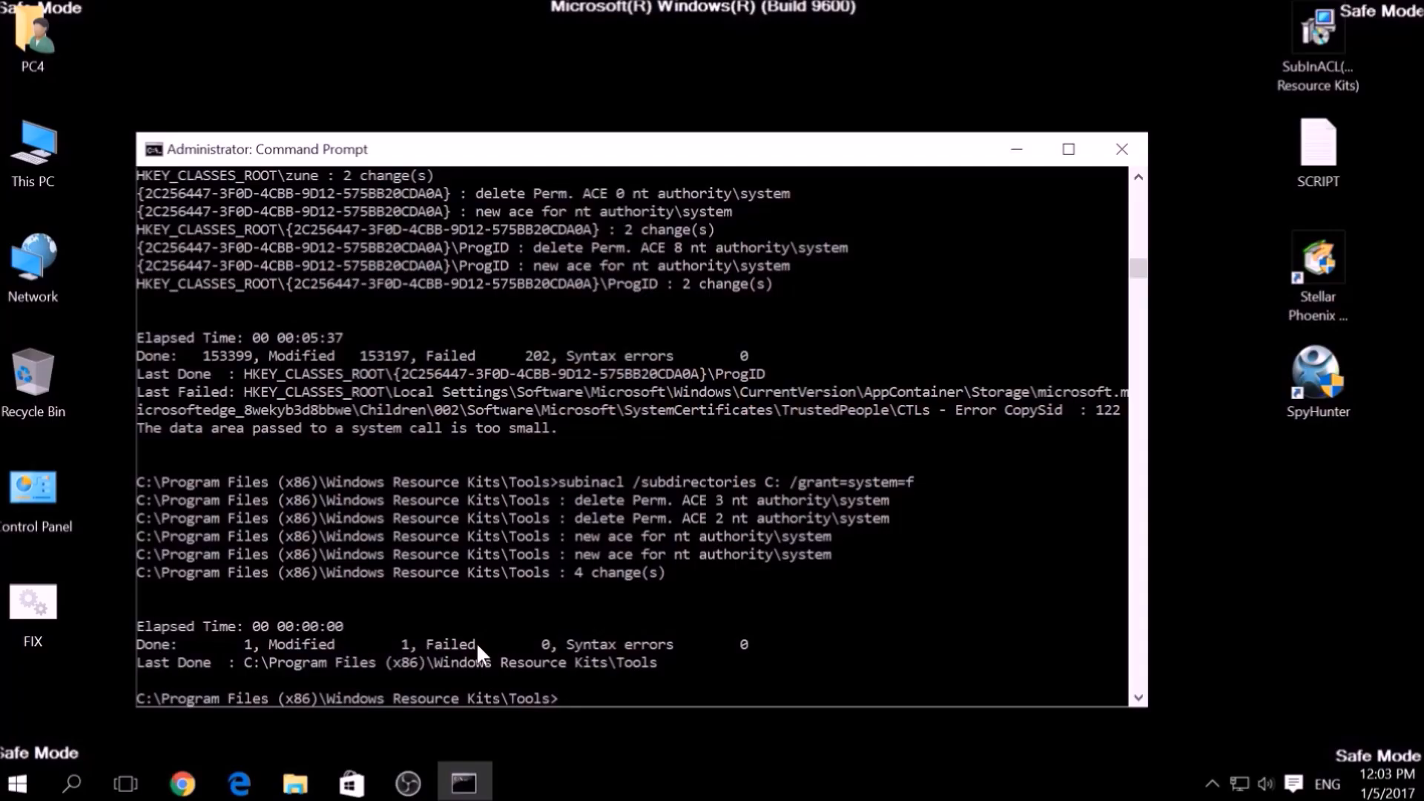
{"action": "mouse_move", "coordinate": [650, 587]}
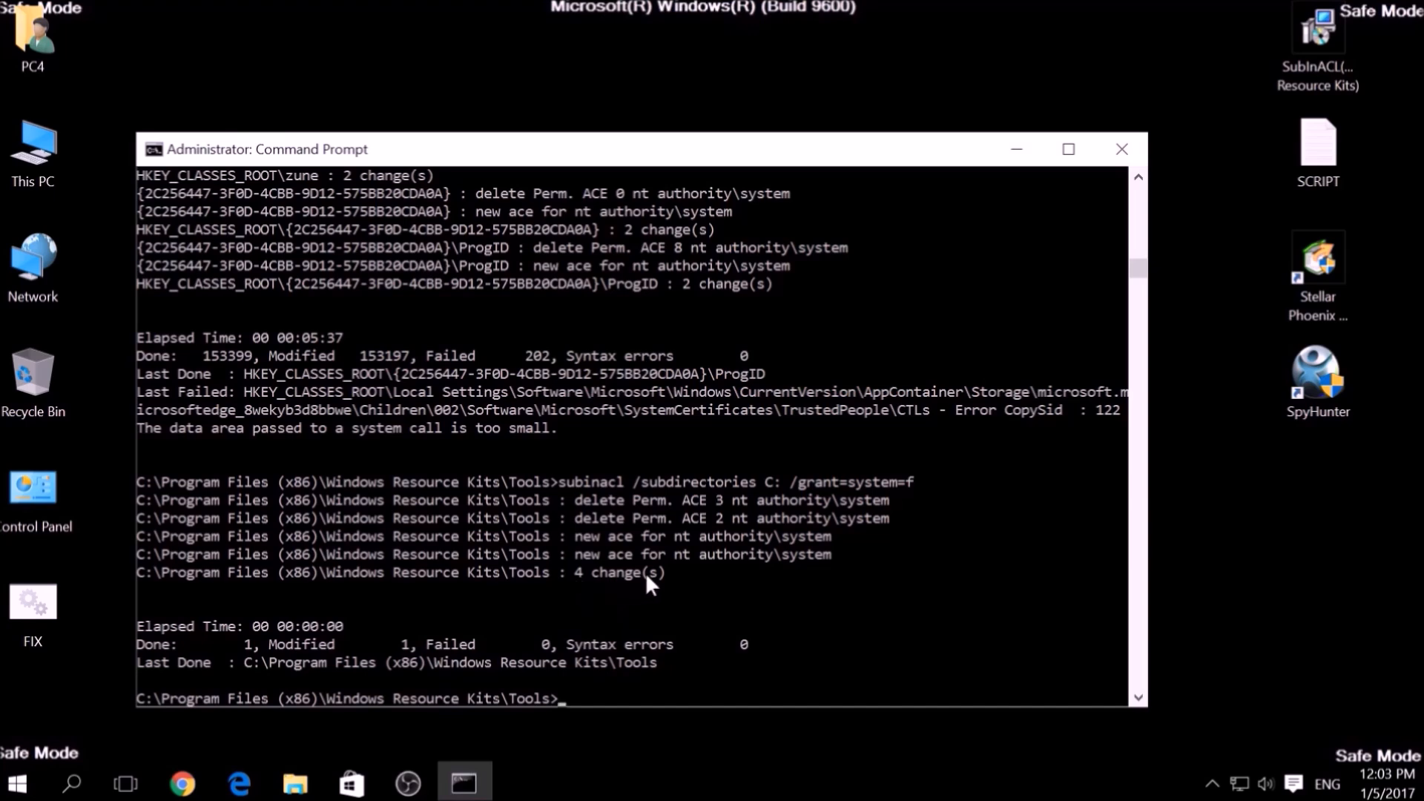
{"action": "mouse_move", "coordinate": [519, 393]}
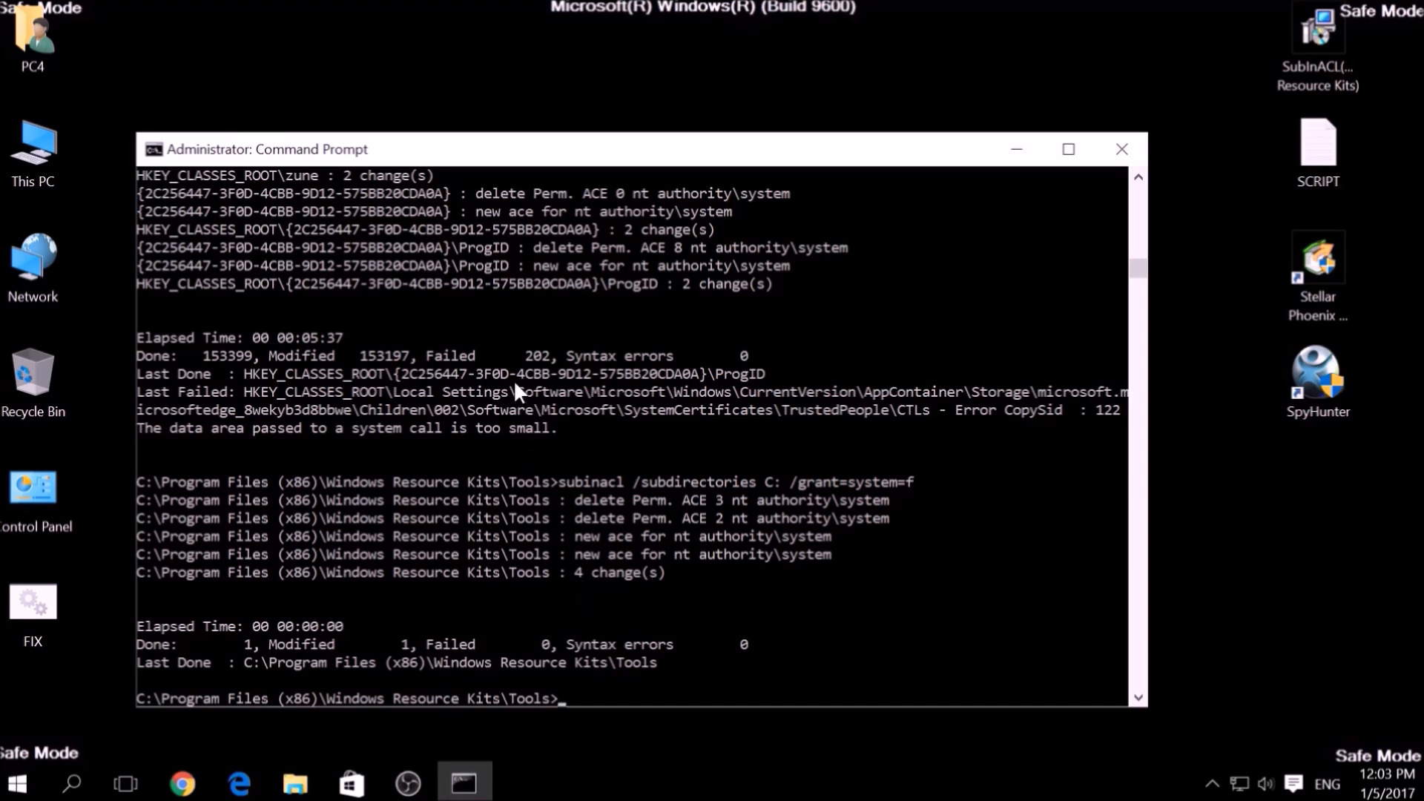
{"action": "mouse_move", "coordinate": [1122, 148]}
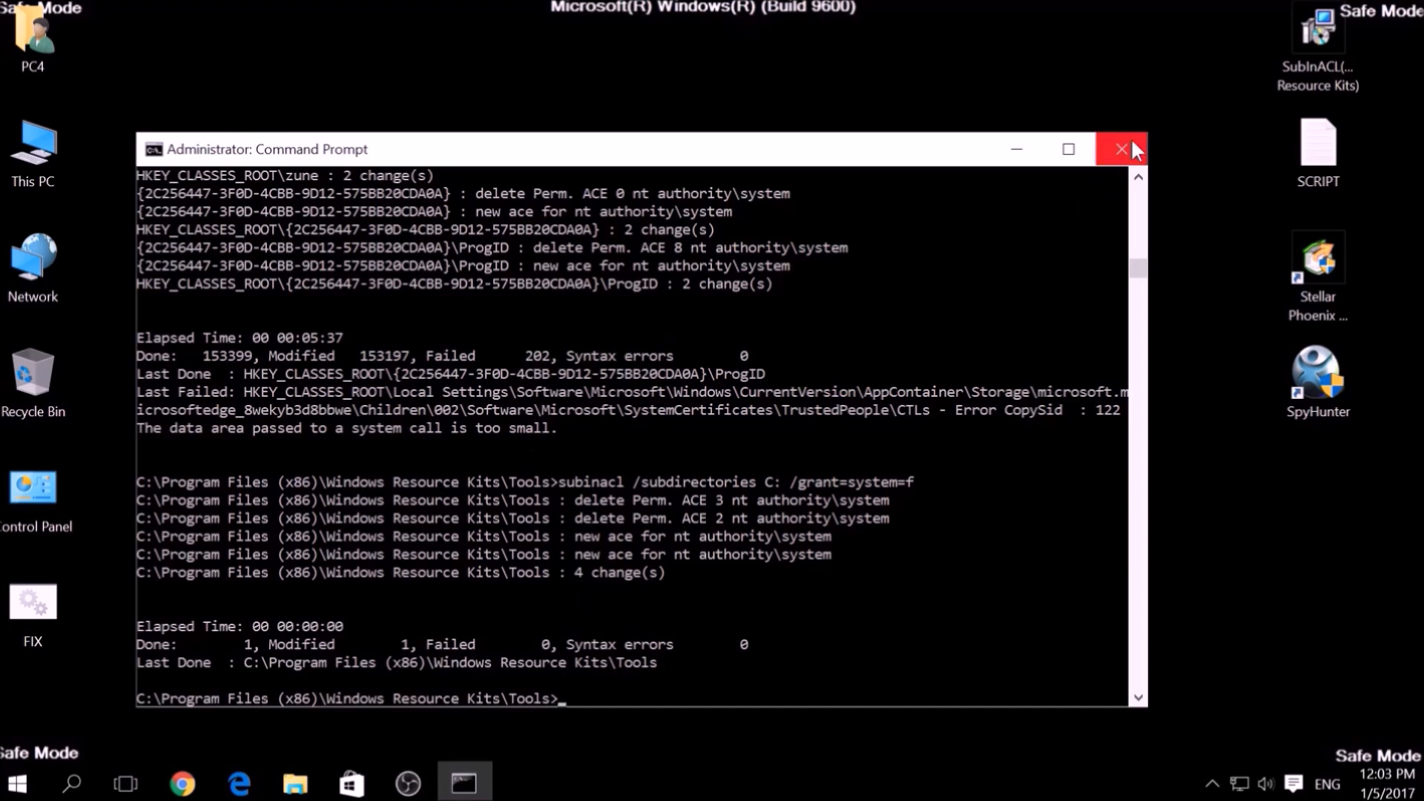
Close the administrator Command Prompt after the subinacl runs complete
{"action": "left_click", "coordinate": [1121, 149]}
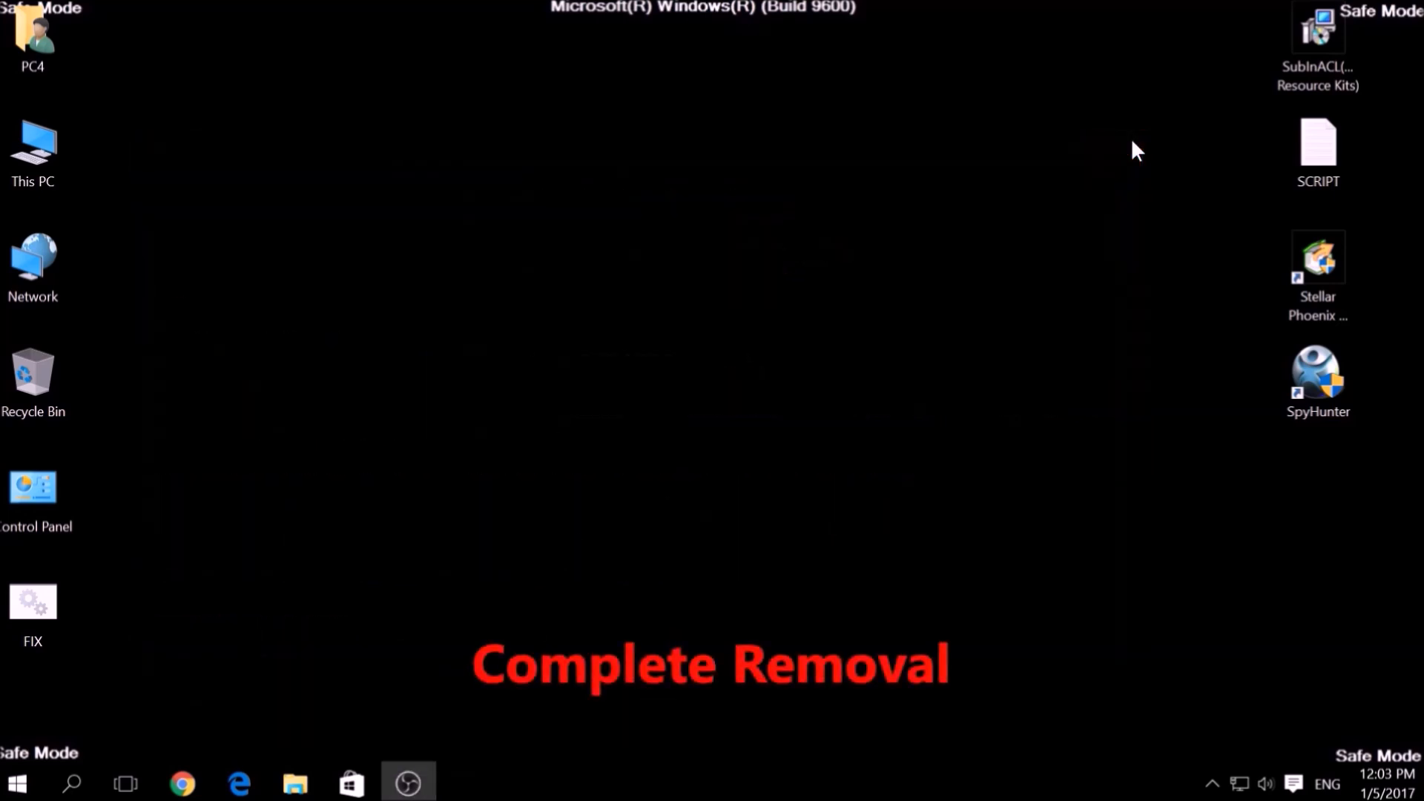
{"action": "mouse_move", "coordinate": [792, 403]}
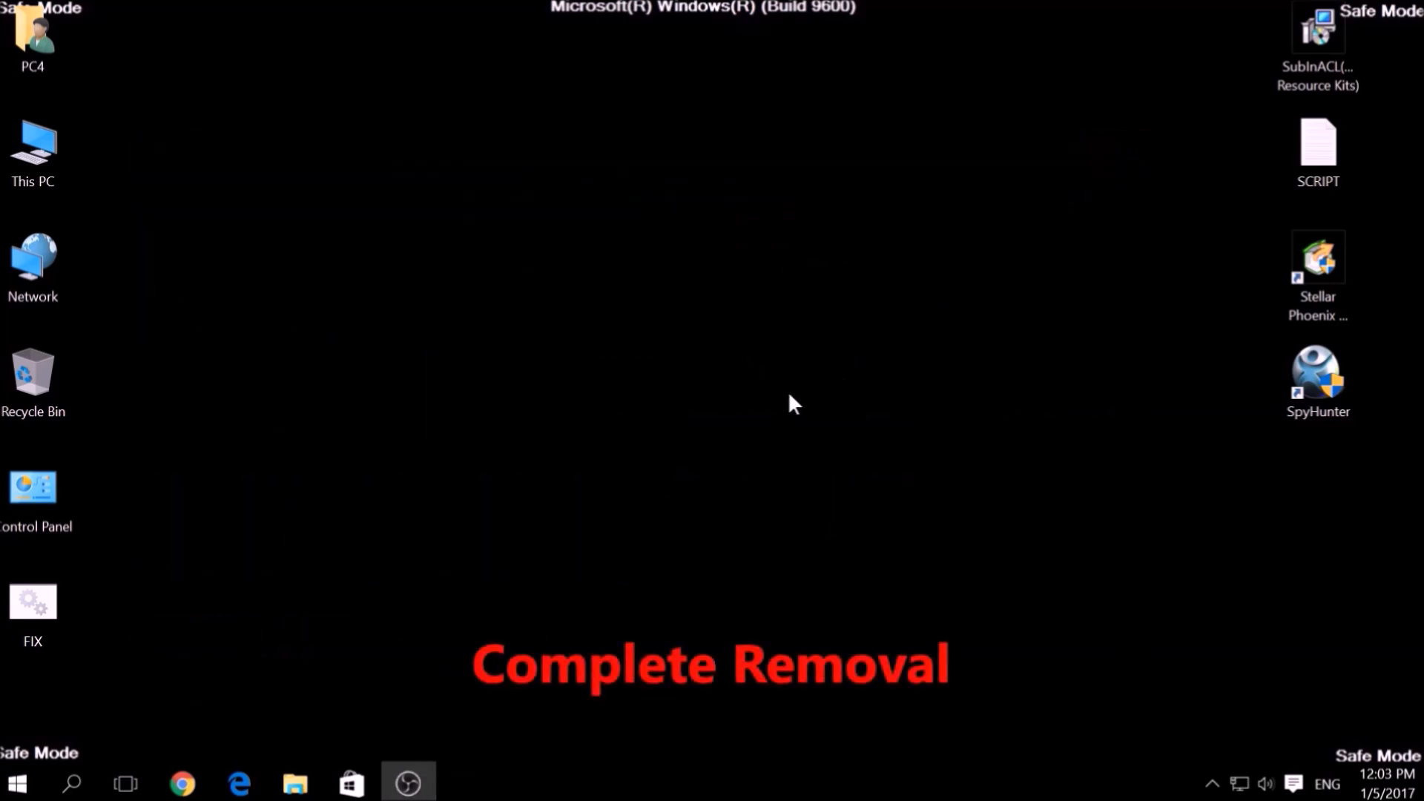
{"action": "mouse_move", "coordinate": [810, 422]}
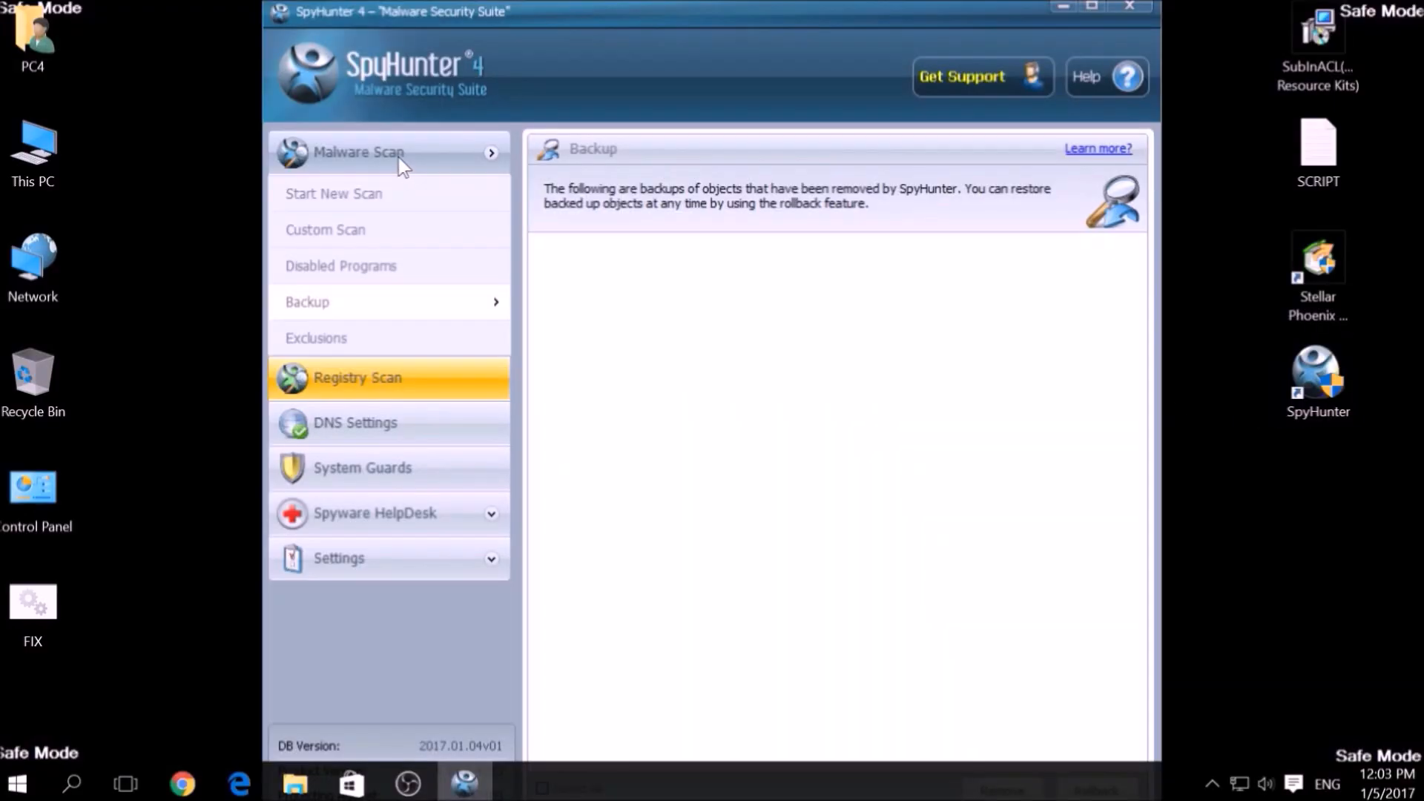
{"action": "mouse_move", "coordinate": [382, 194]}
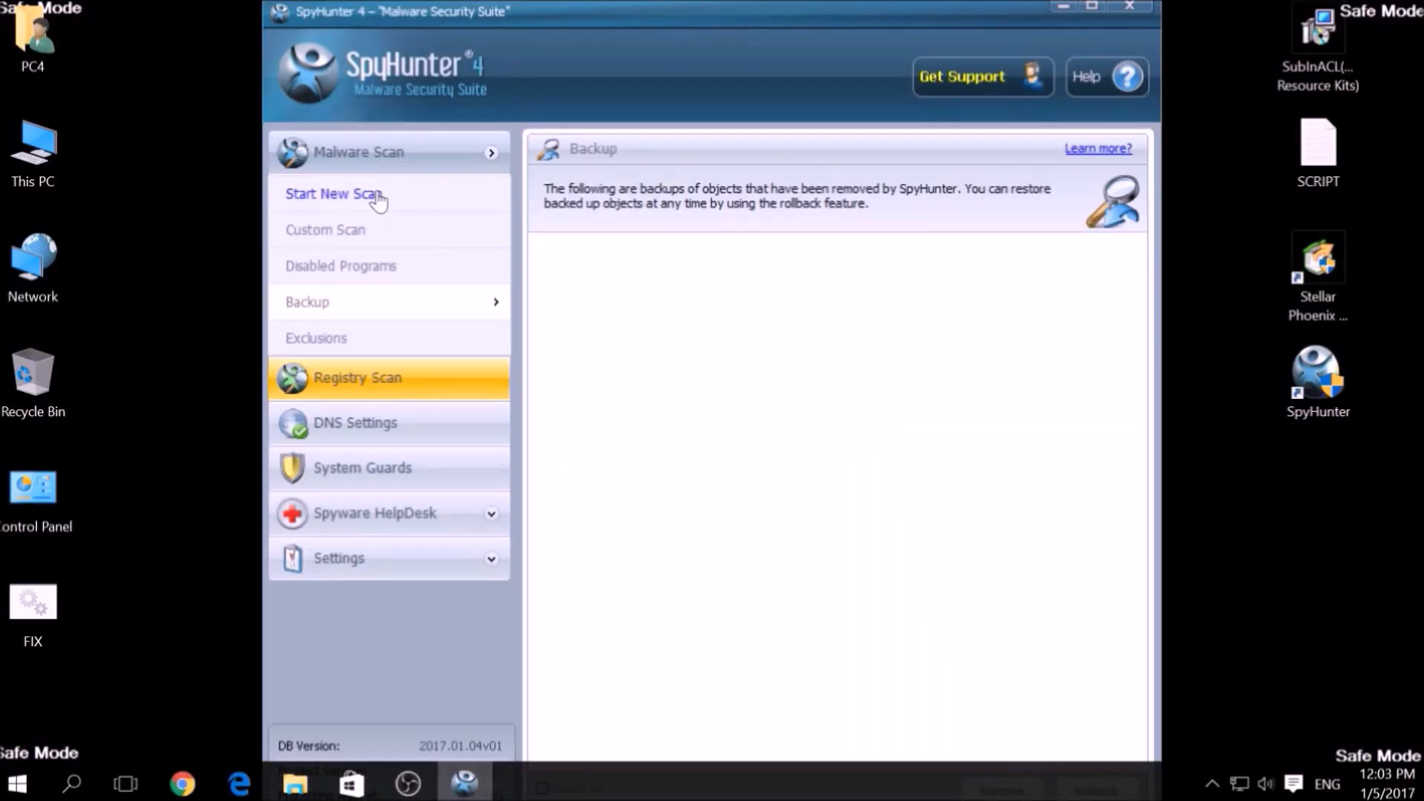
Go to Start New Scan in SpyHunter's Malware Scan section to show Scan Computer Now
{"action": "left_click", "coordinate": [347, 194]}
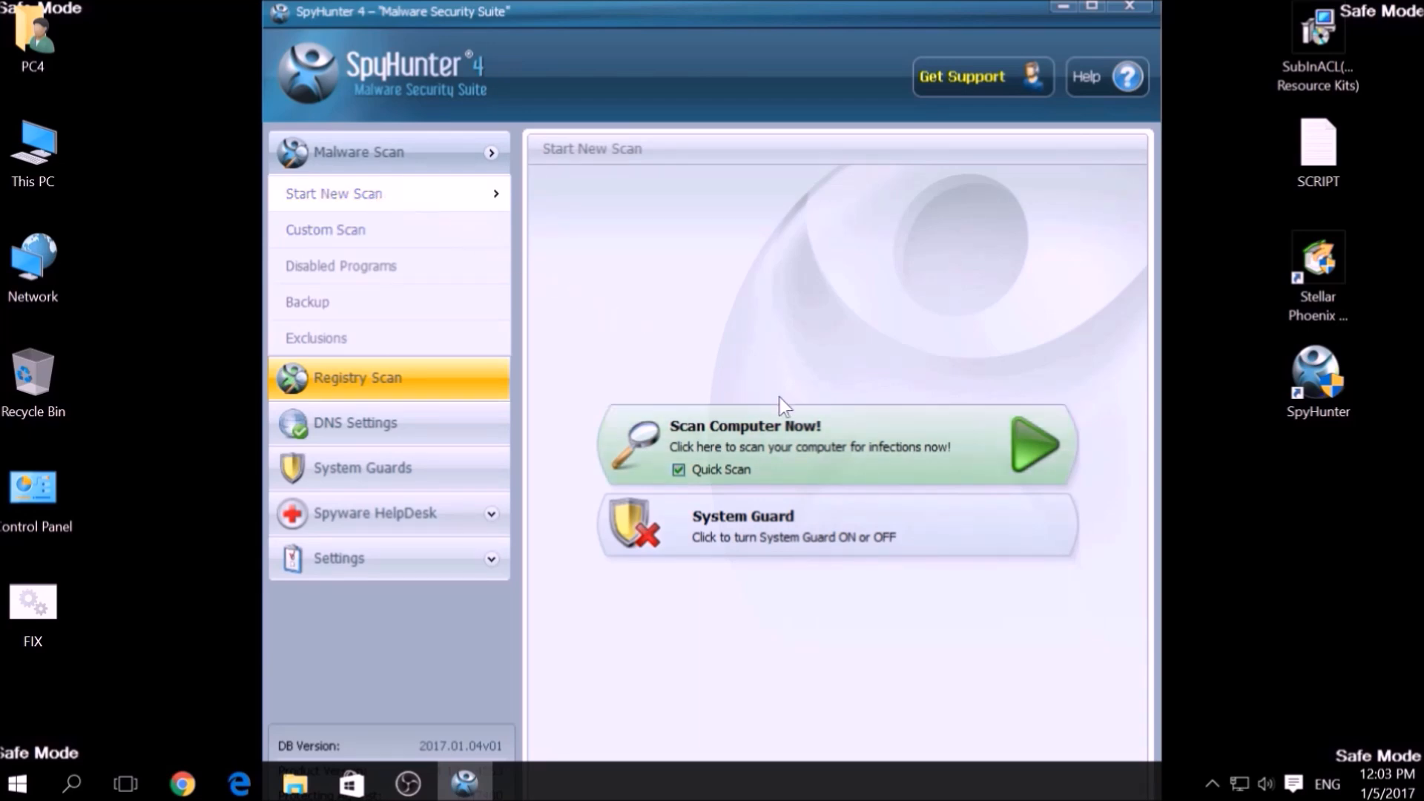
{"action": "mouse_move", "coordinate": [844, 454]}
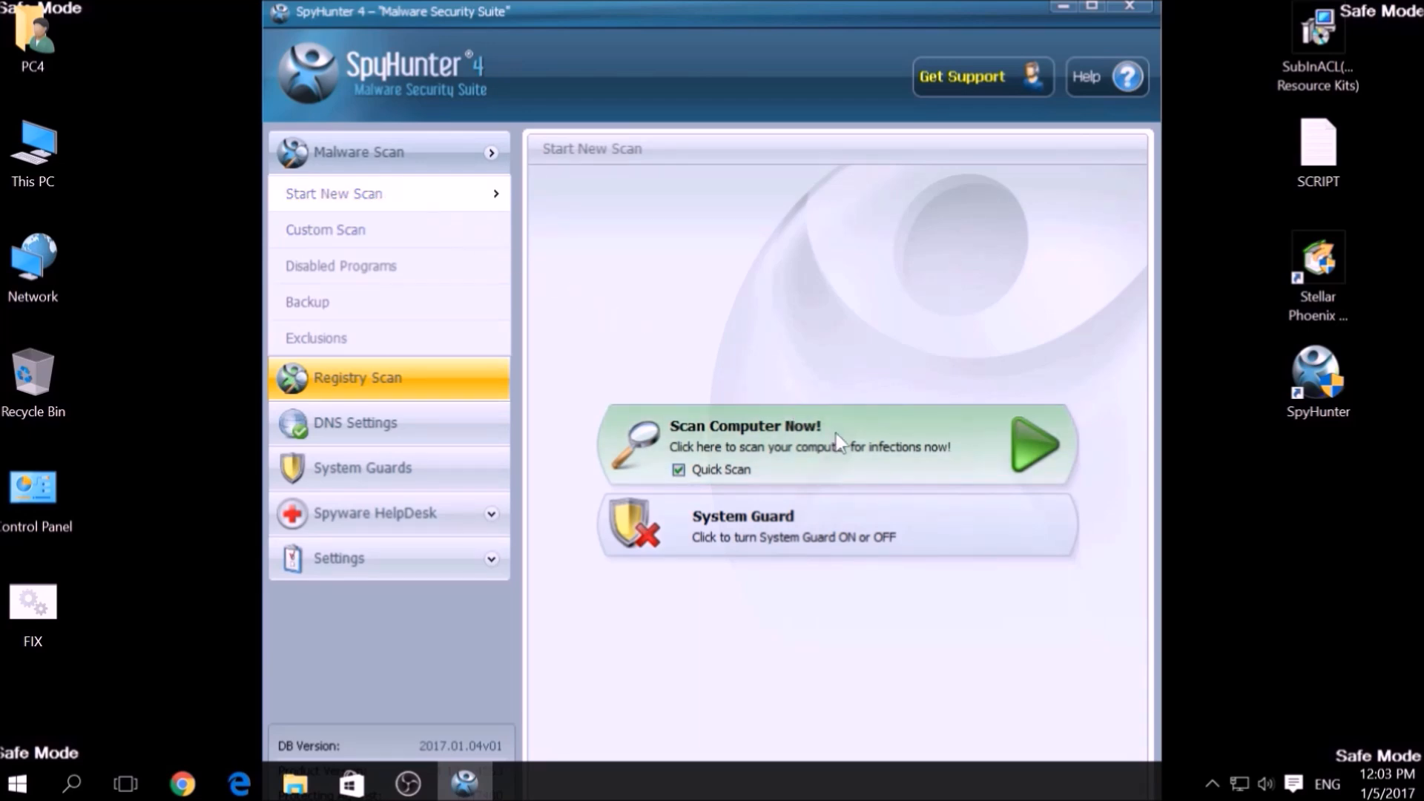